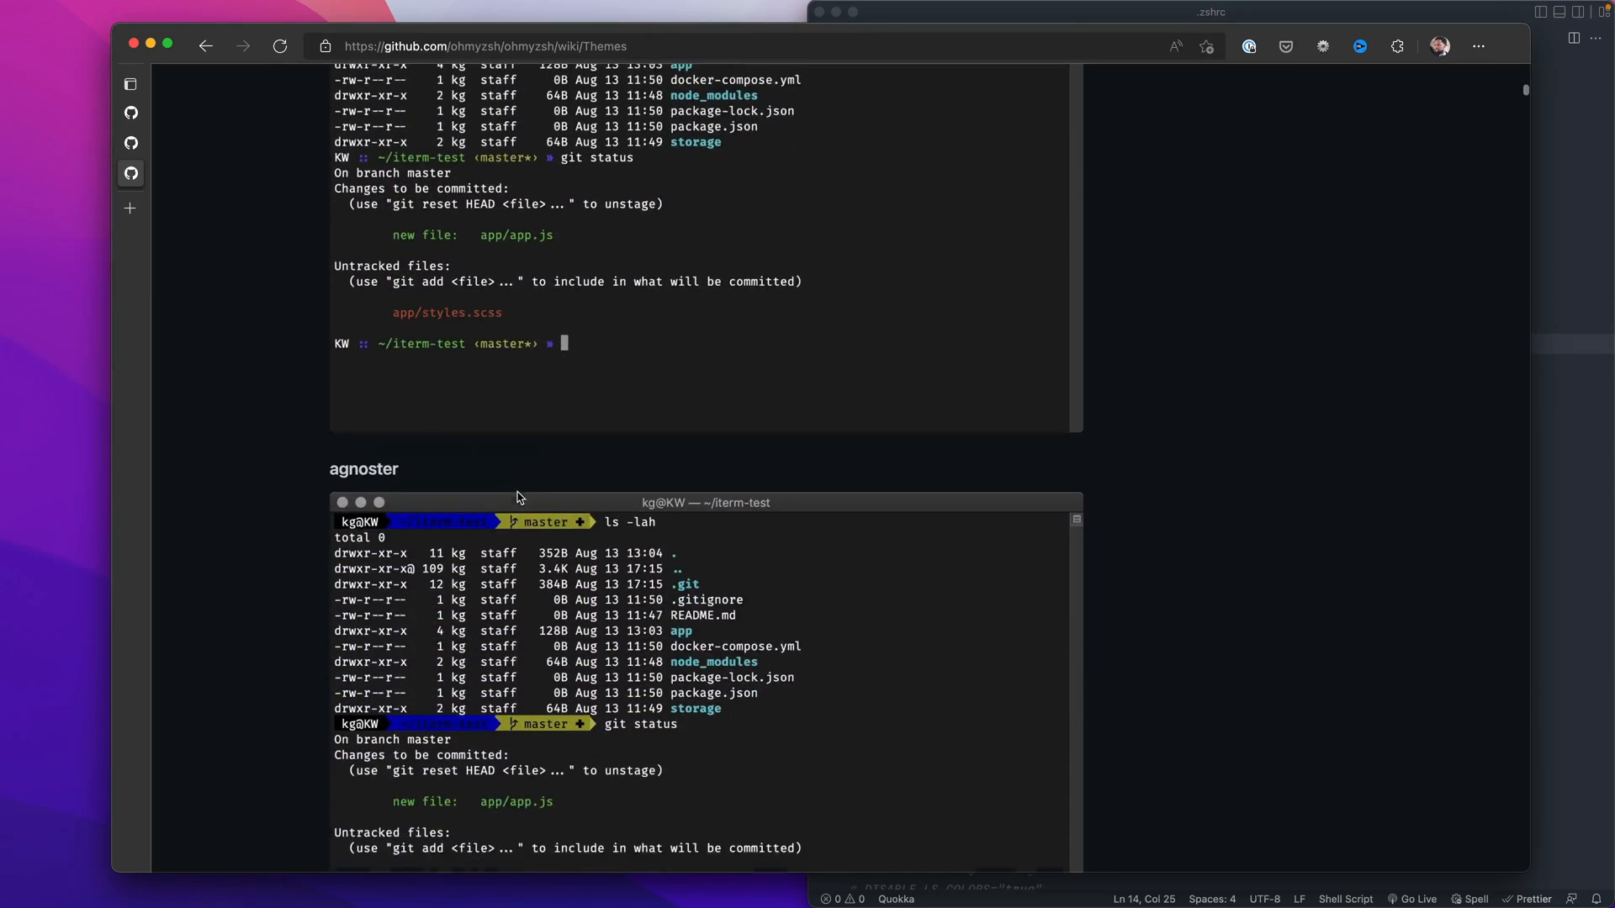
Scroll the Themes wiki to the agnoster preview, then glance at the profile's Keyboard settings.
scroll("down", 3)
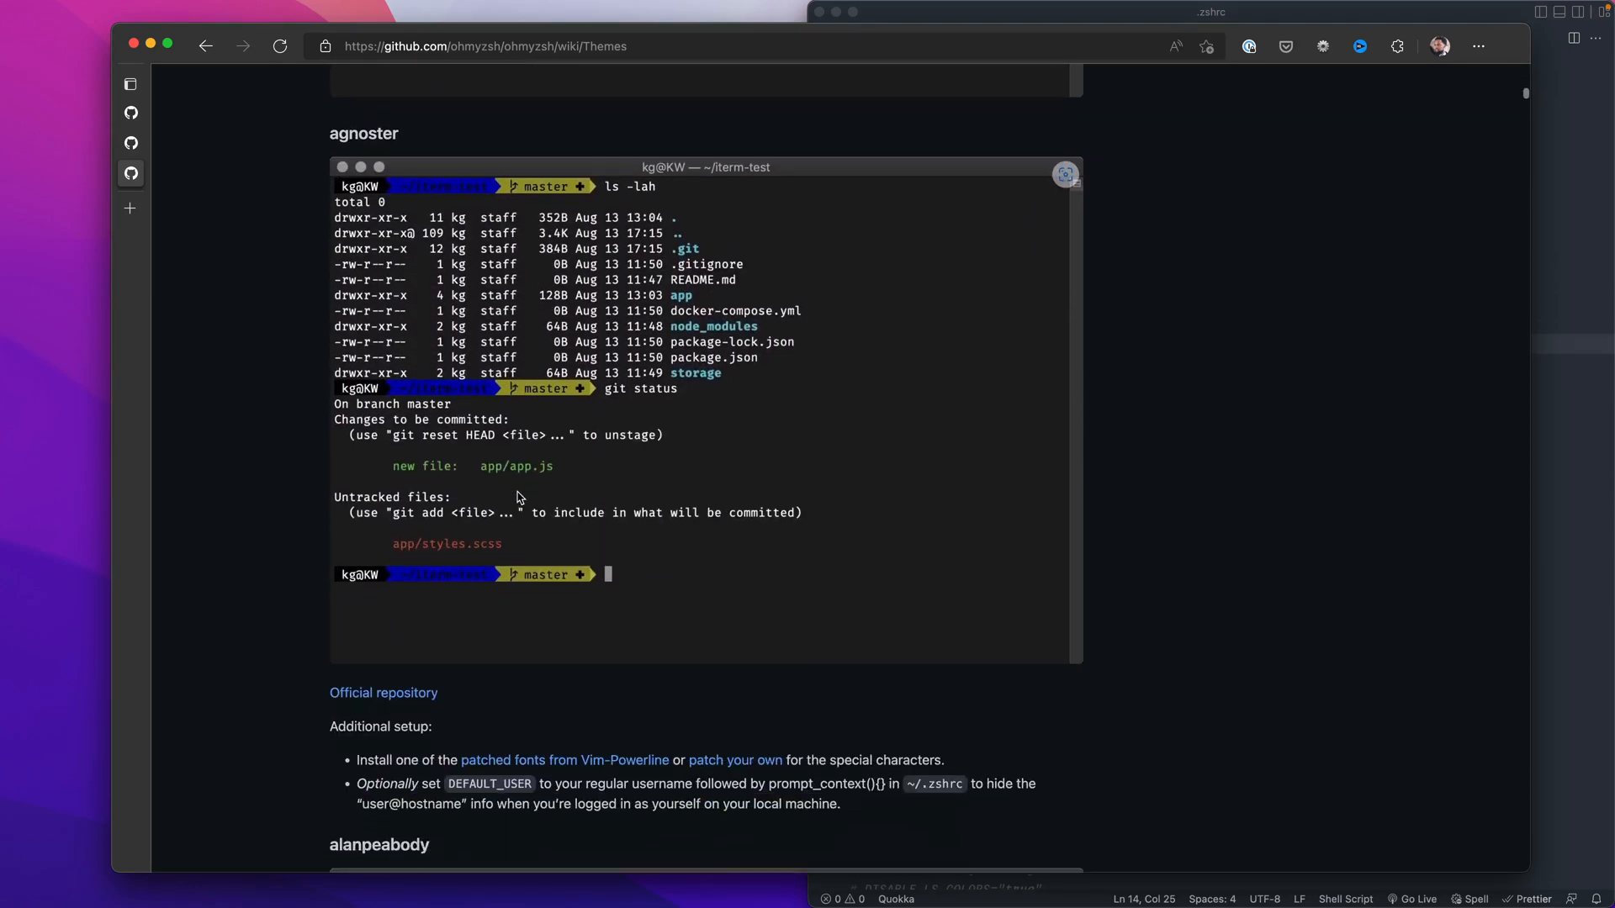
scroll("down", 3)
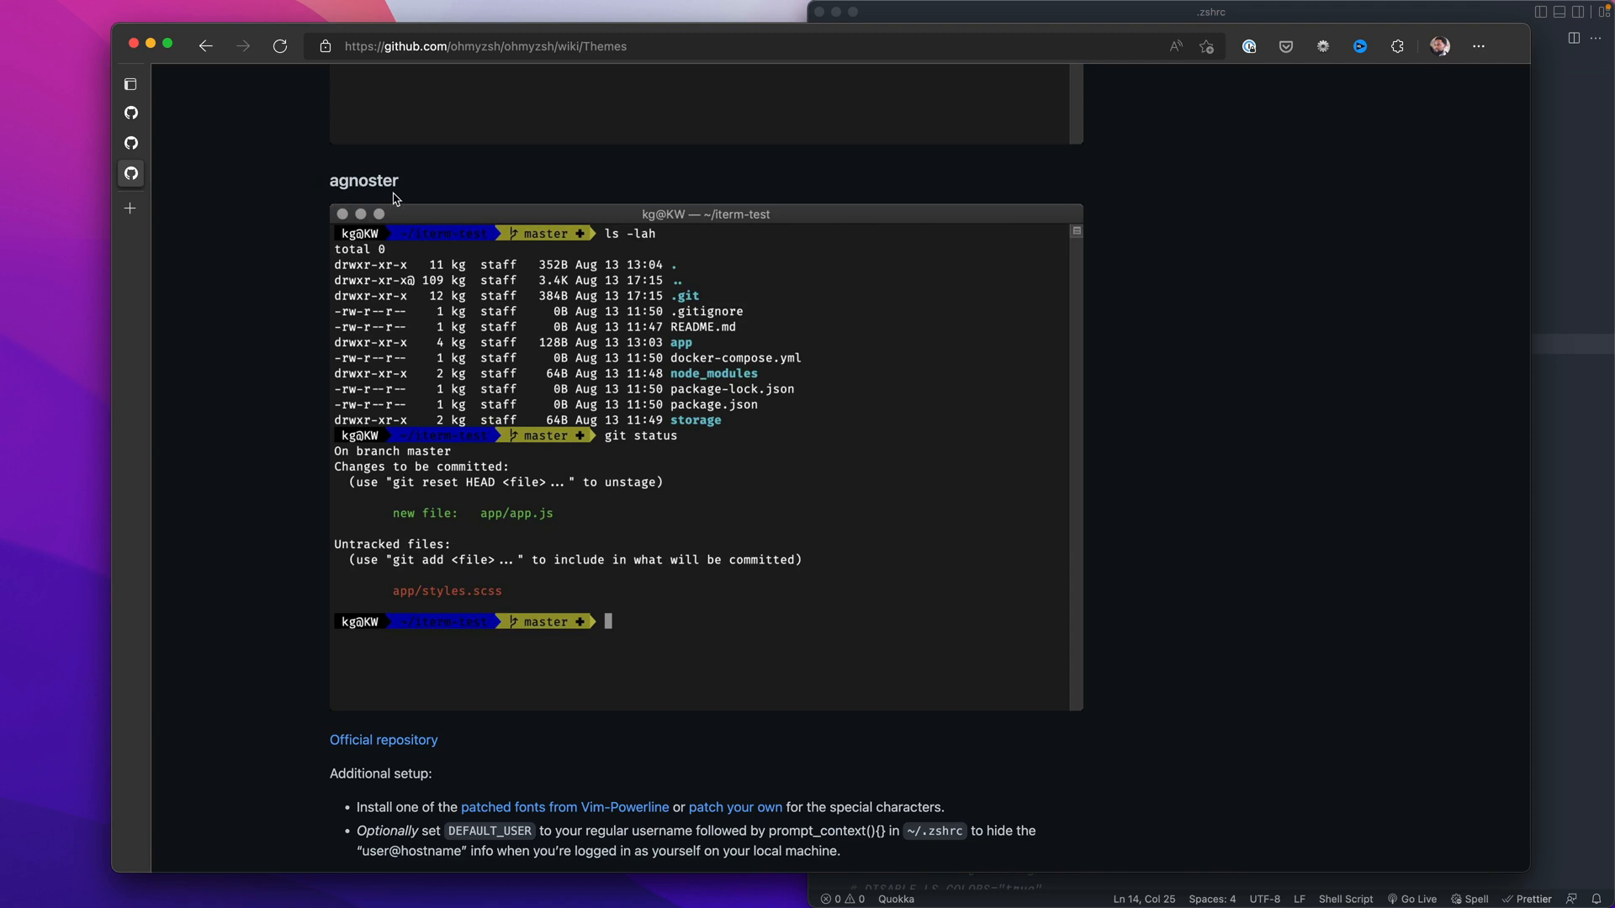
mouse_move(602, 203)
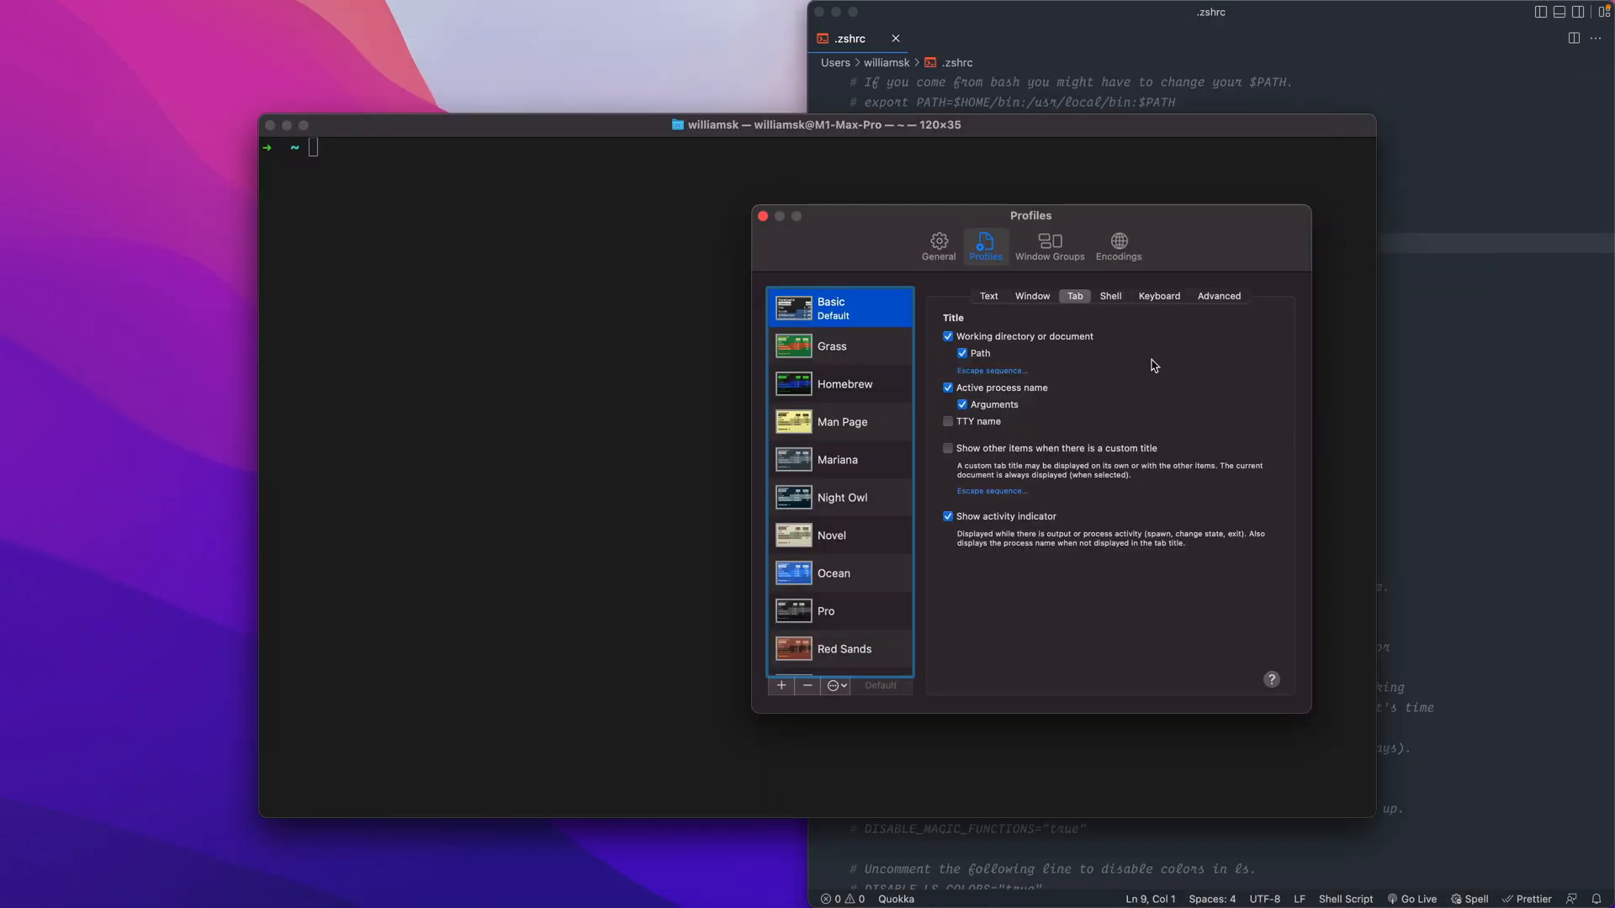
left_click(1159, 296)
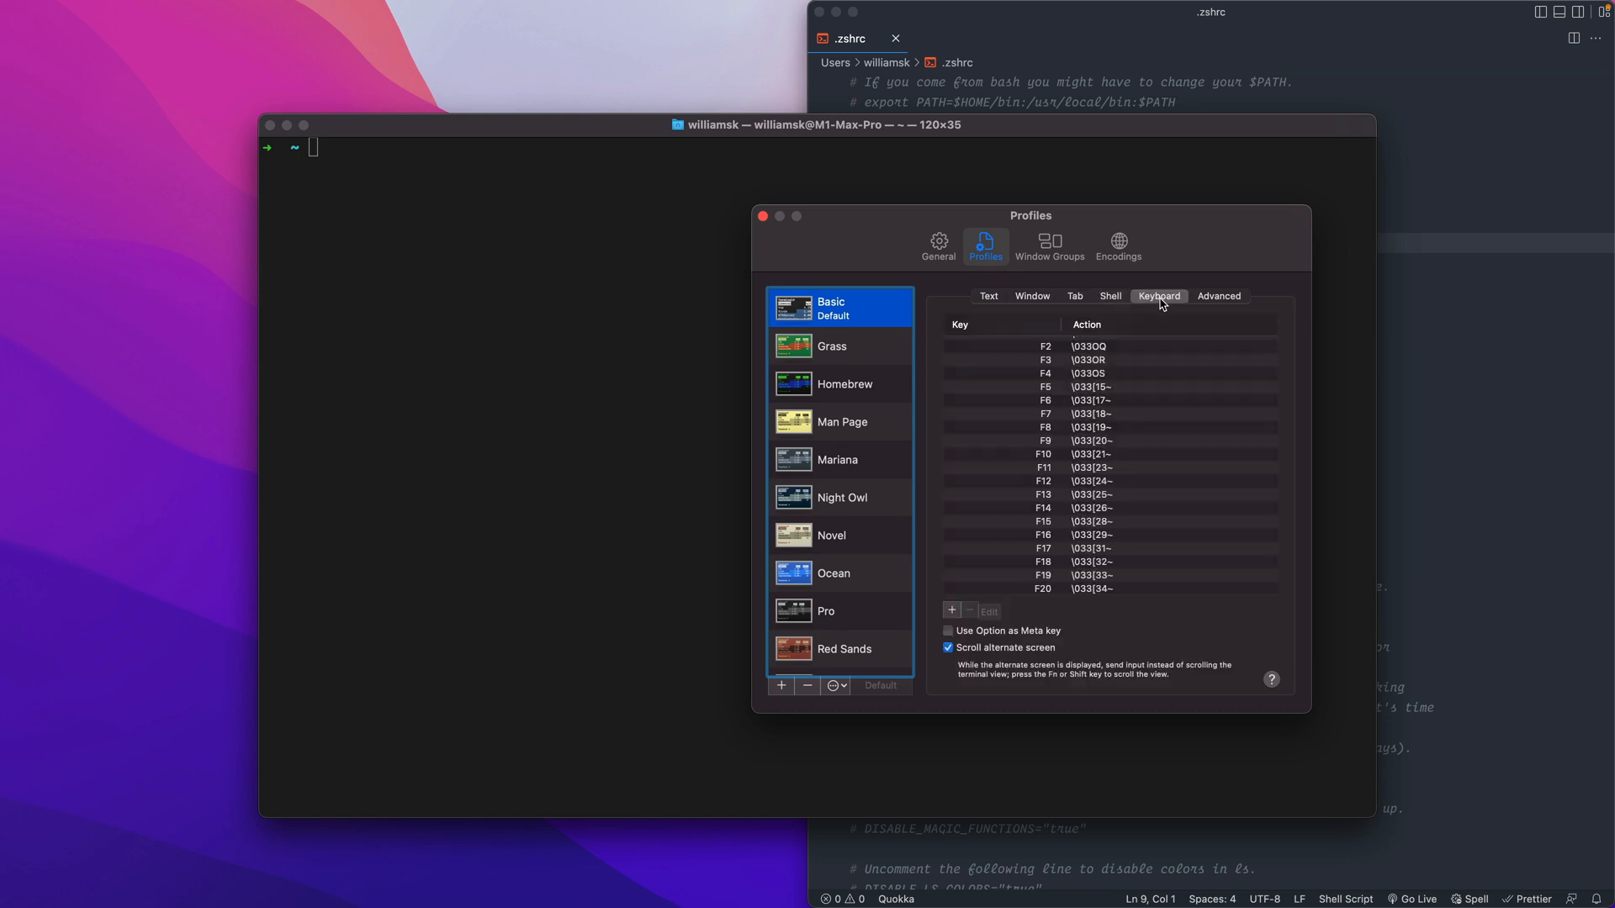
left_click(1217, 296)
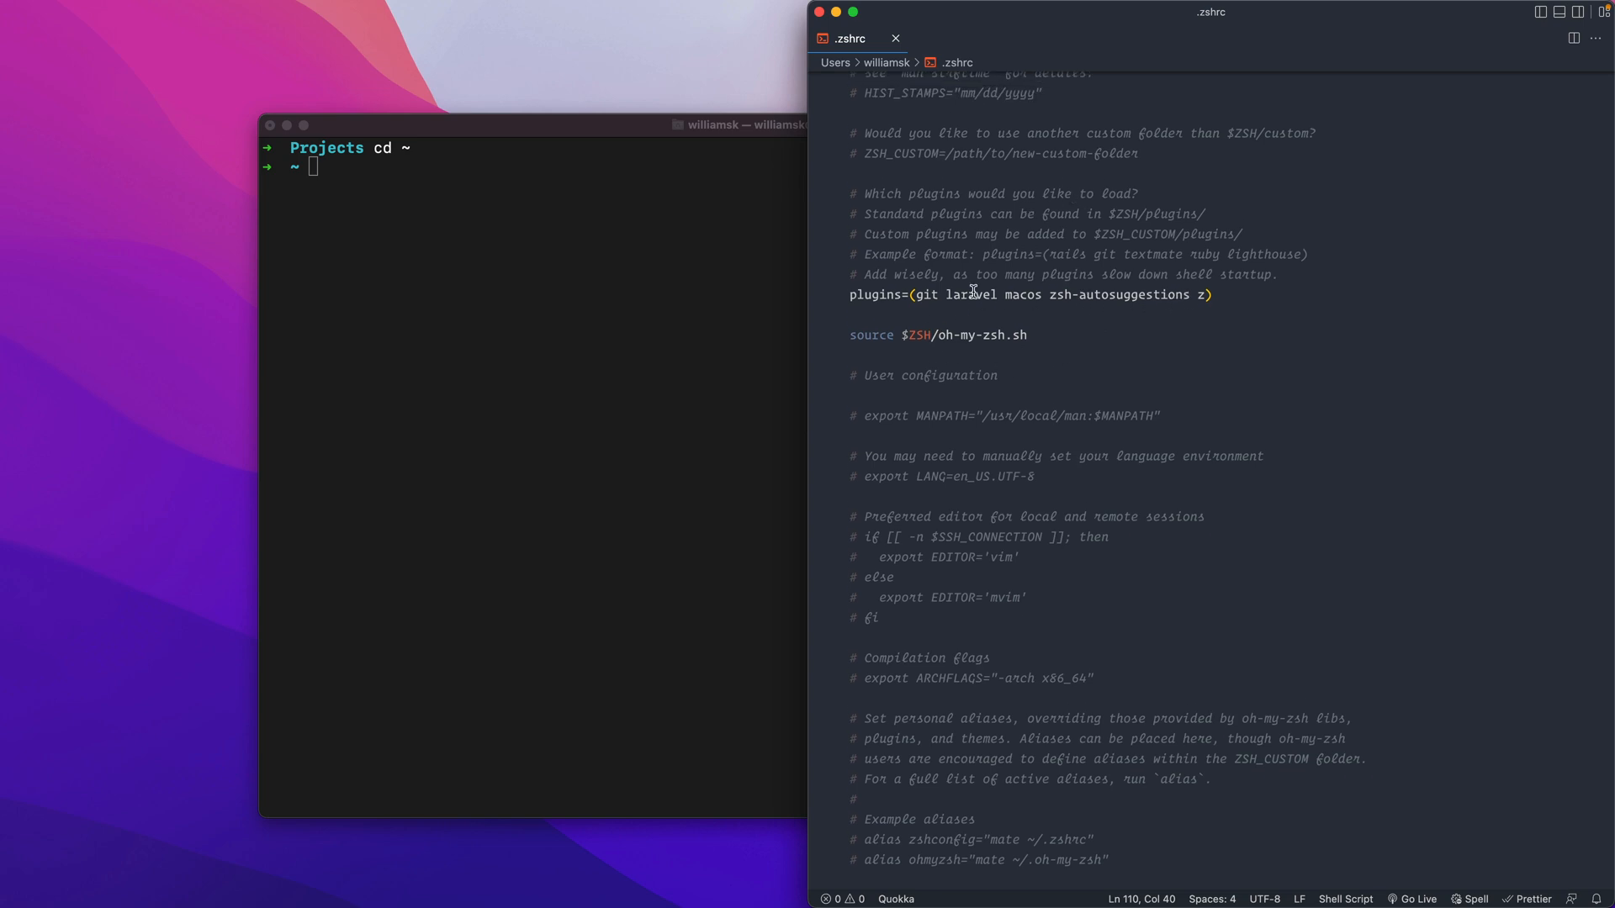
mouse_move(929, 228)
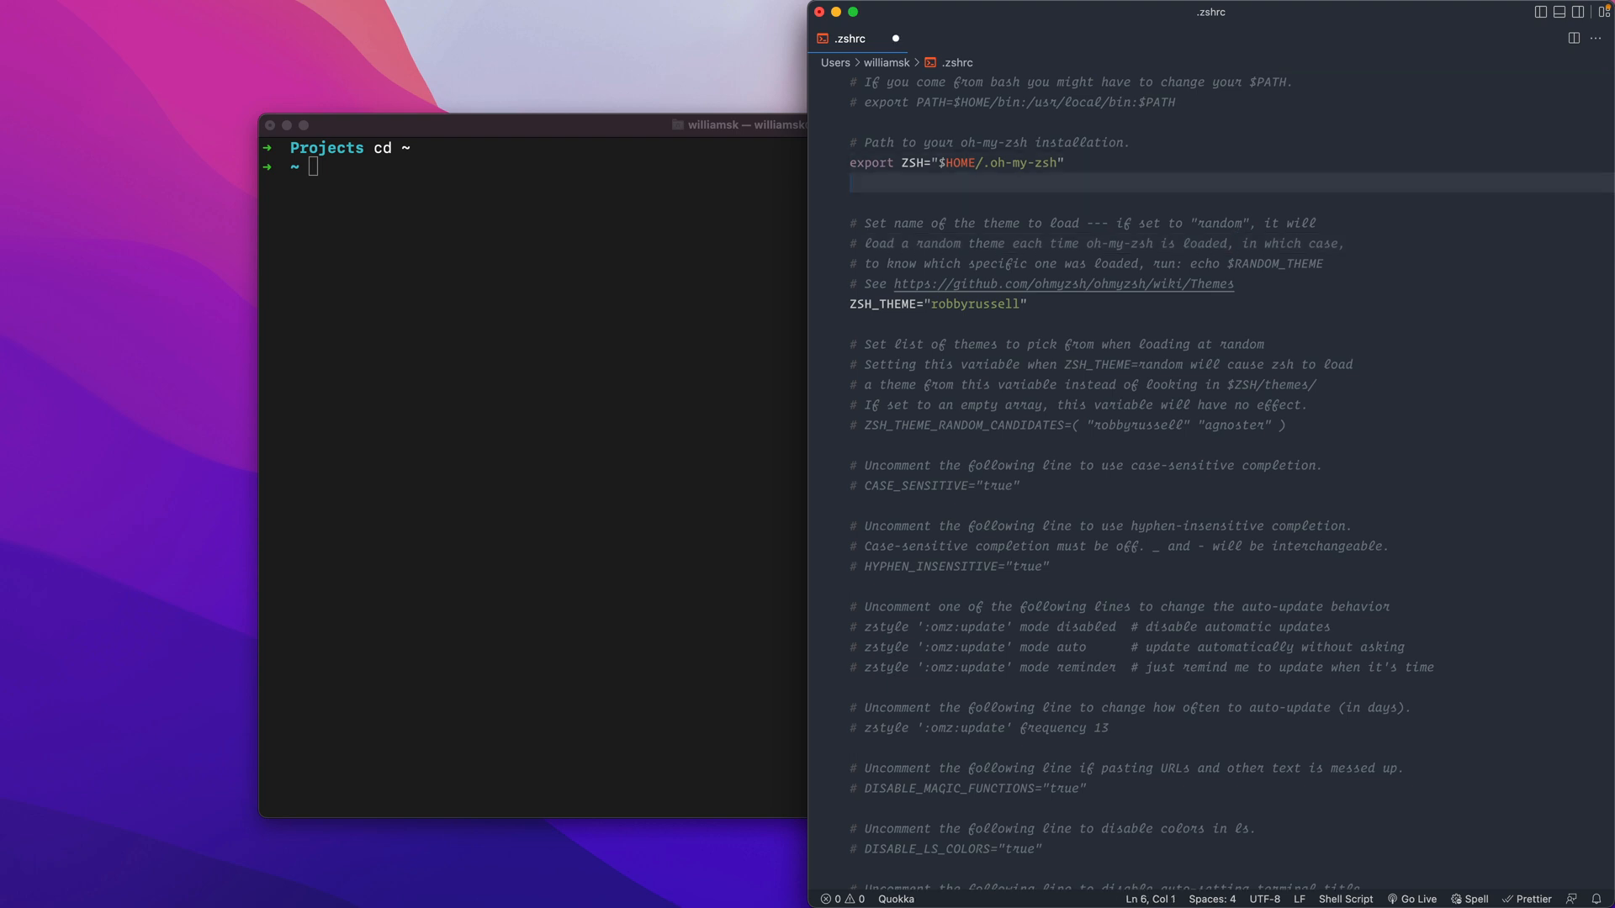
Add export PS1="williamsk$ " under the export ZSH line in .zshrc.
type("export PS1=\"williamsk$ \"")
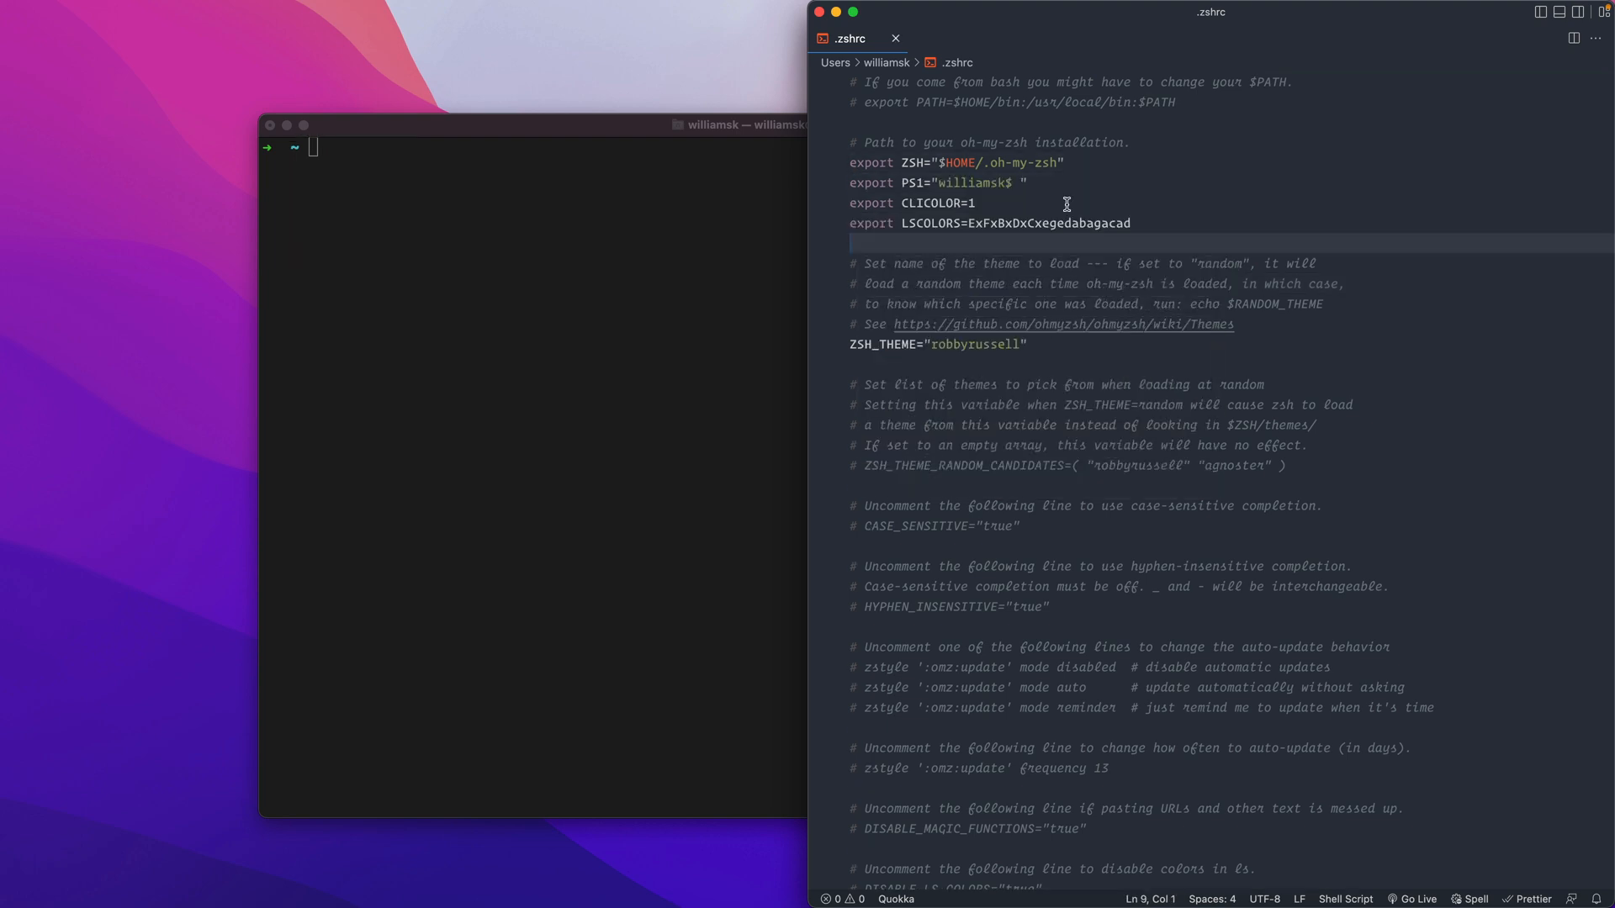
mouse_move(1098, 168)
type("exit")
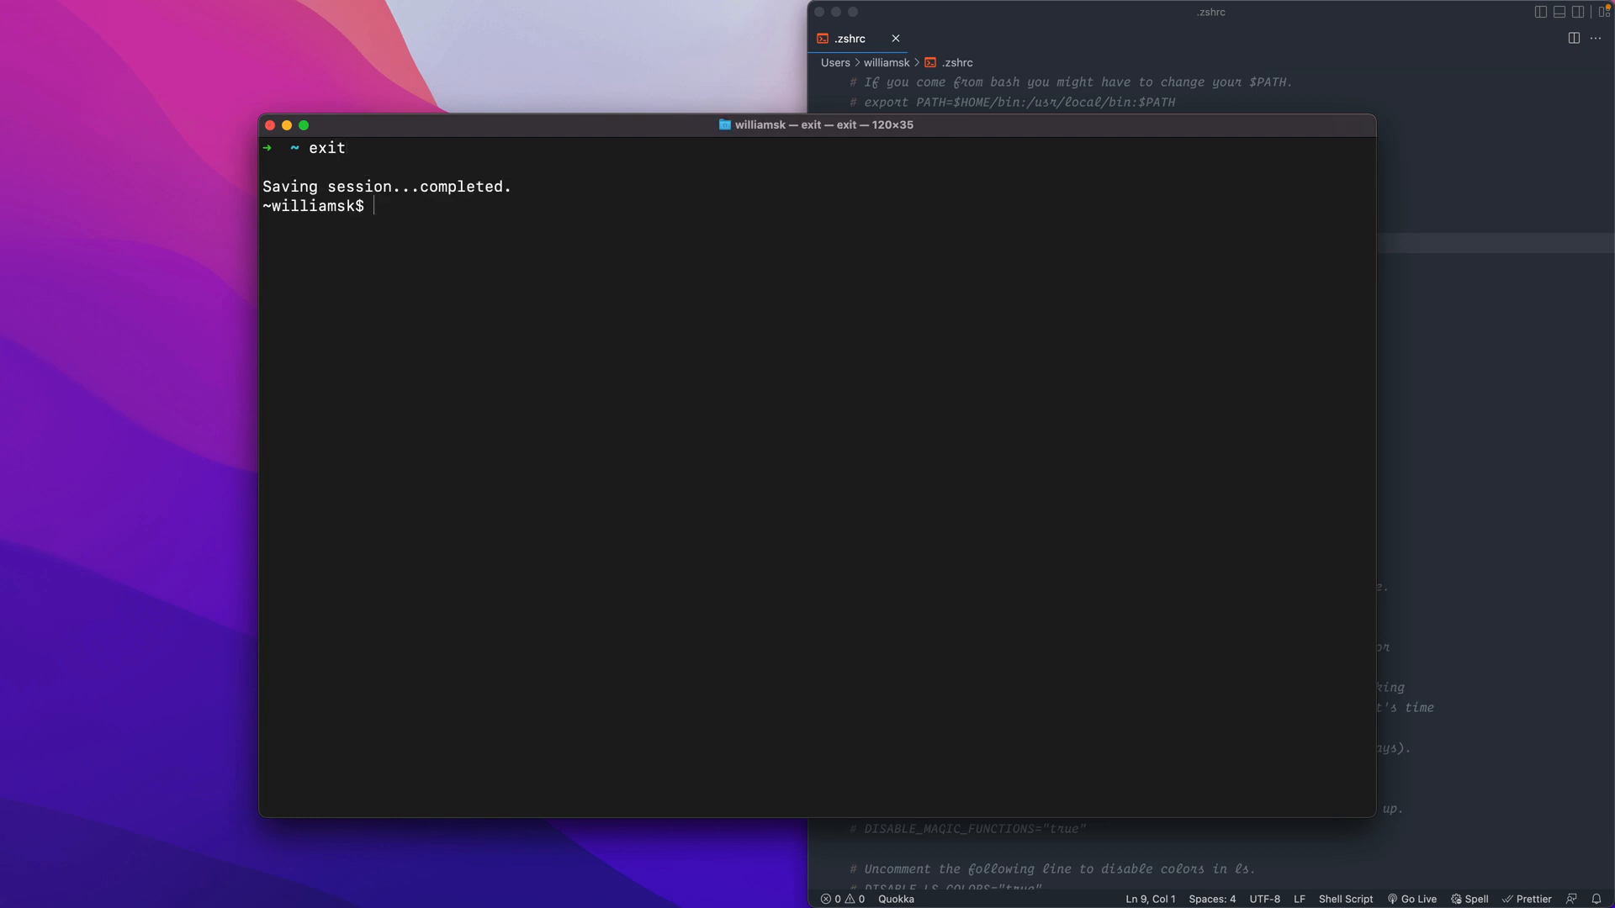
Exit the old session and browse the Basic profile's Shell, Keyboard, Text and General settings, then close Settings.
key("cmd+space")
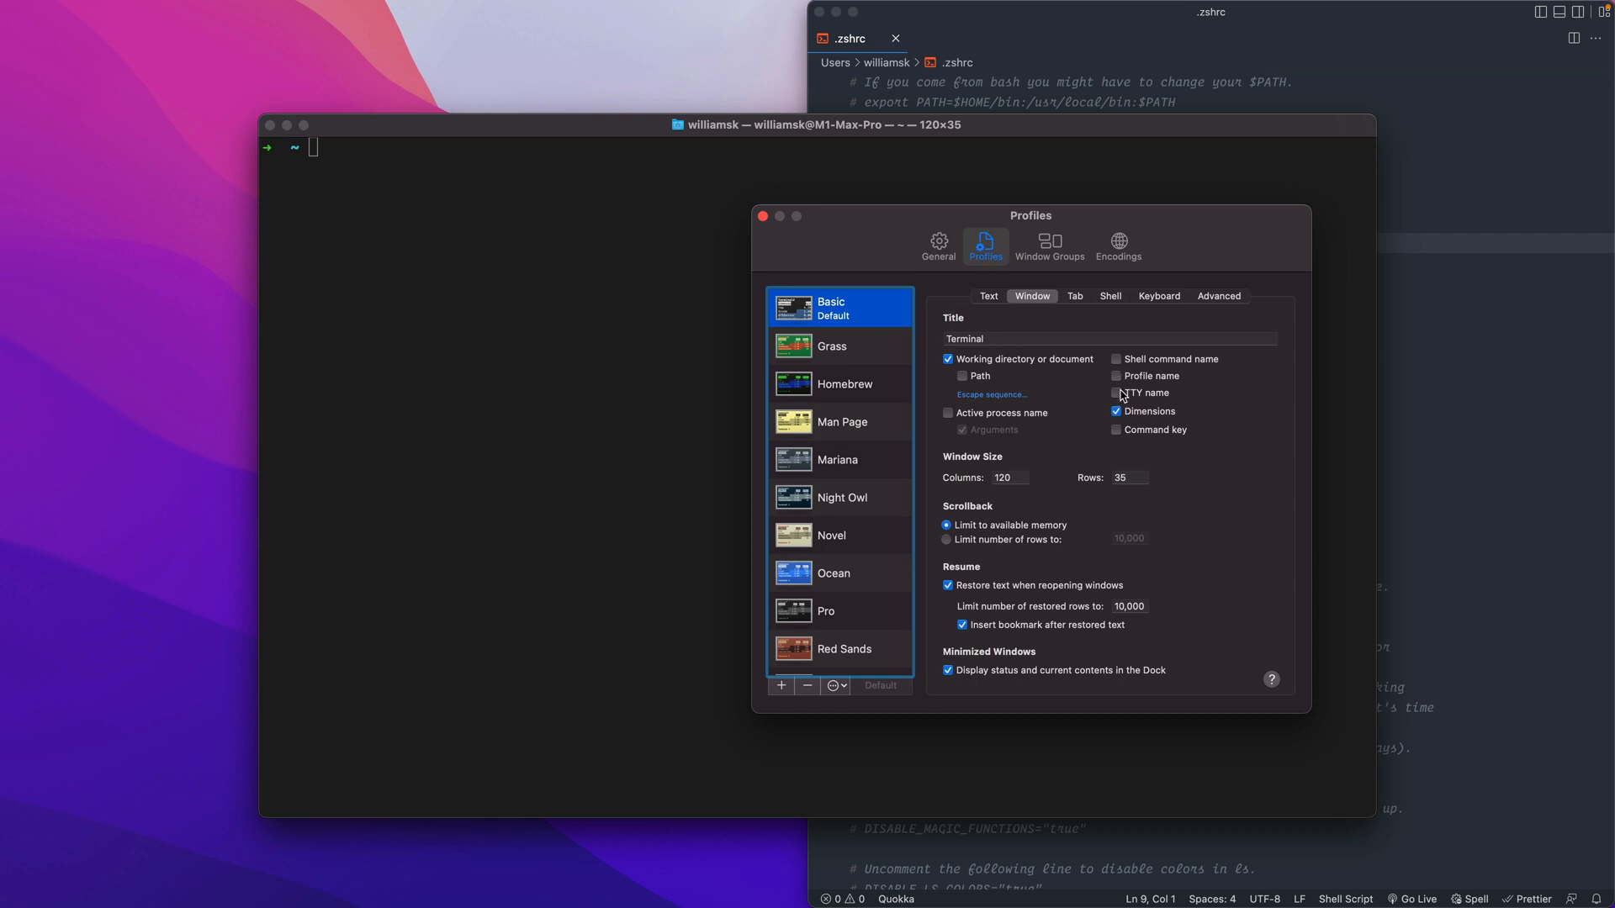
mouse_move(1120, 384)
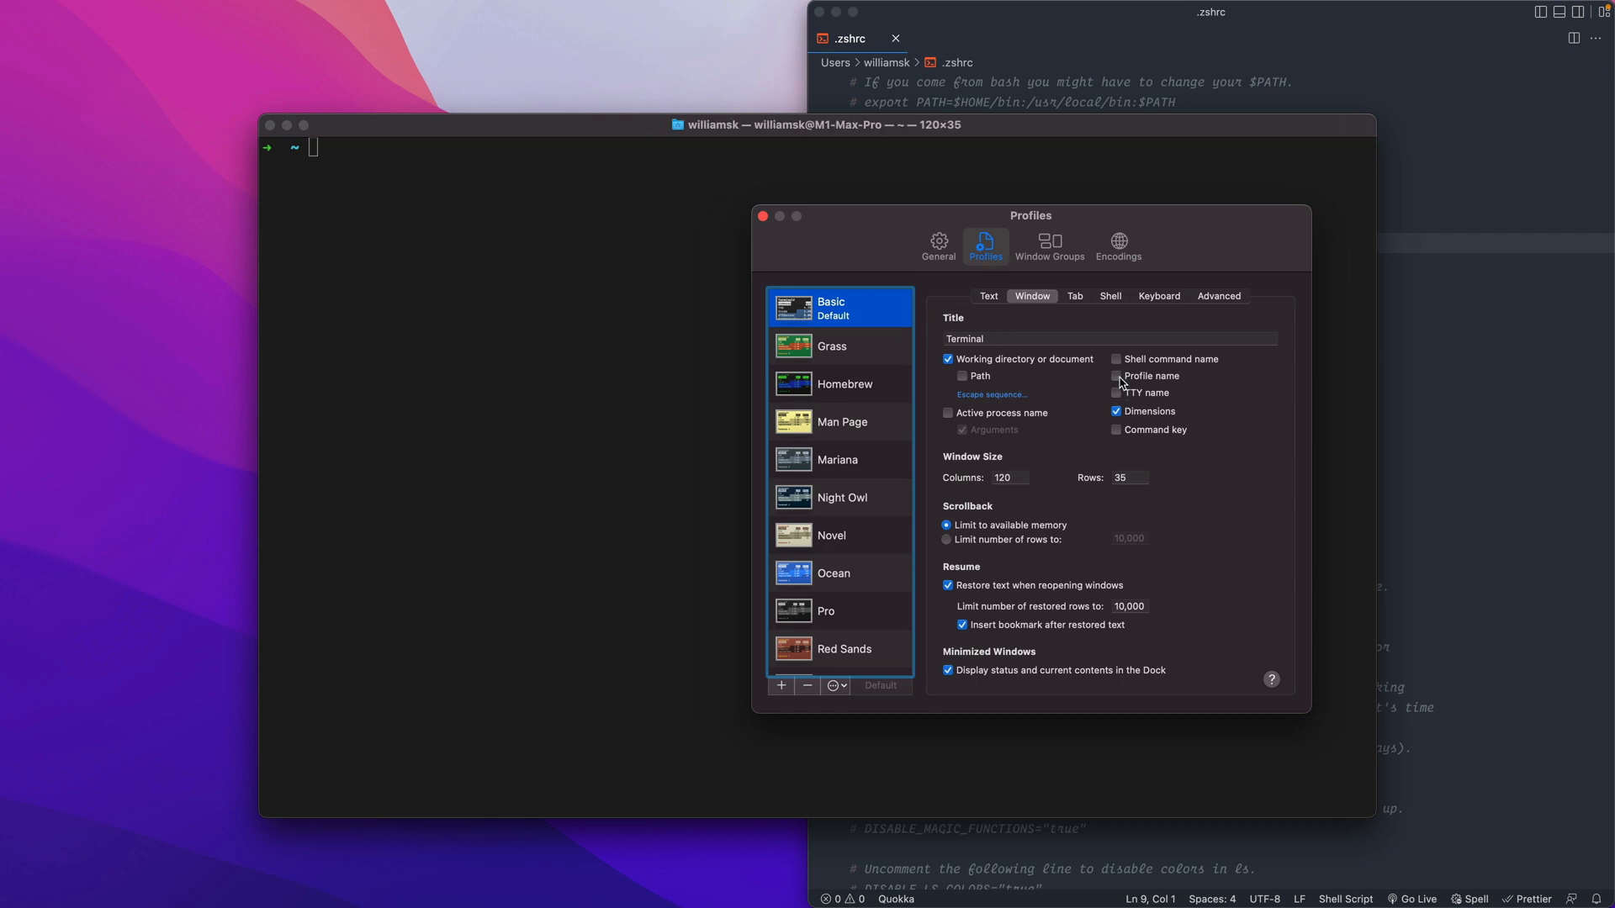
mouse_move(986, 384)
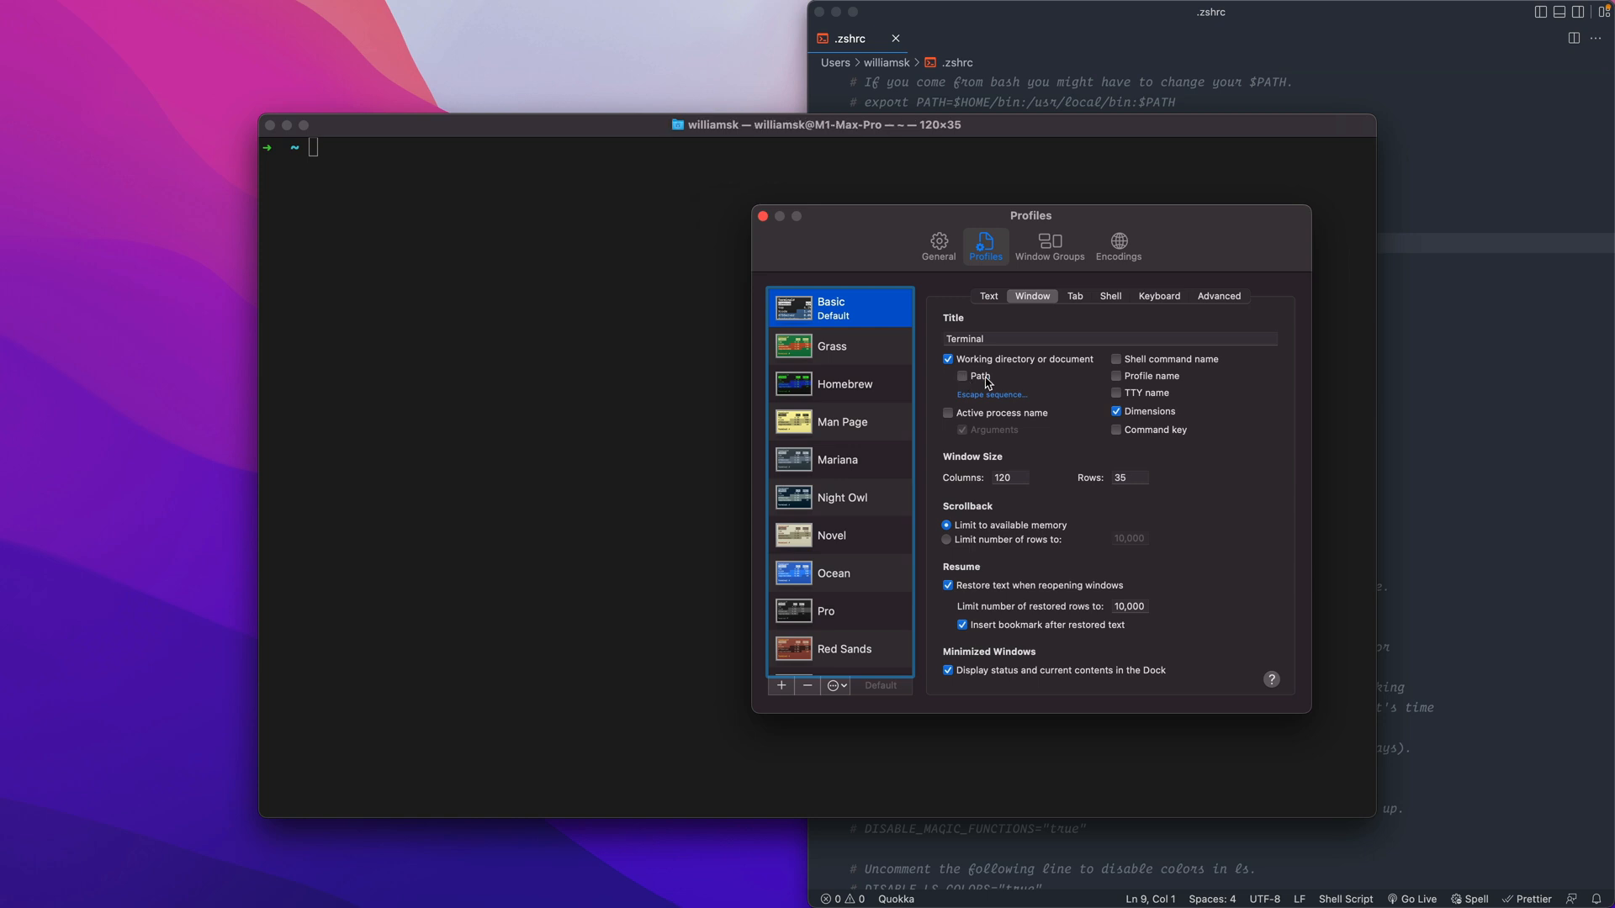
mouse_move(984, 419)
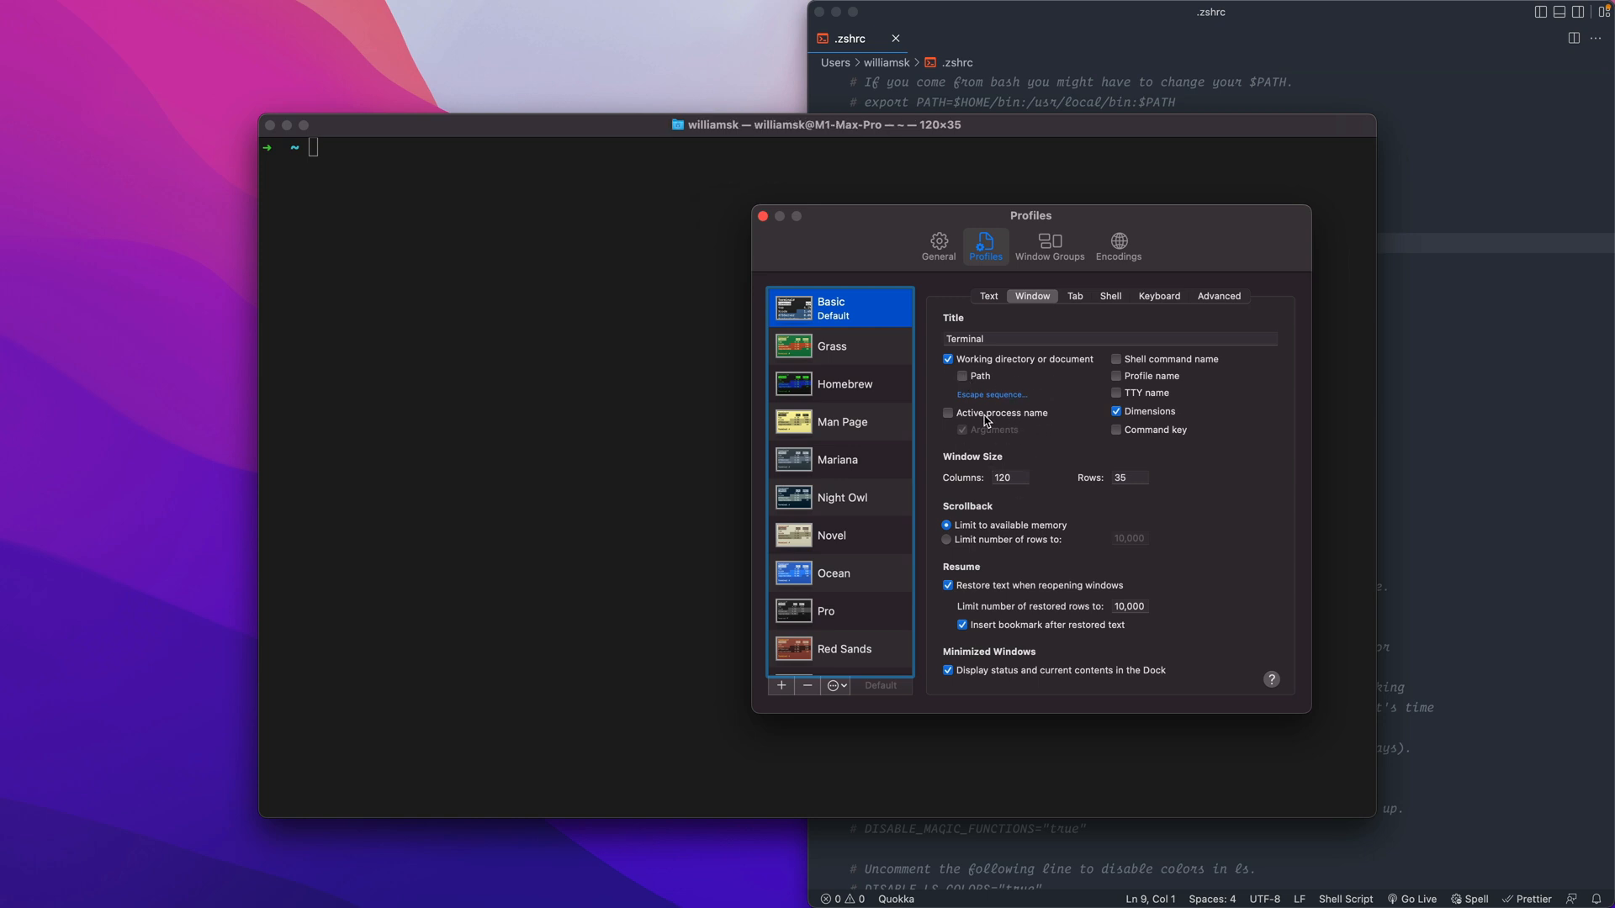
mouse_move(1053, 386)
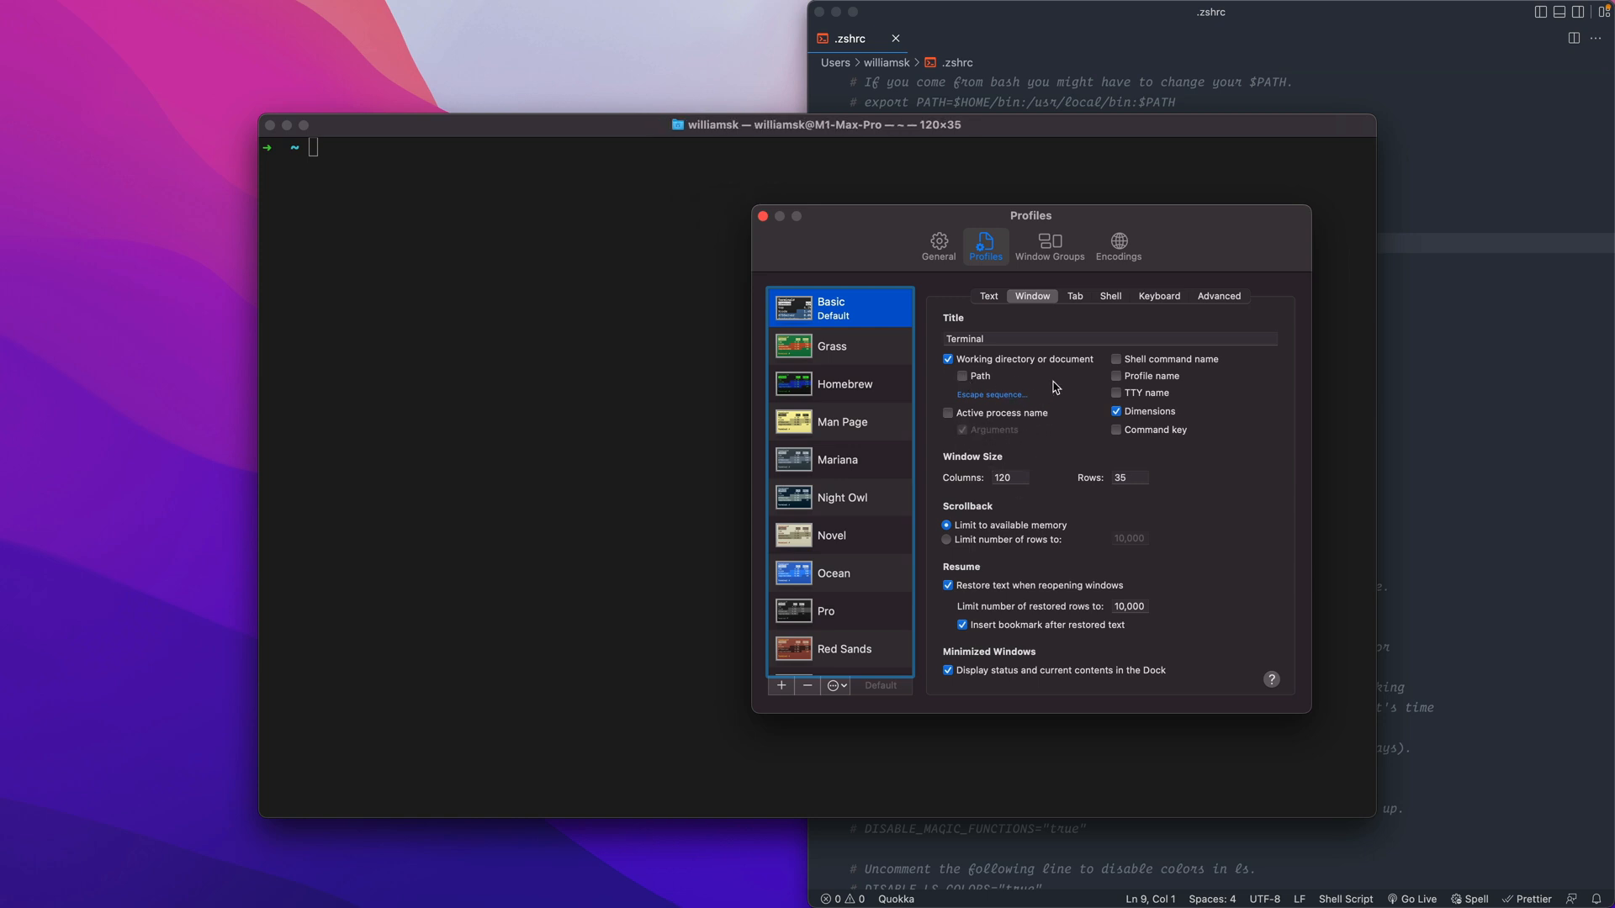
mouse_move(934, 333)
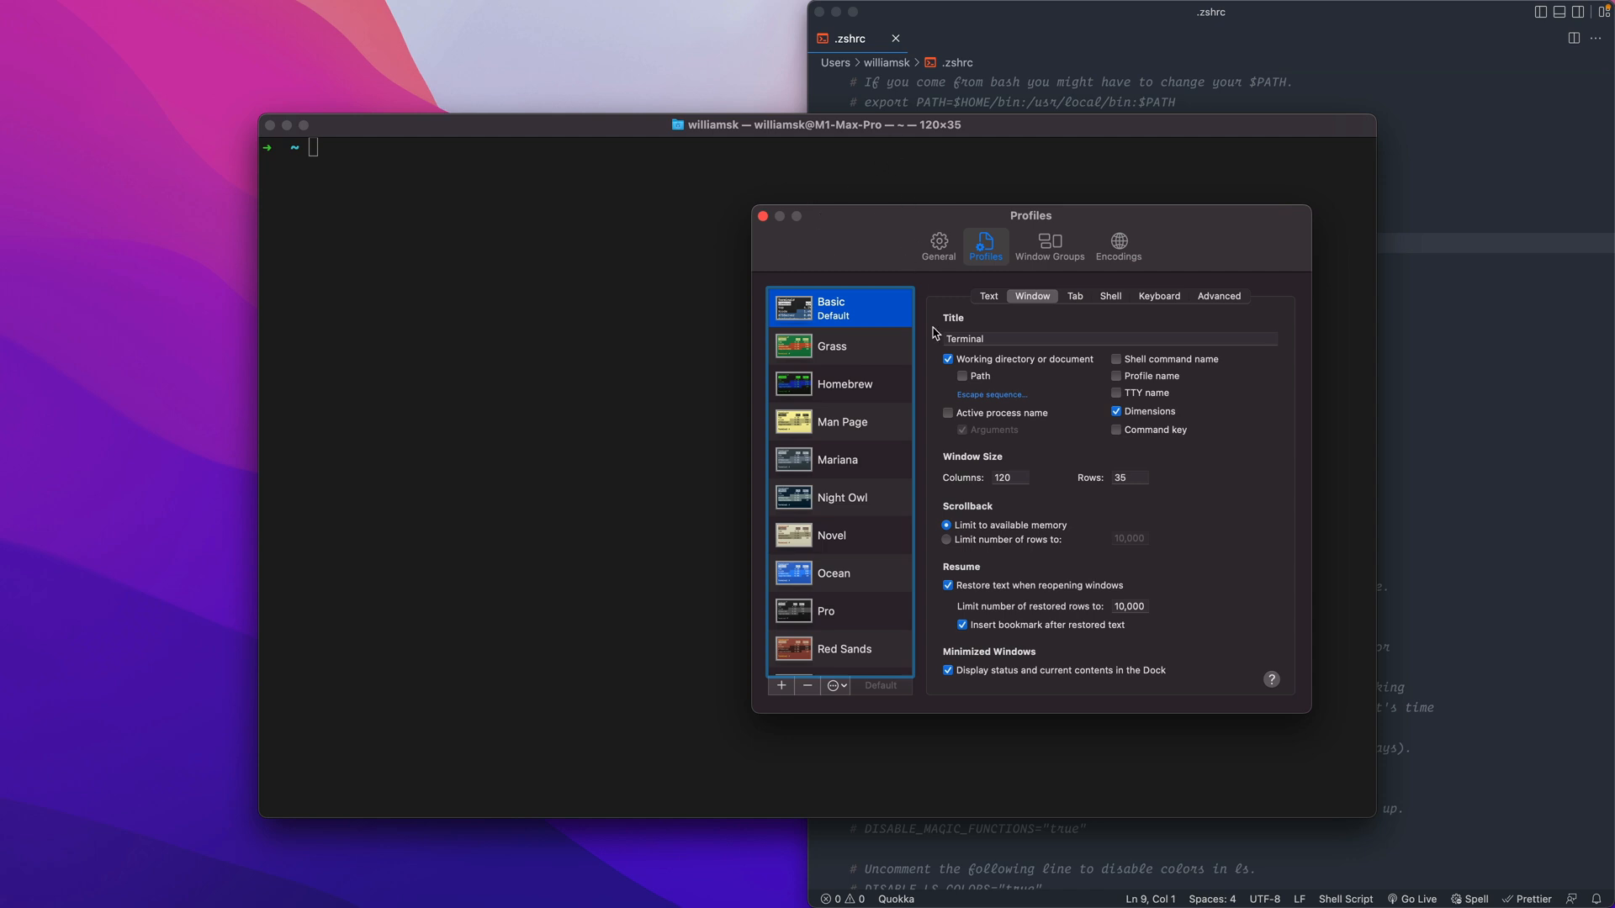
left_click(1108, 296)
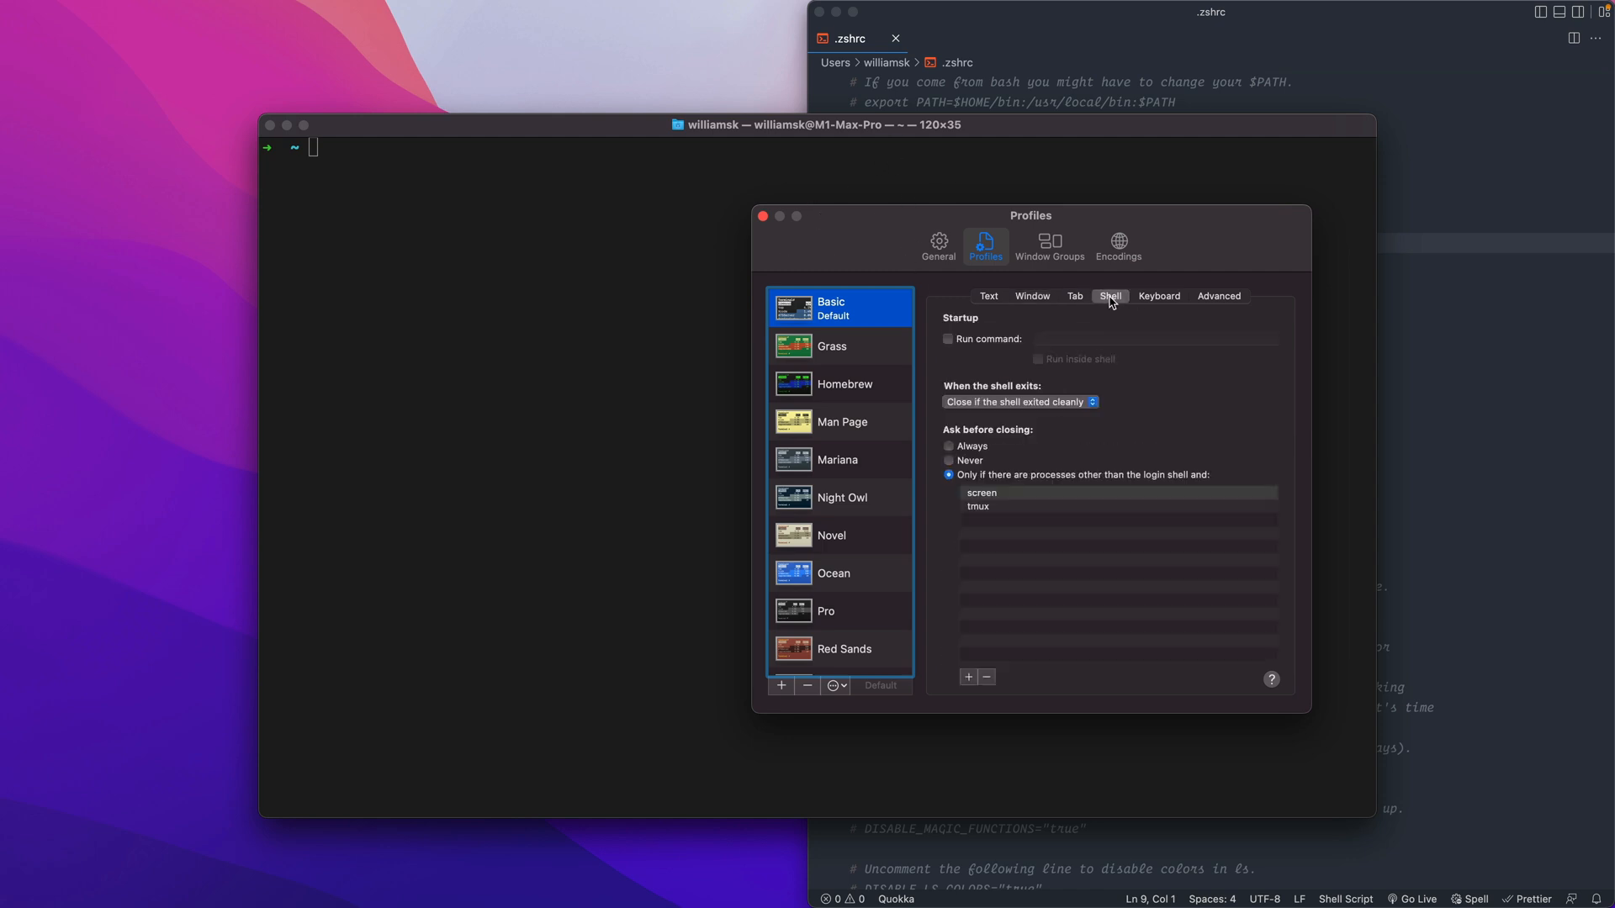
left_click(1219, 296)
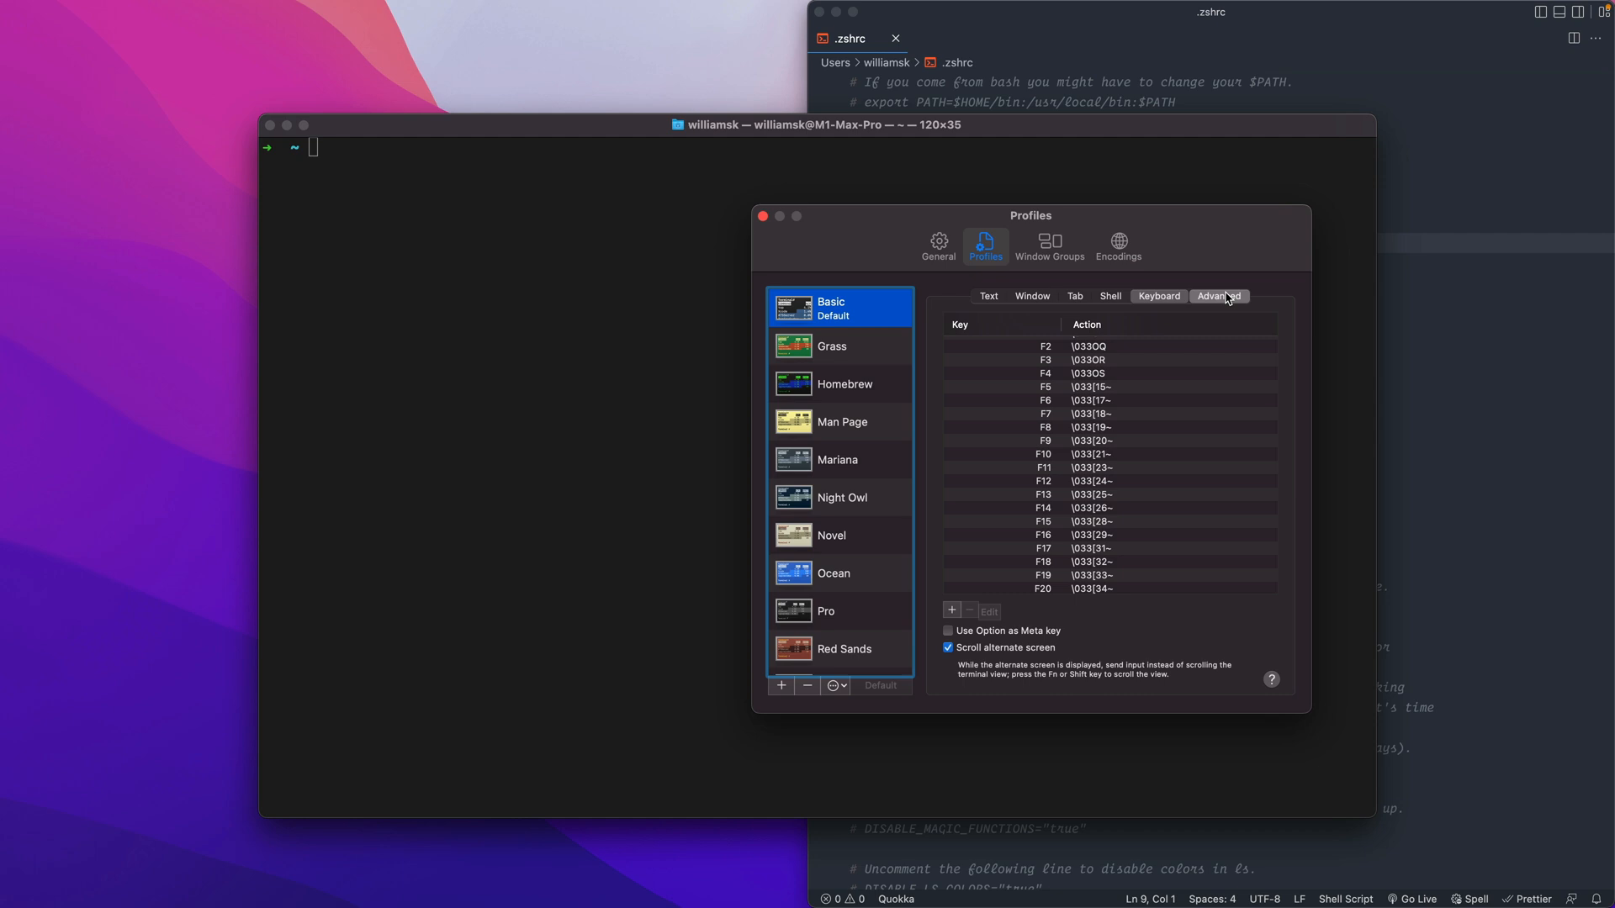
left_click(987, 296)
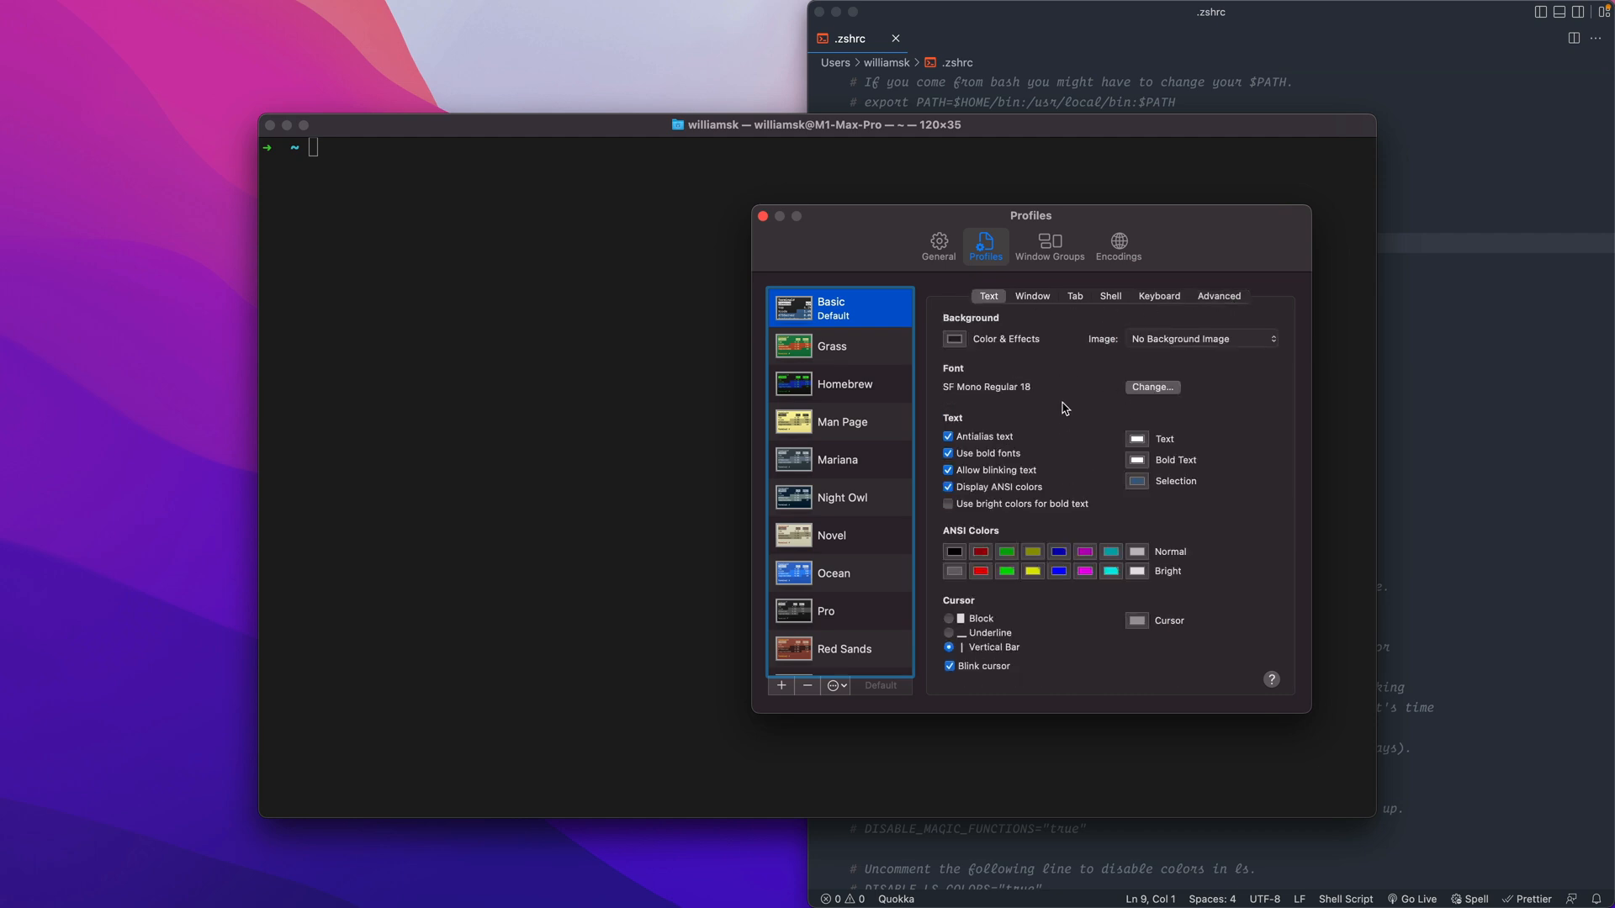
left_click(938, 246)
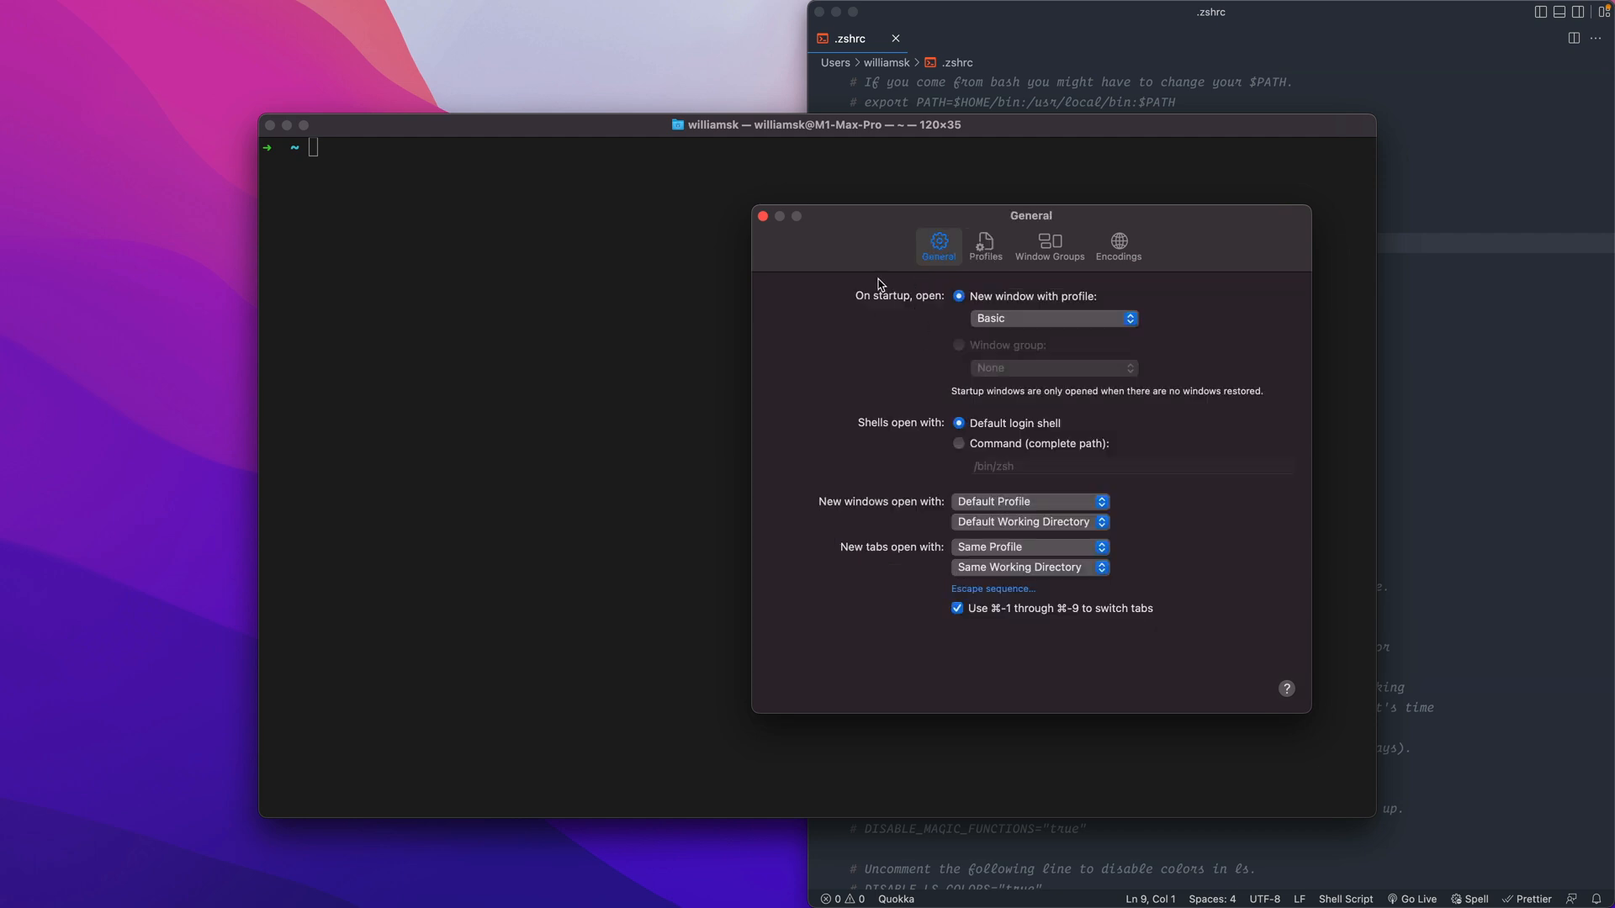
left_click(762, 217)
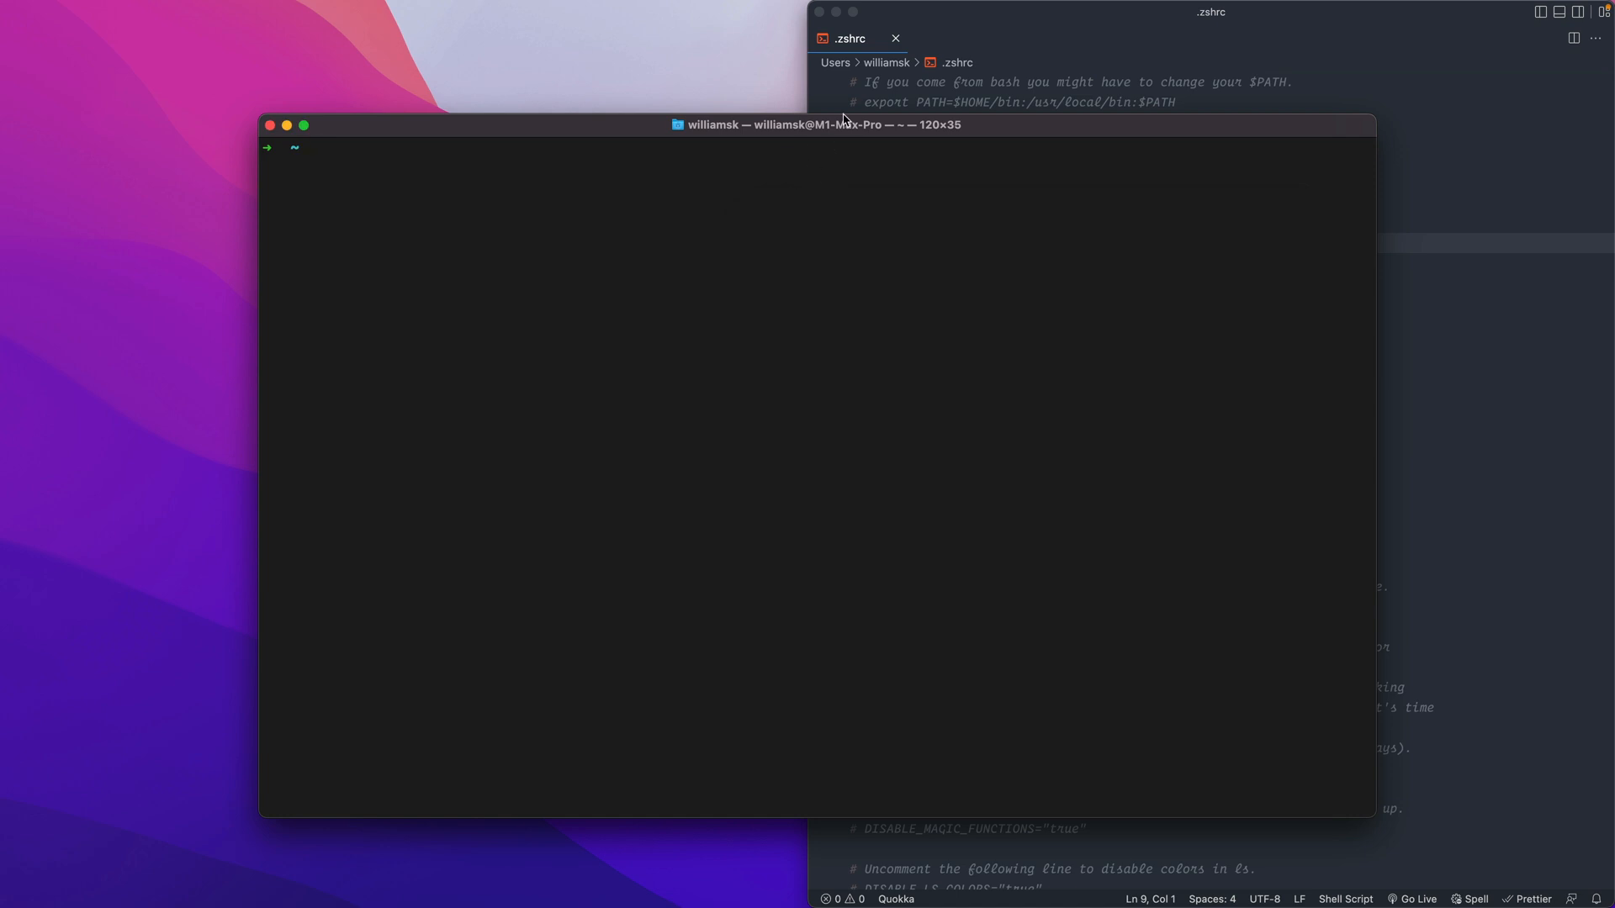
mouse_move(752, 182)
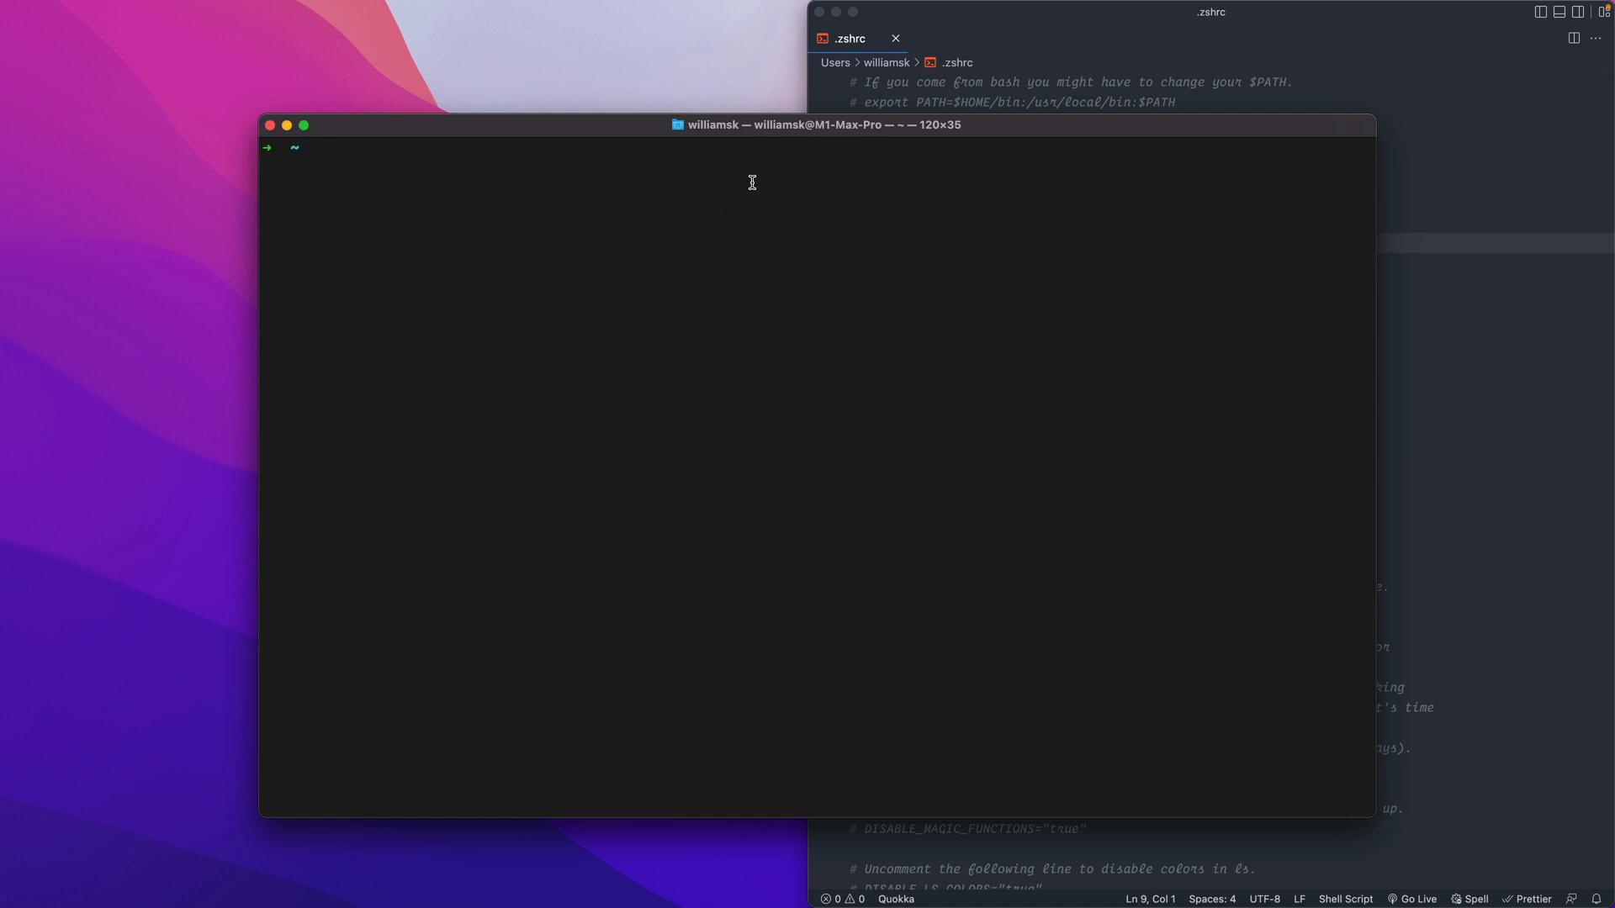
mouse_move(826, 255)
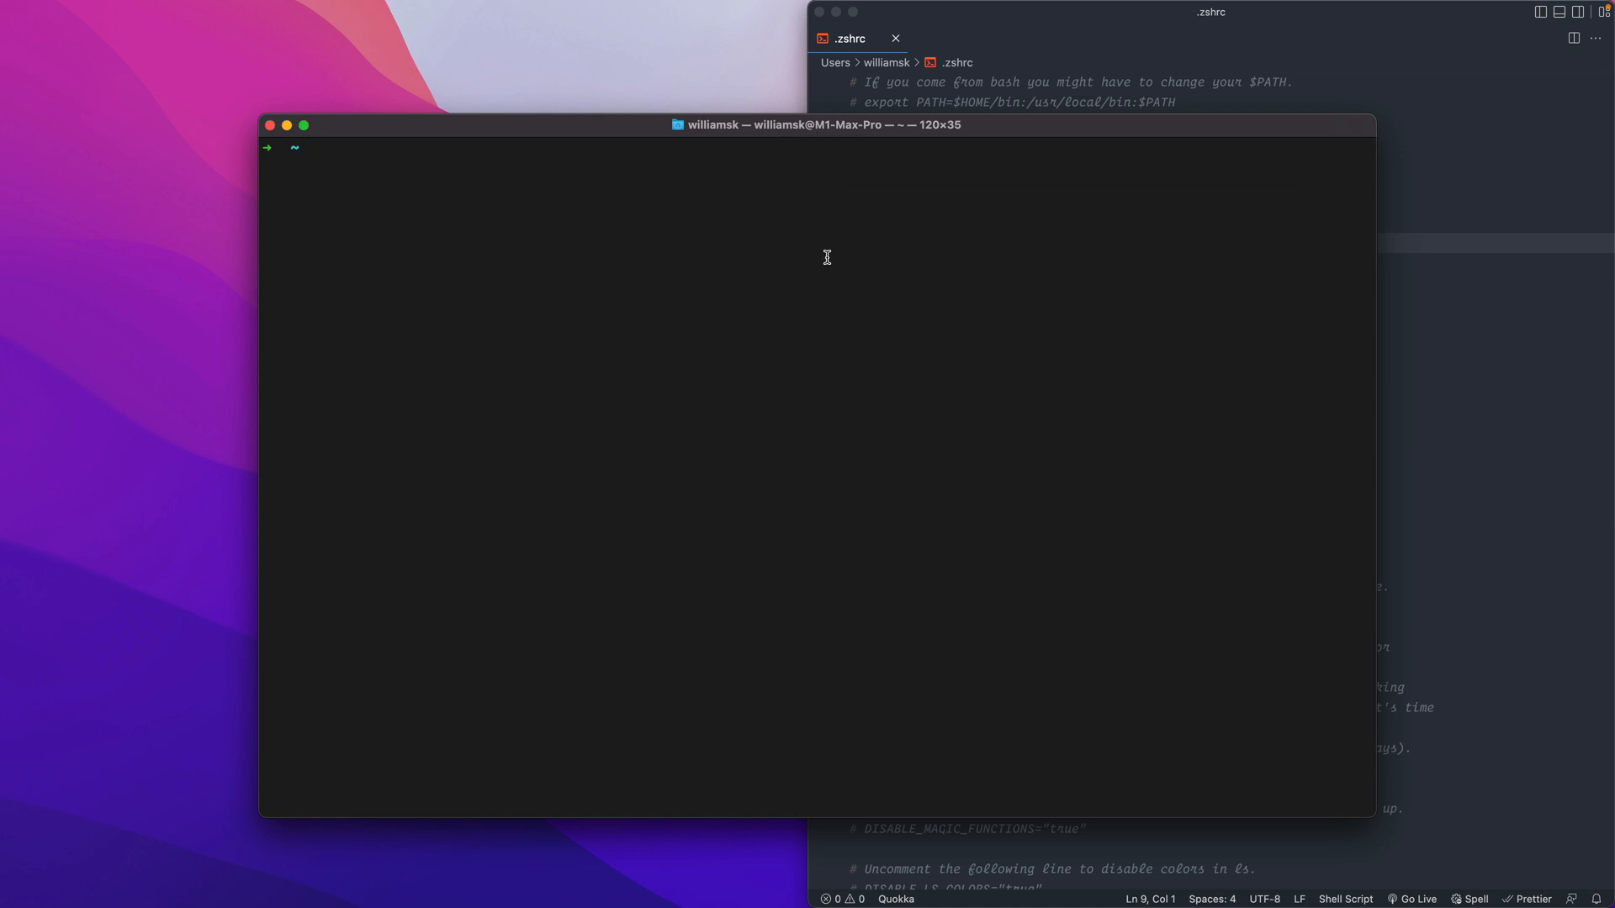
mouse_move(905, 131)
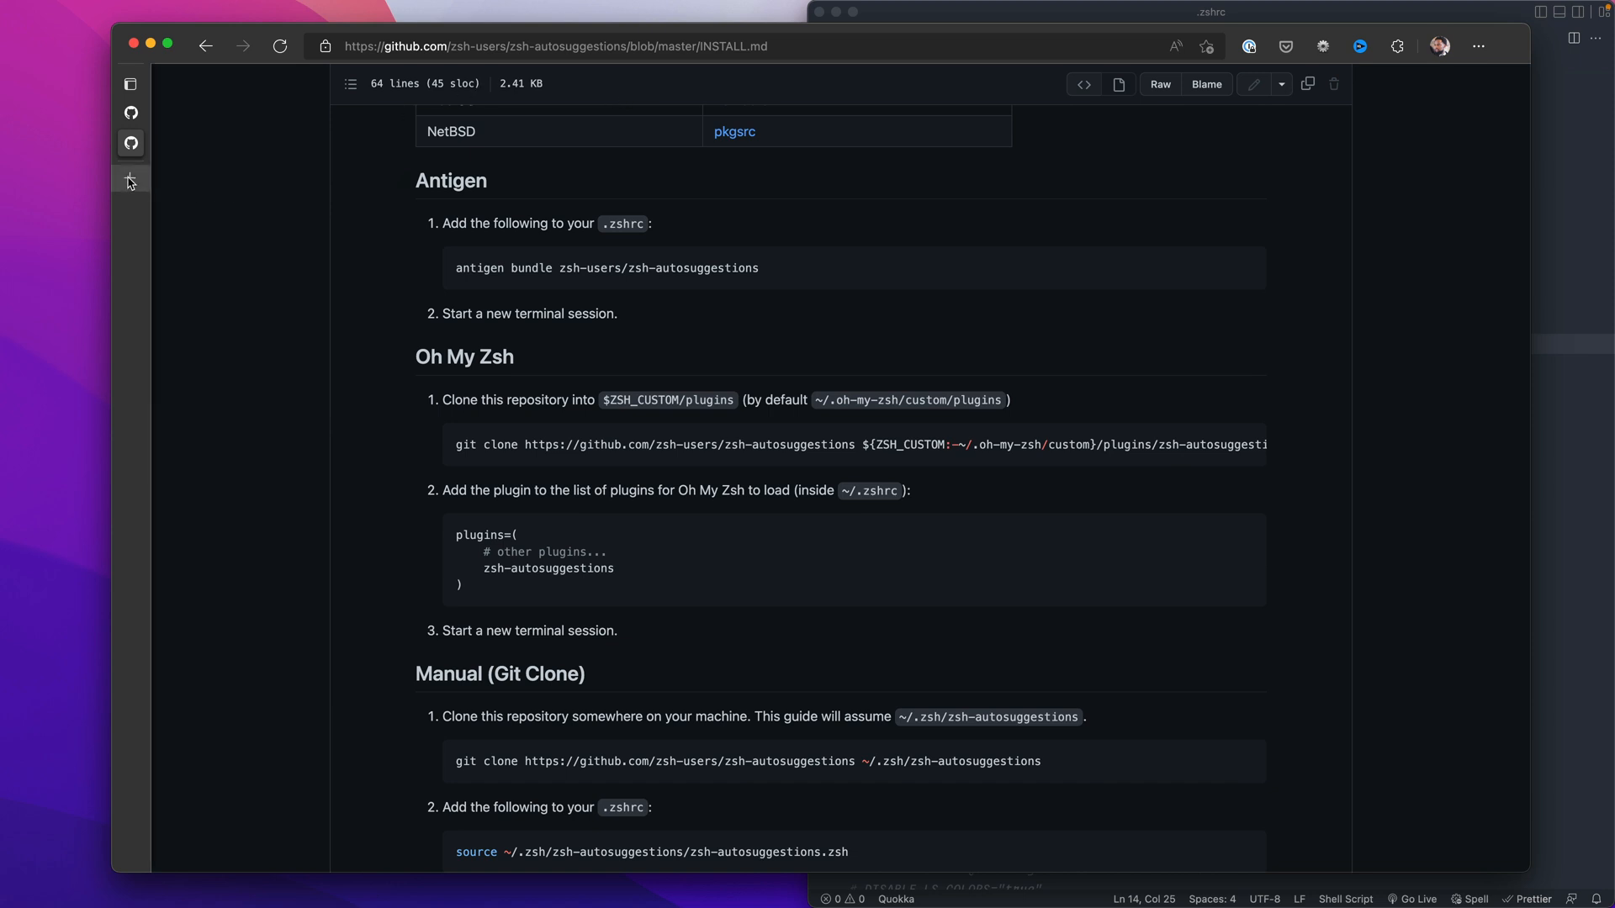
Scroll the Themes wiki past af-magic, afowler and cypher down to the agnoster section.
left_click(130, 174)
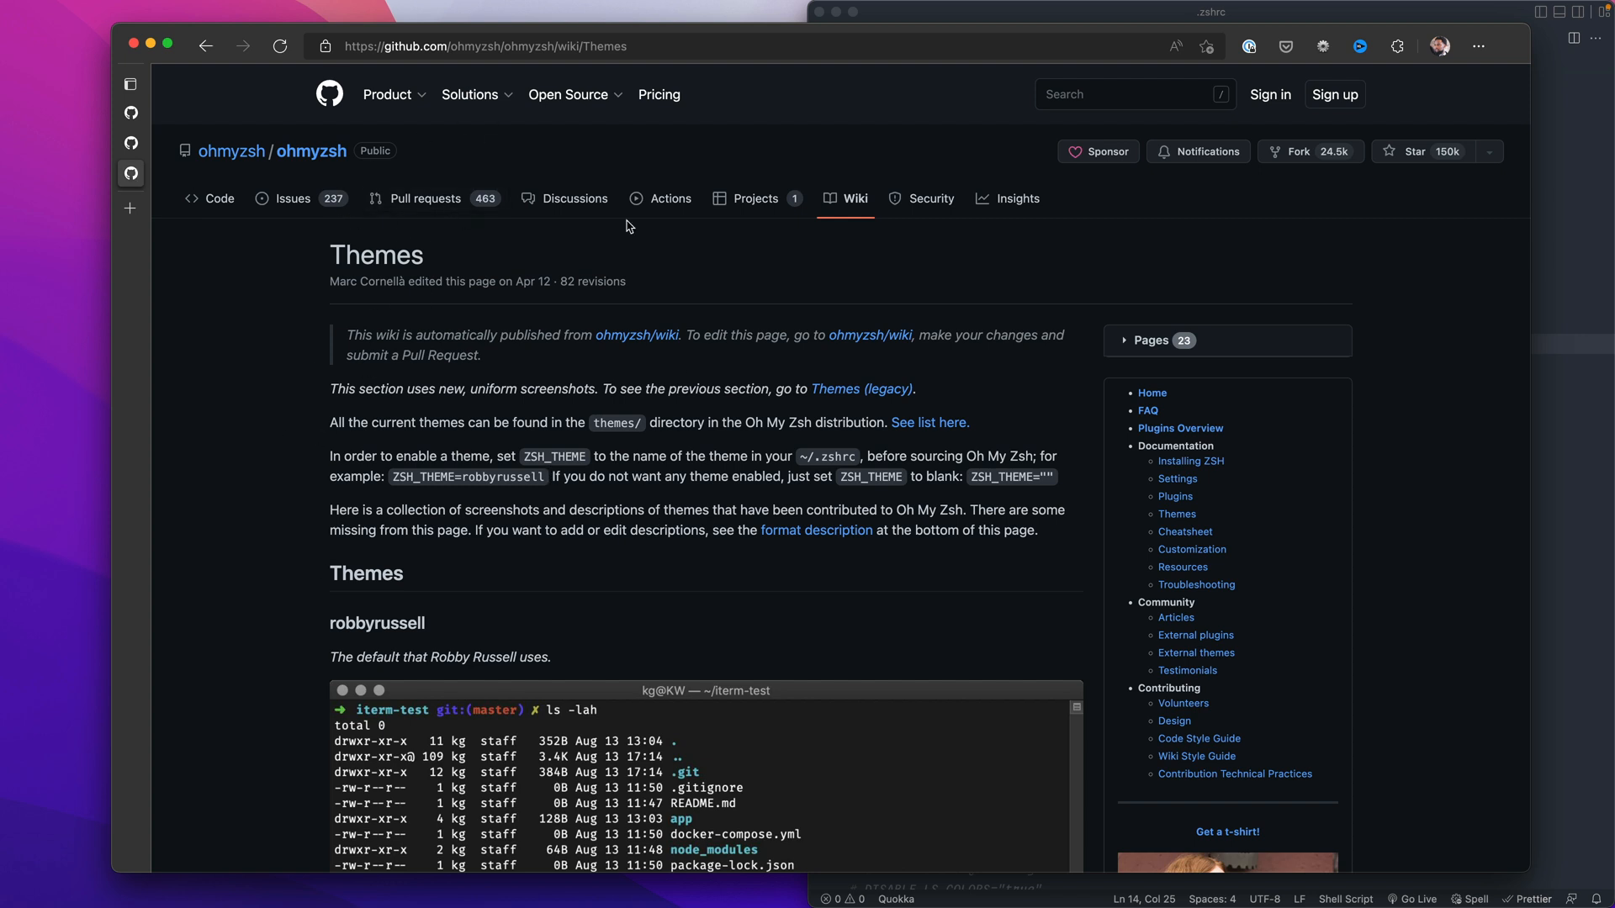
scroll("down", 3)
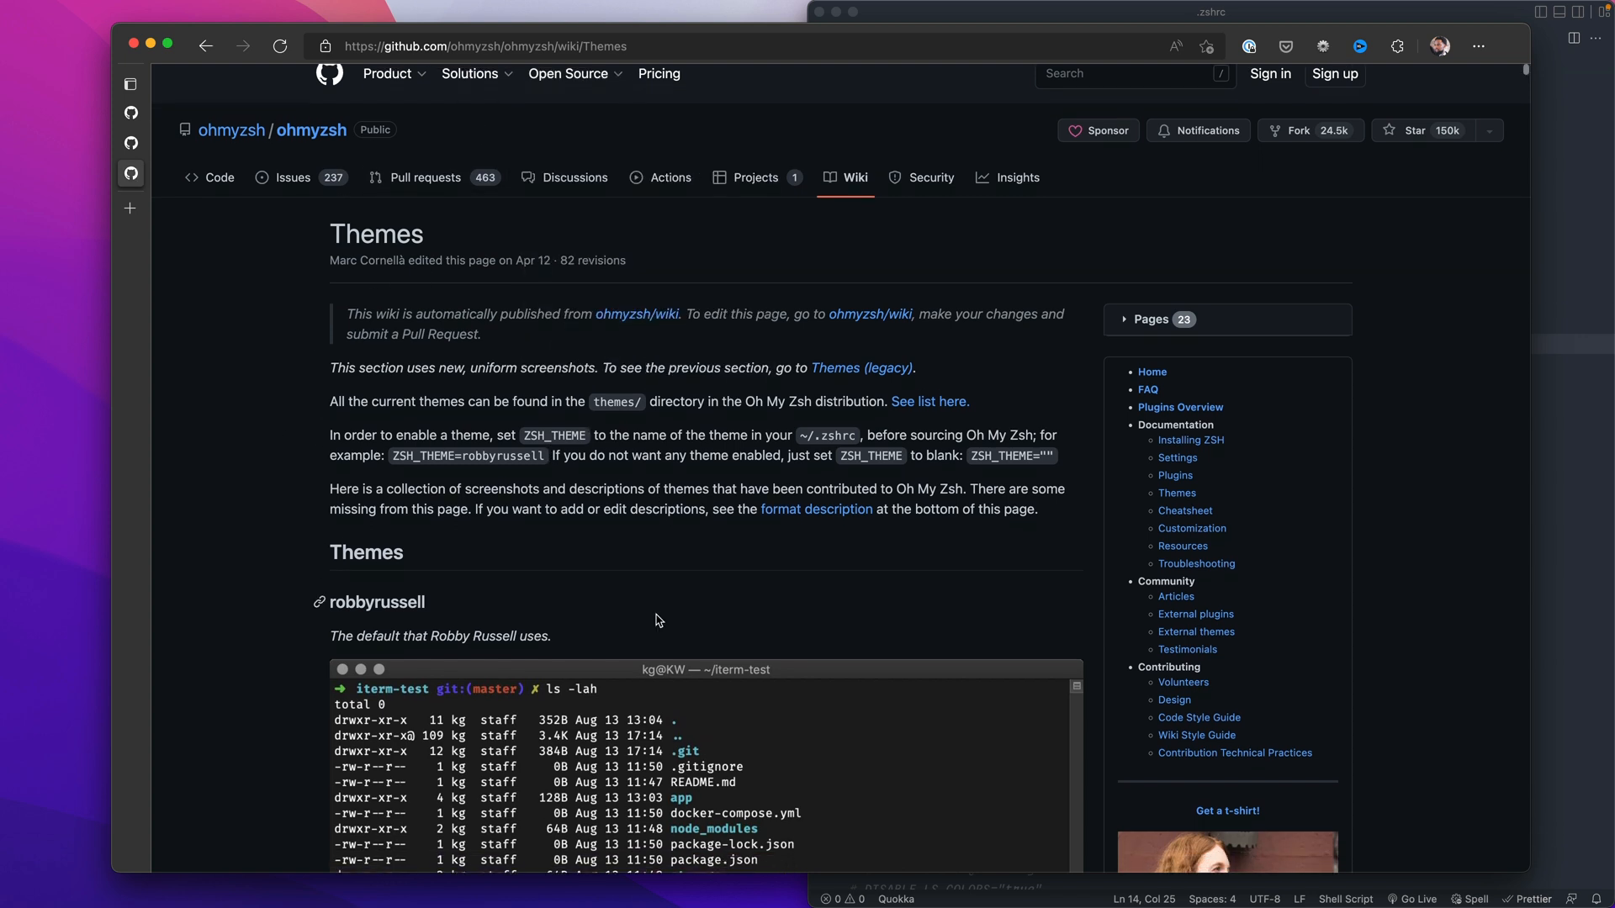
scroll("down", 3)
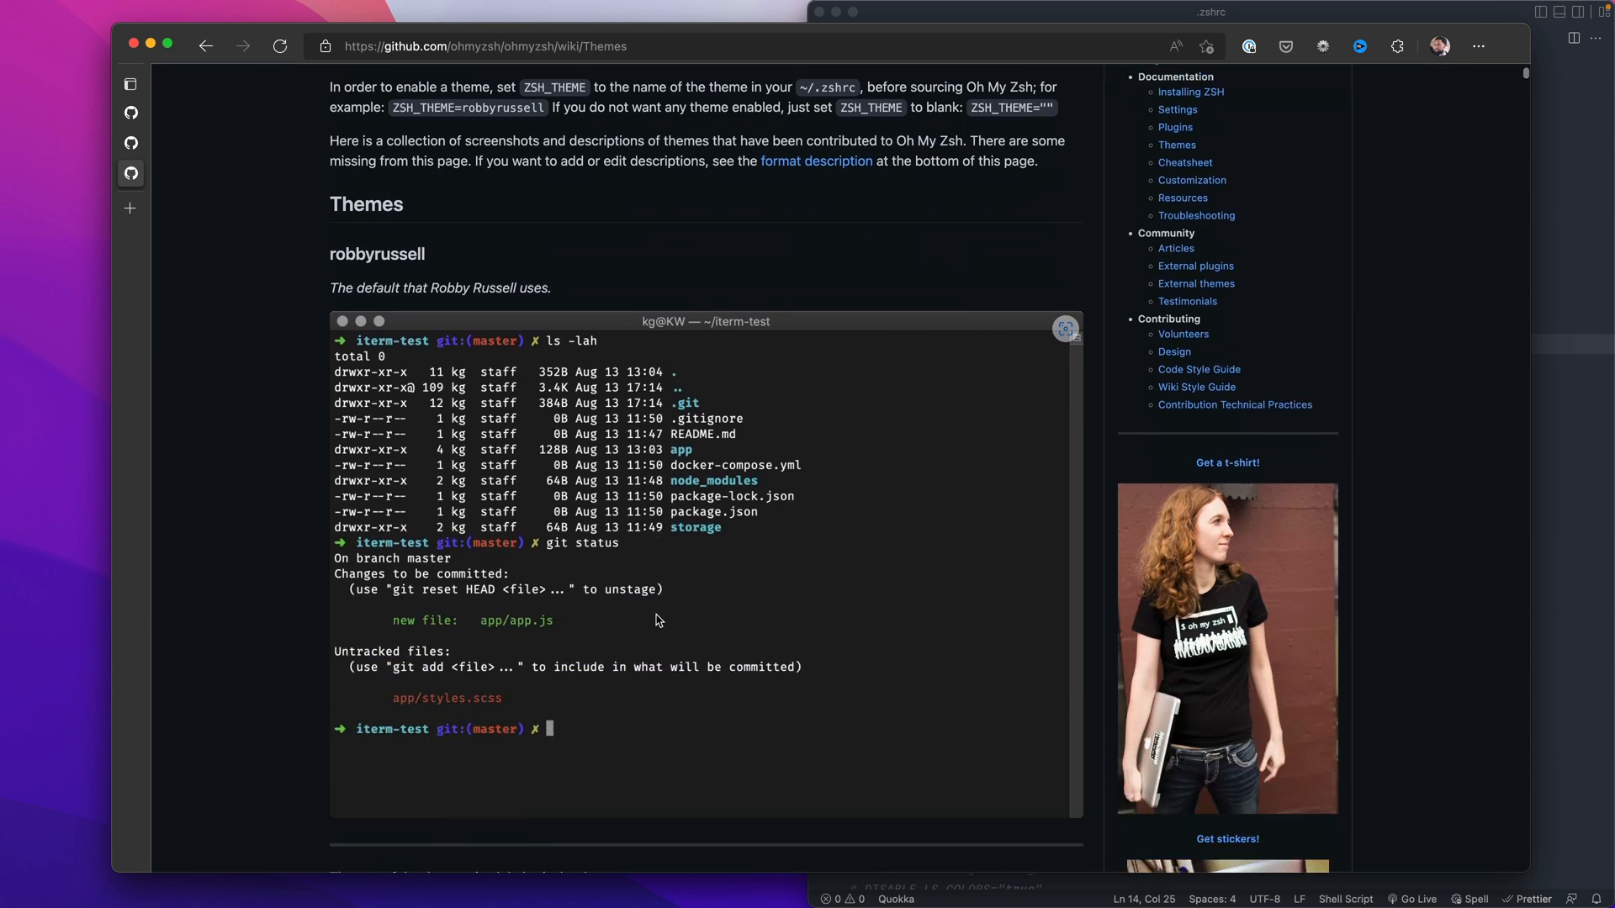
scroll("down", 3)
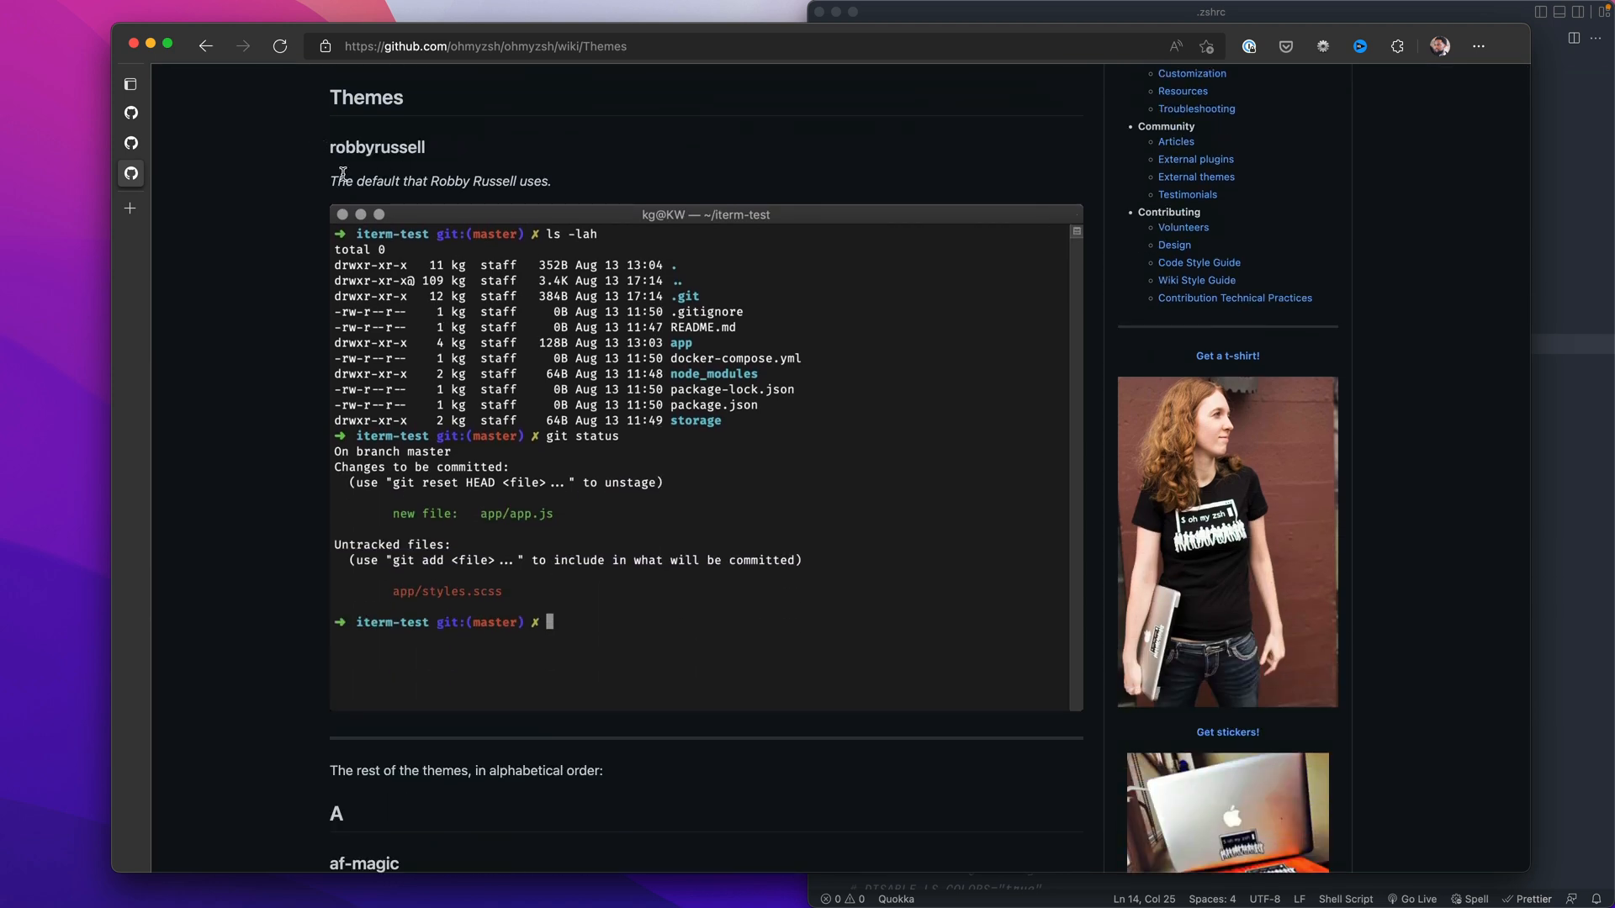
scroll("down", 3)
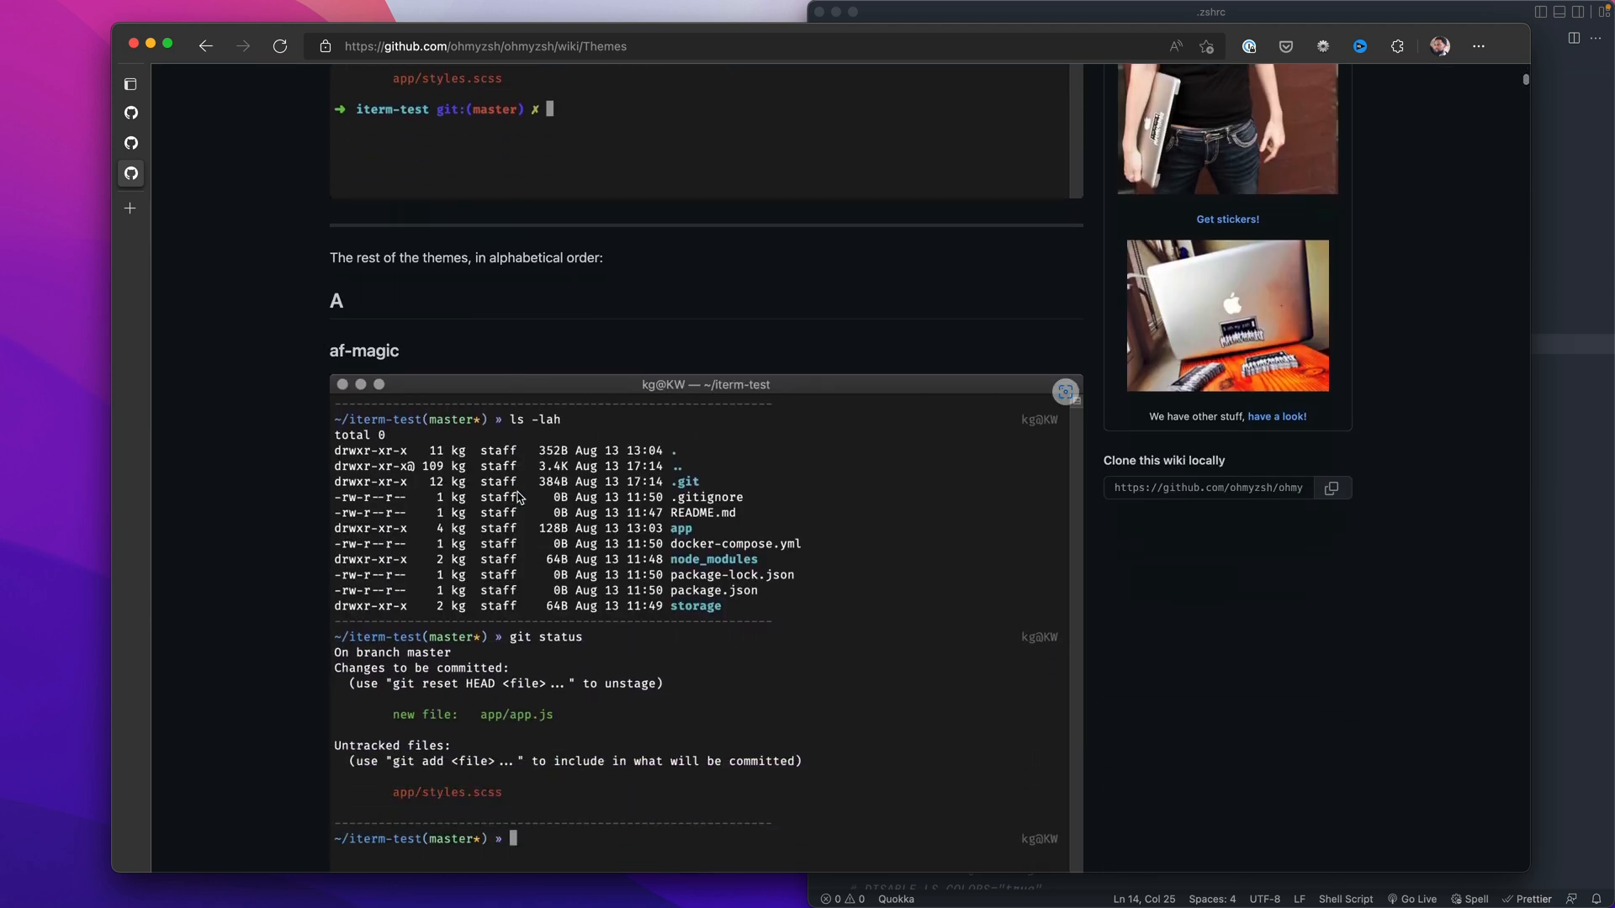
scroll("down", 3)
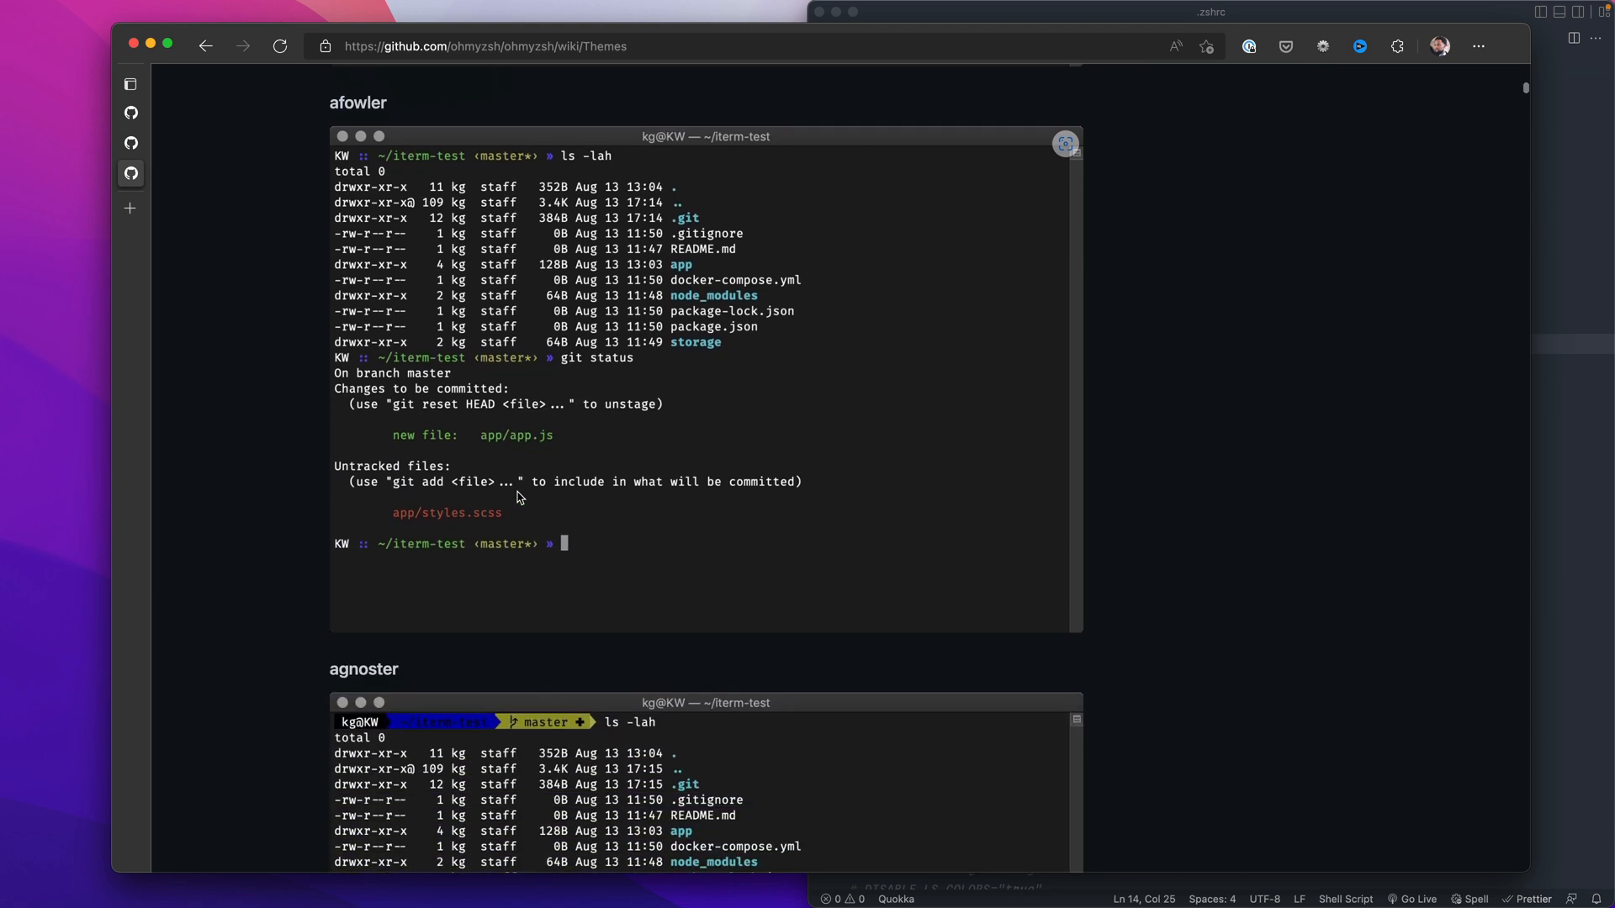
scroll("down", 3)
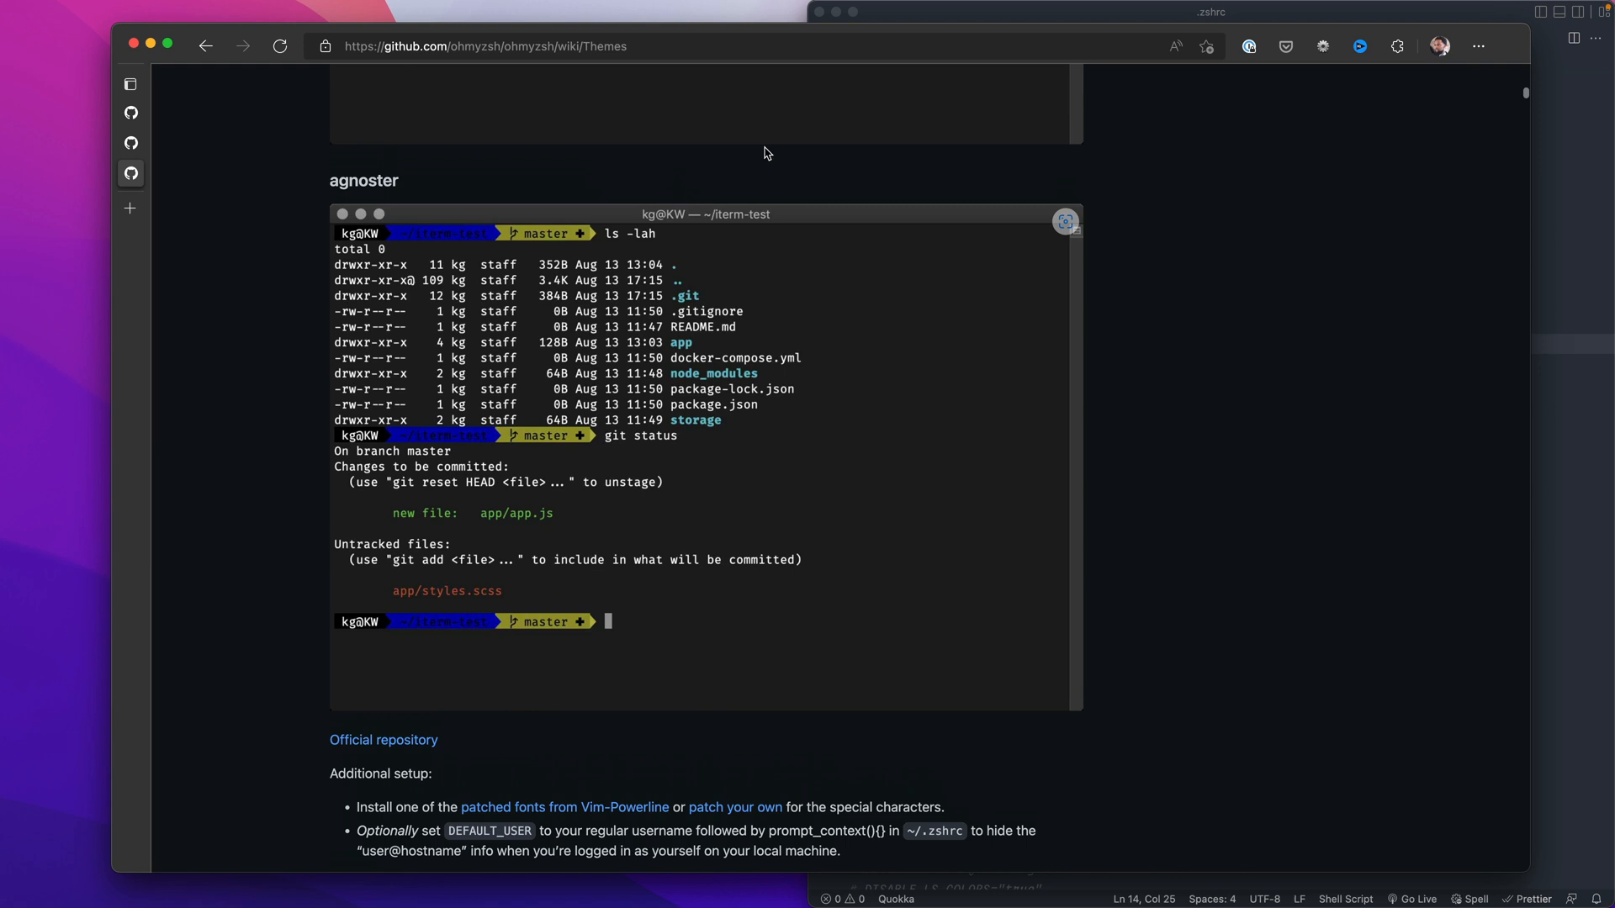
mouse_move(412, 173)
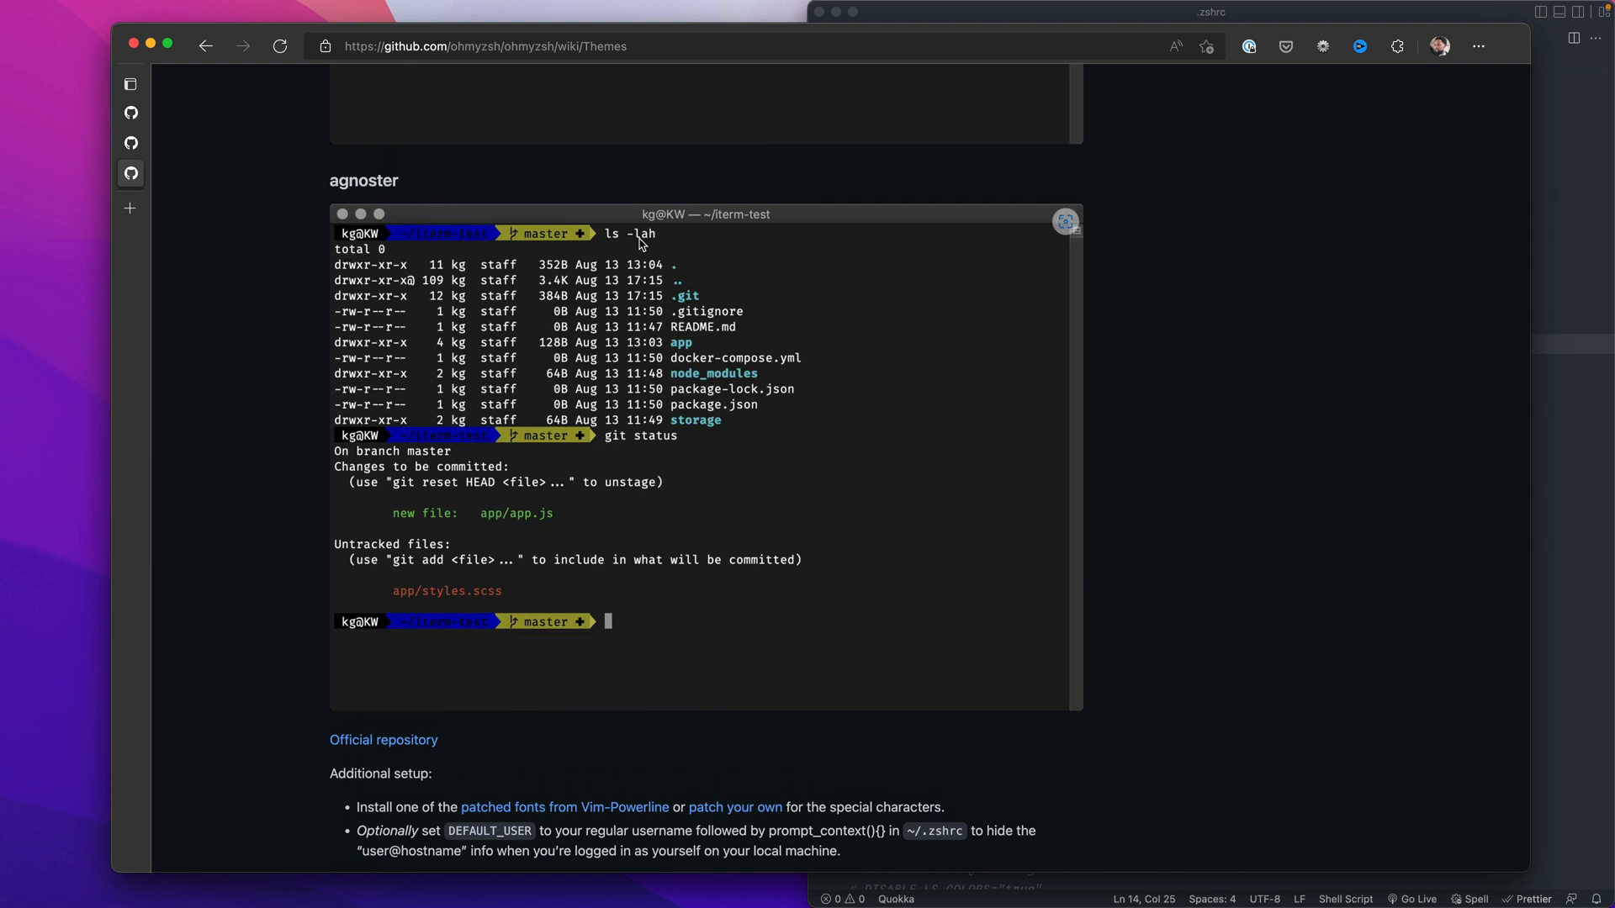
mouse_move(695, 525)
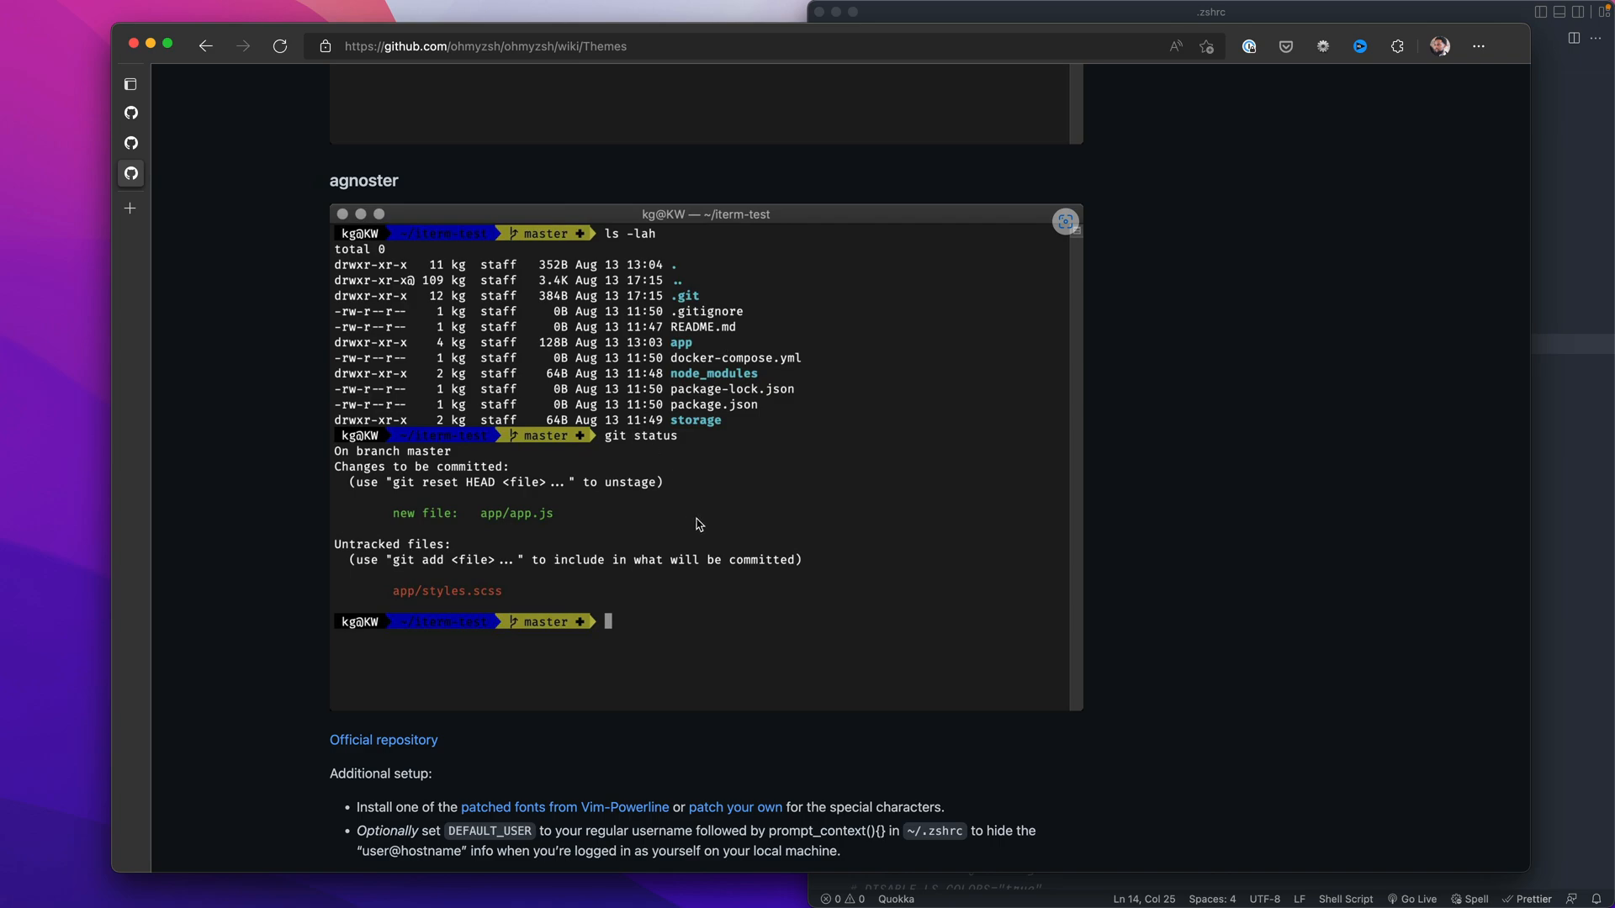
scroll("down", 3)
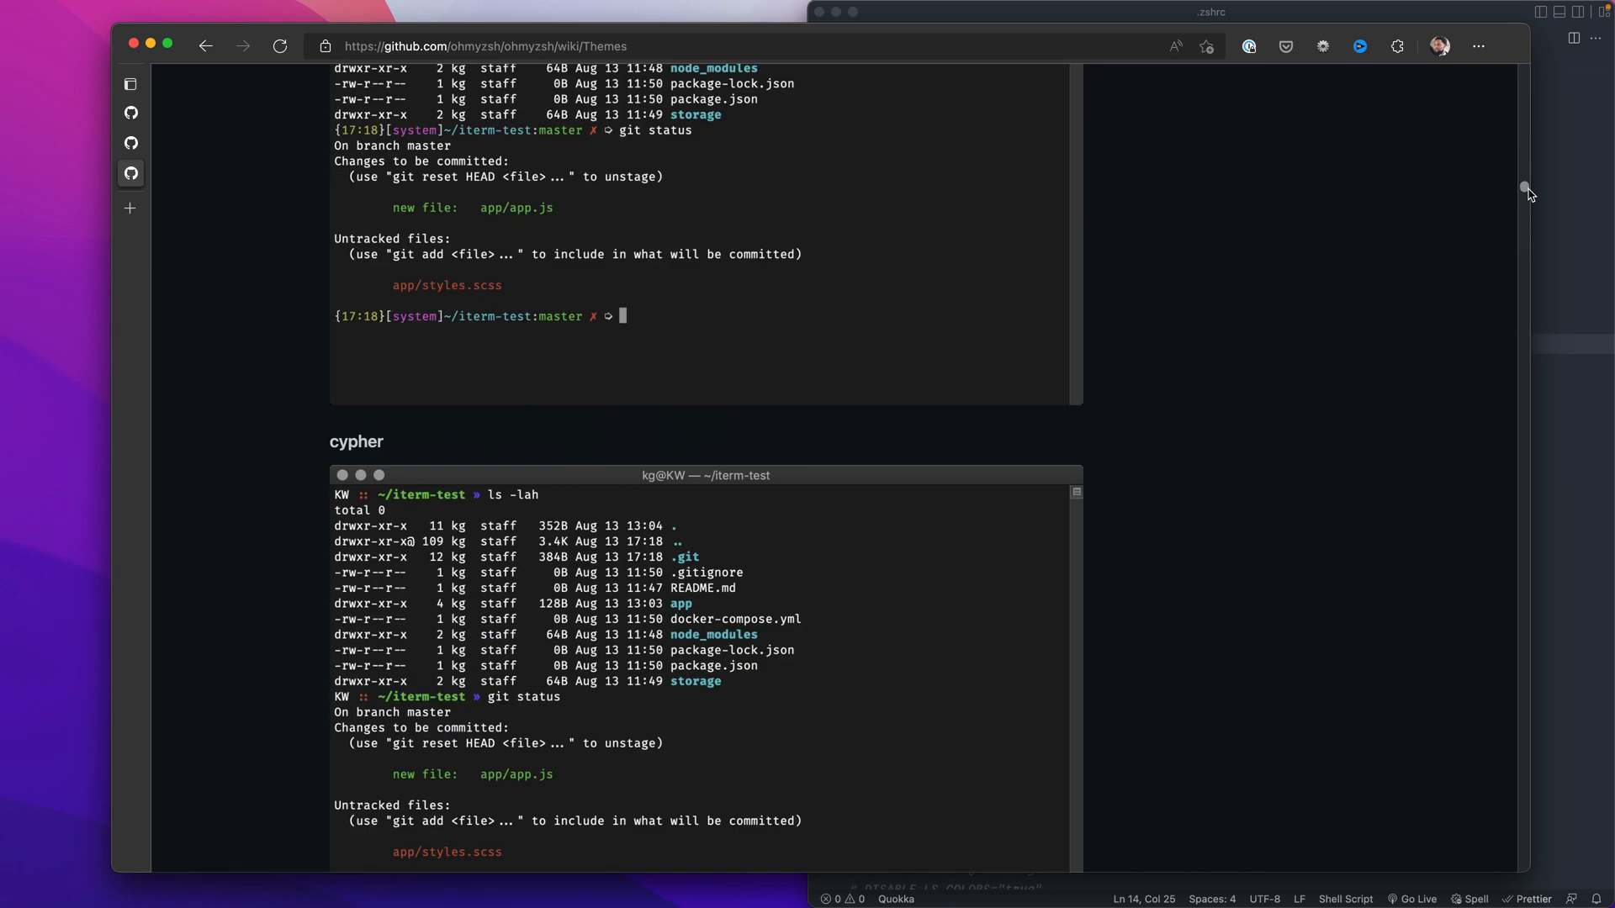
scroll("down", 3)
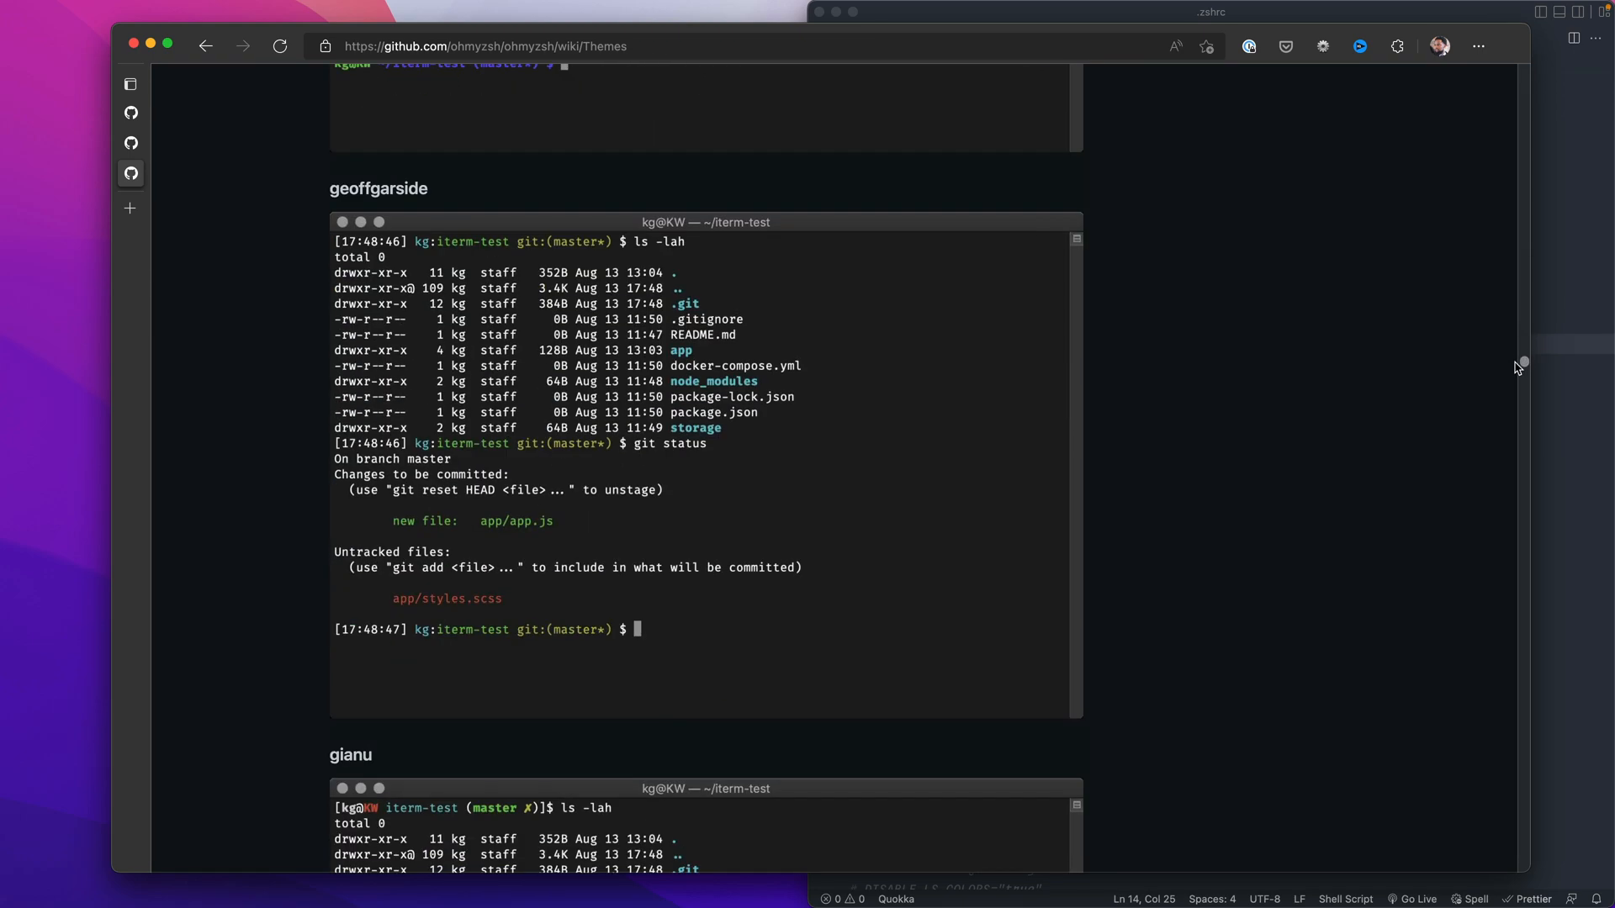
scroll("down", 3)
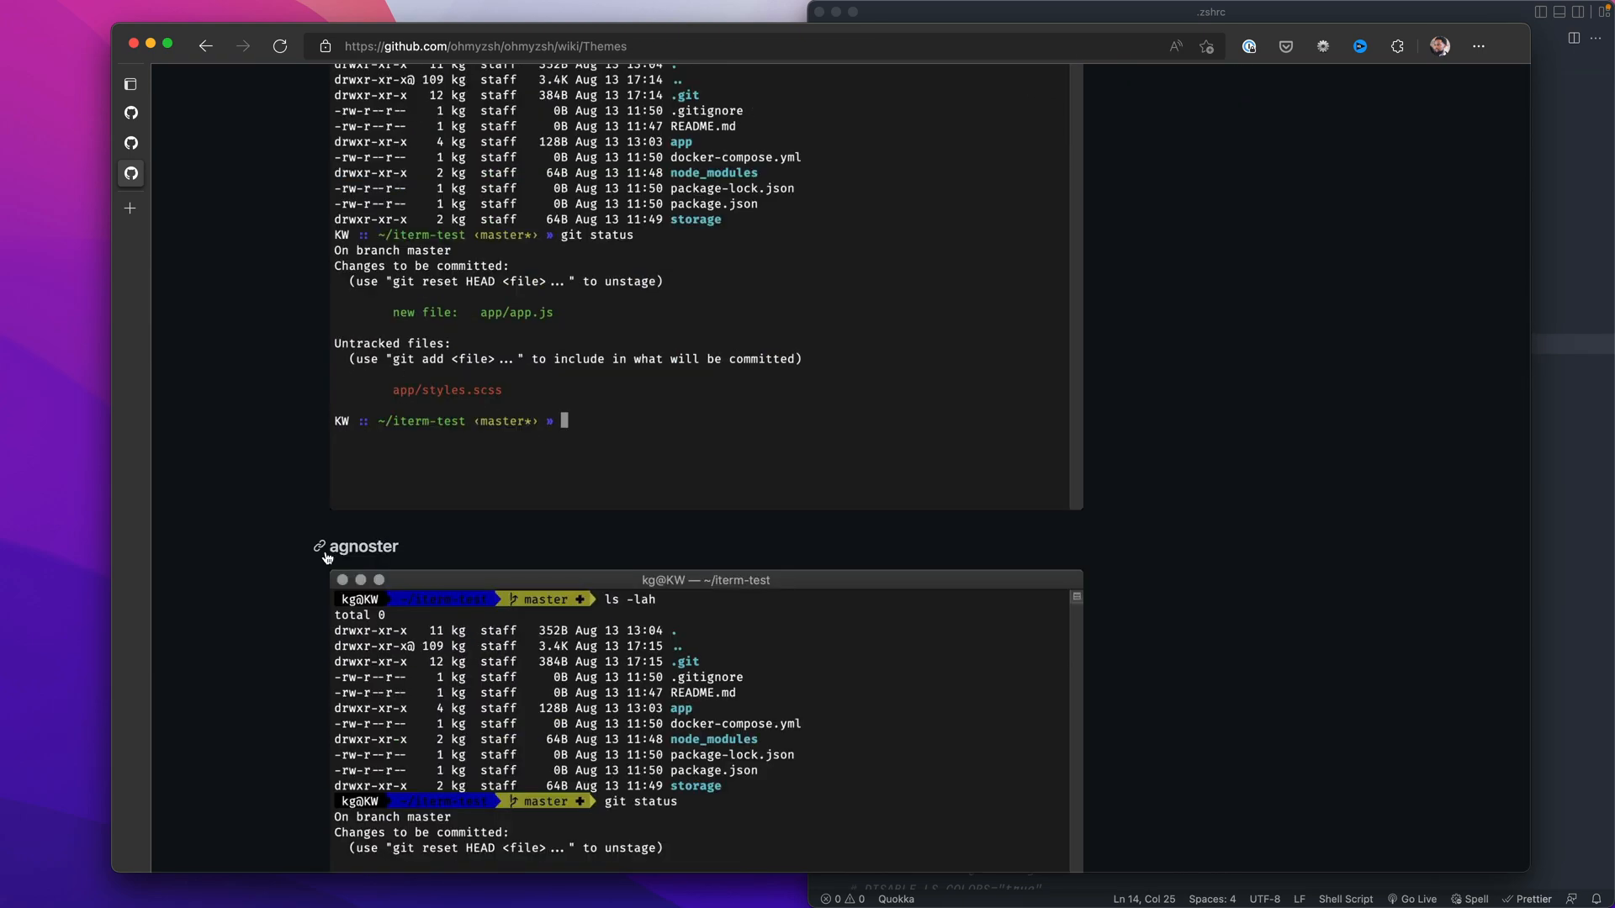
From the agnoster repo, follow the Powerline-patched font link and scroll to the powerline/fonts README install section.
left_click(364, 547)
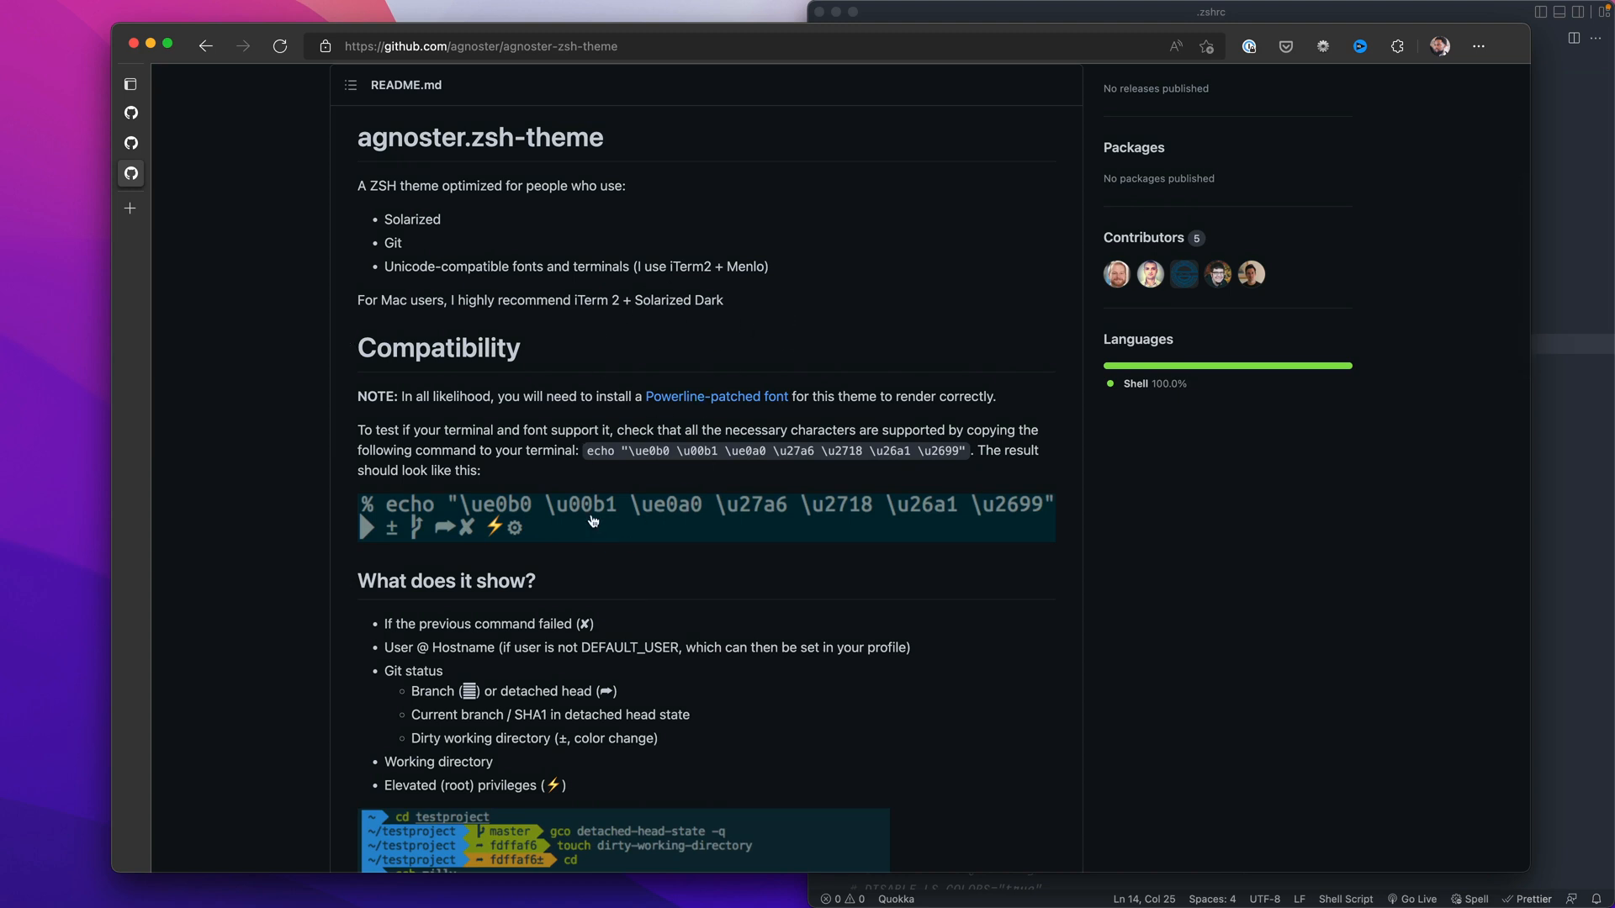
mouse_move(716, 395)
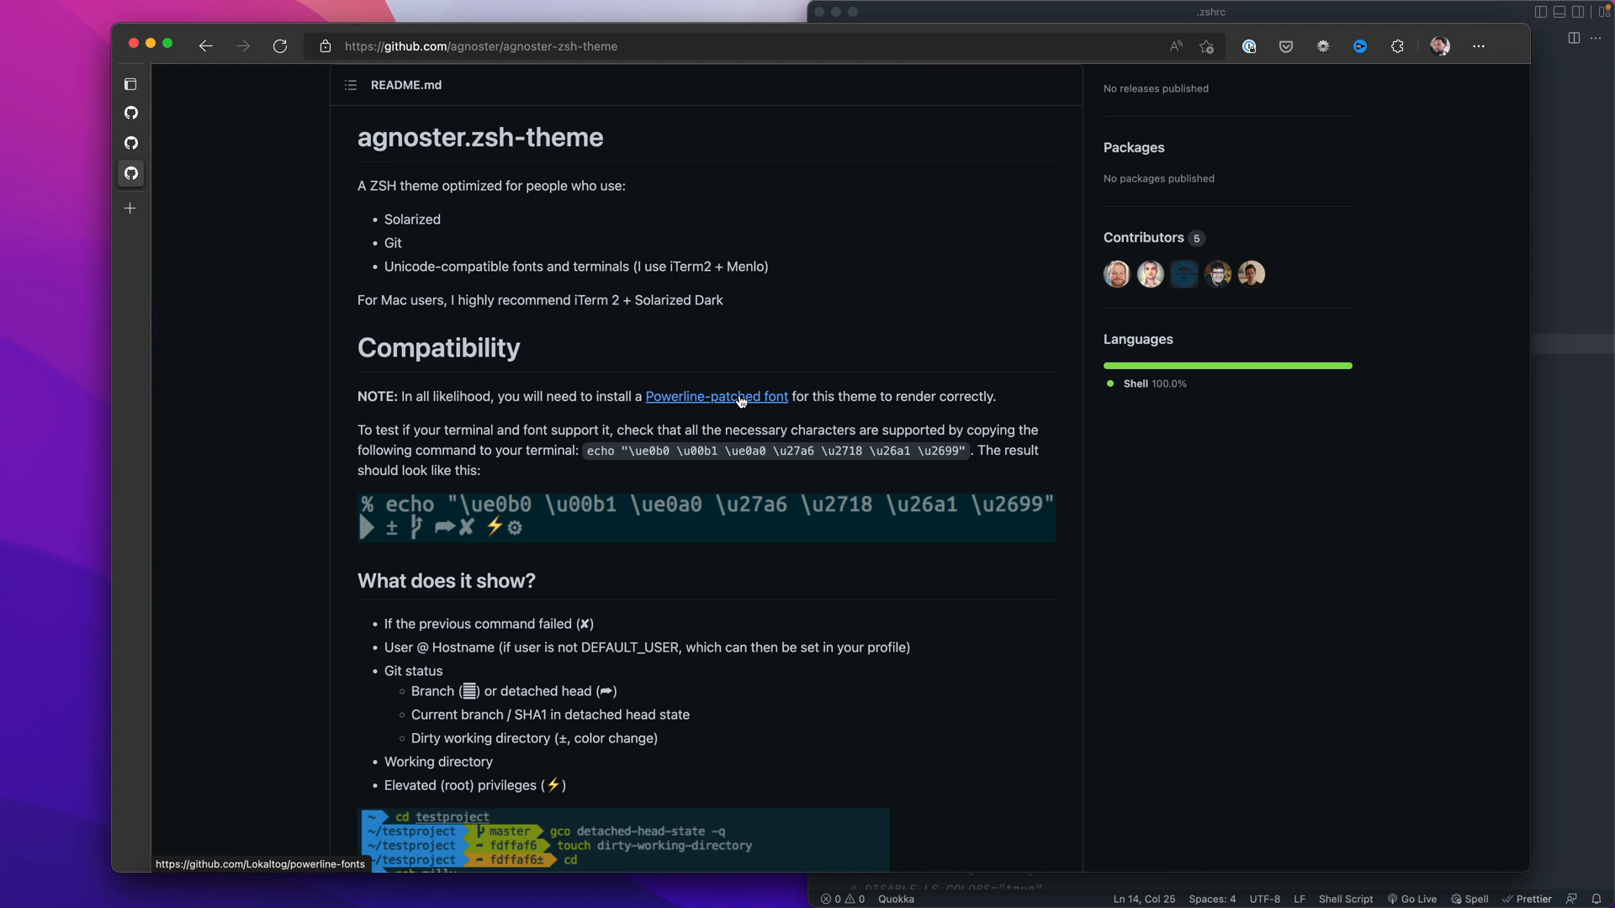
mouse_move(746, 404)
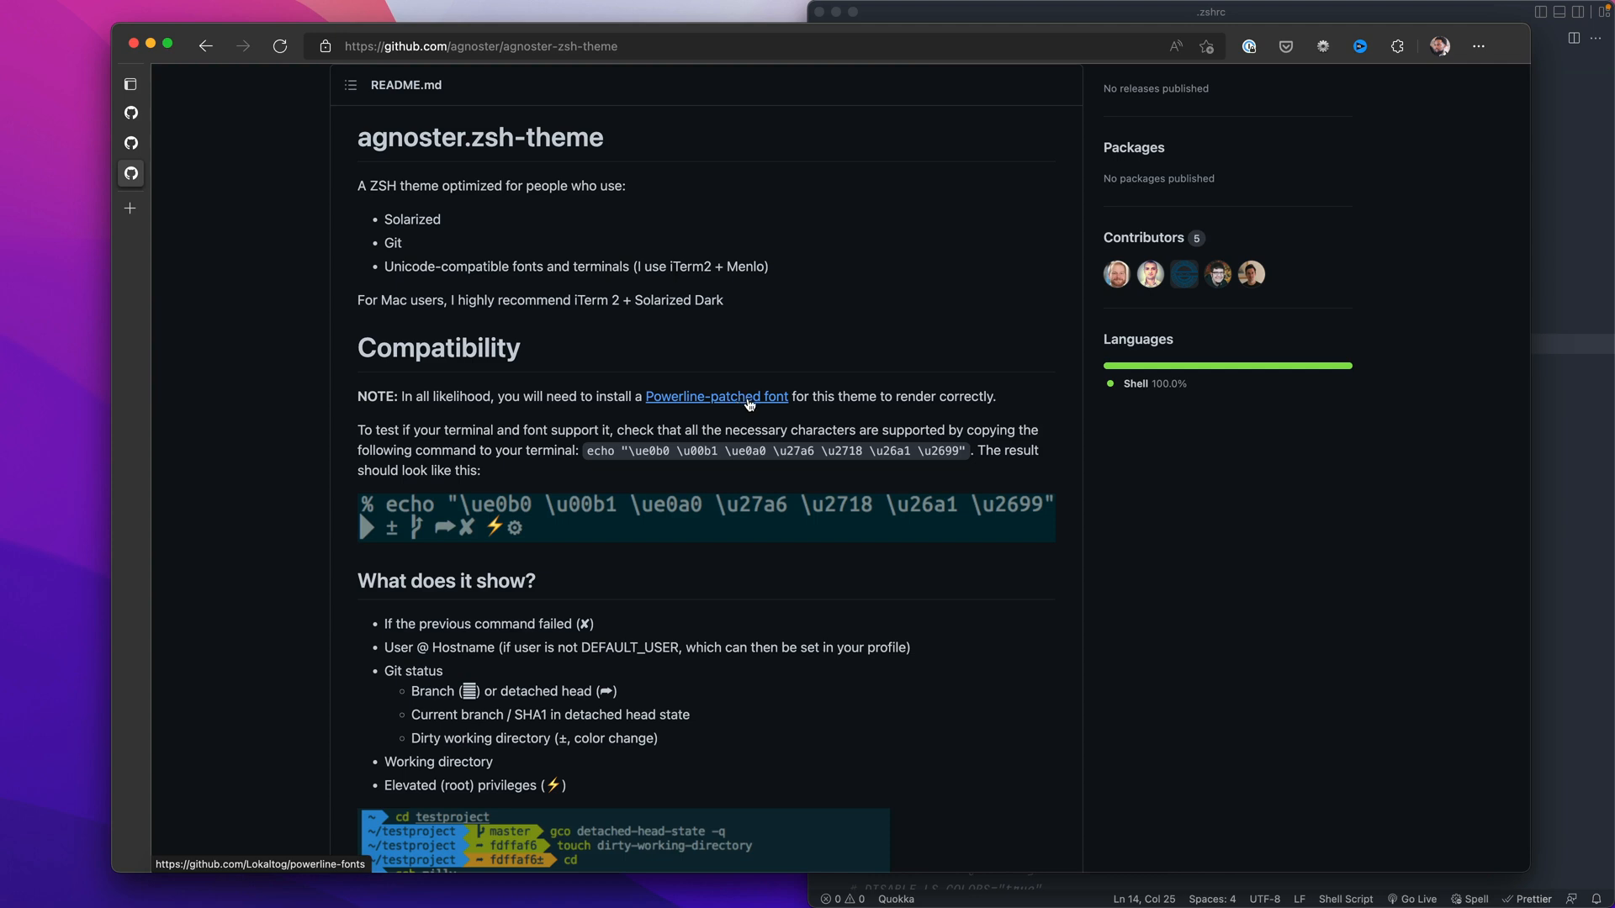
left_click(716, 397)
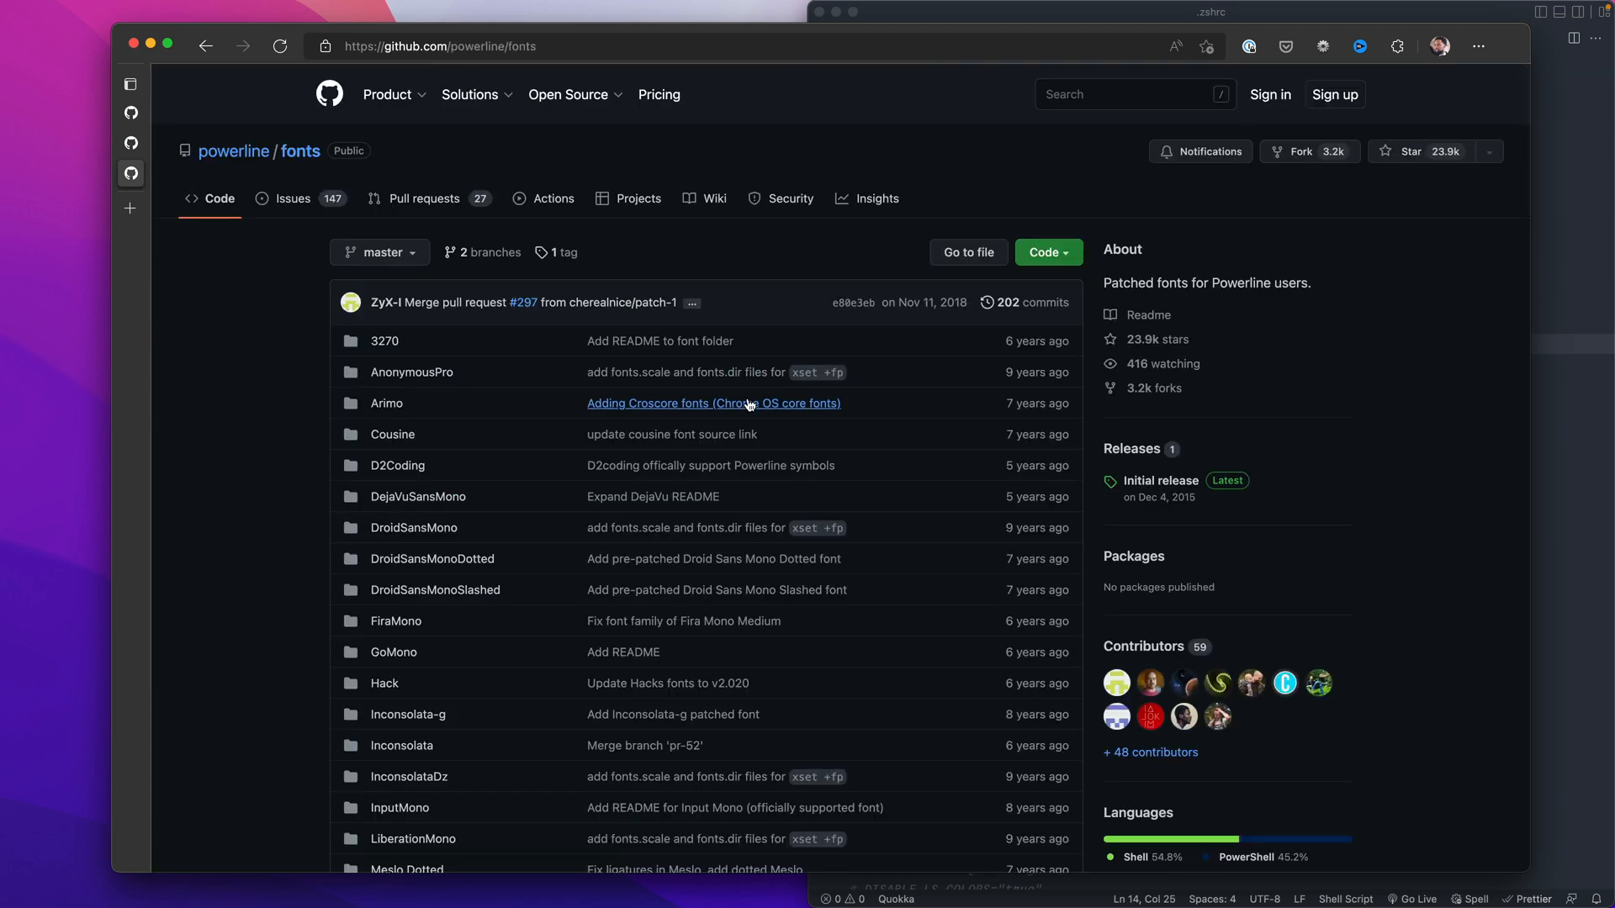
mouse_move(683, 621)
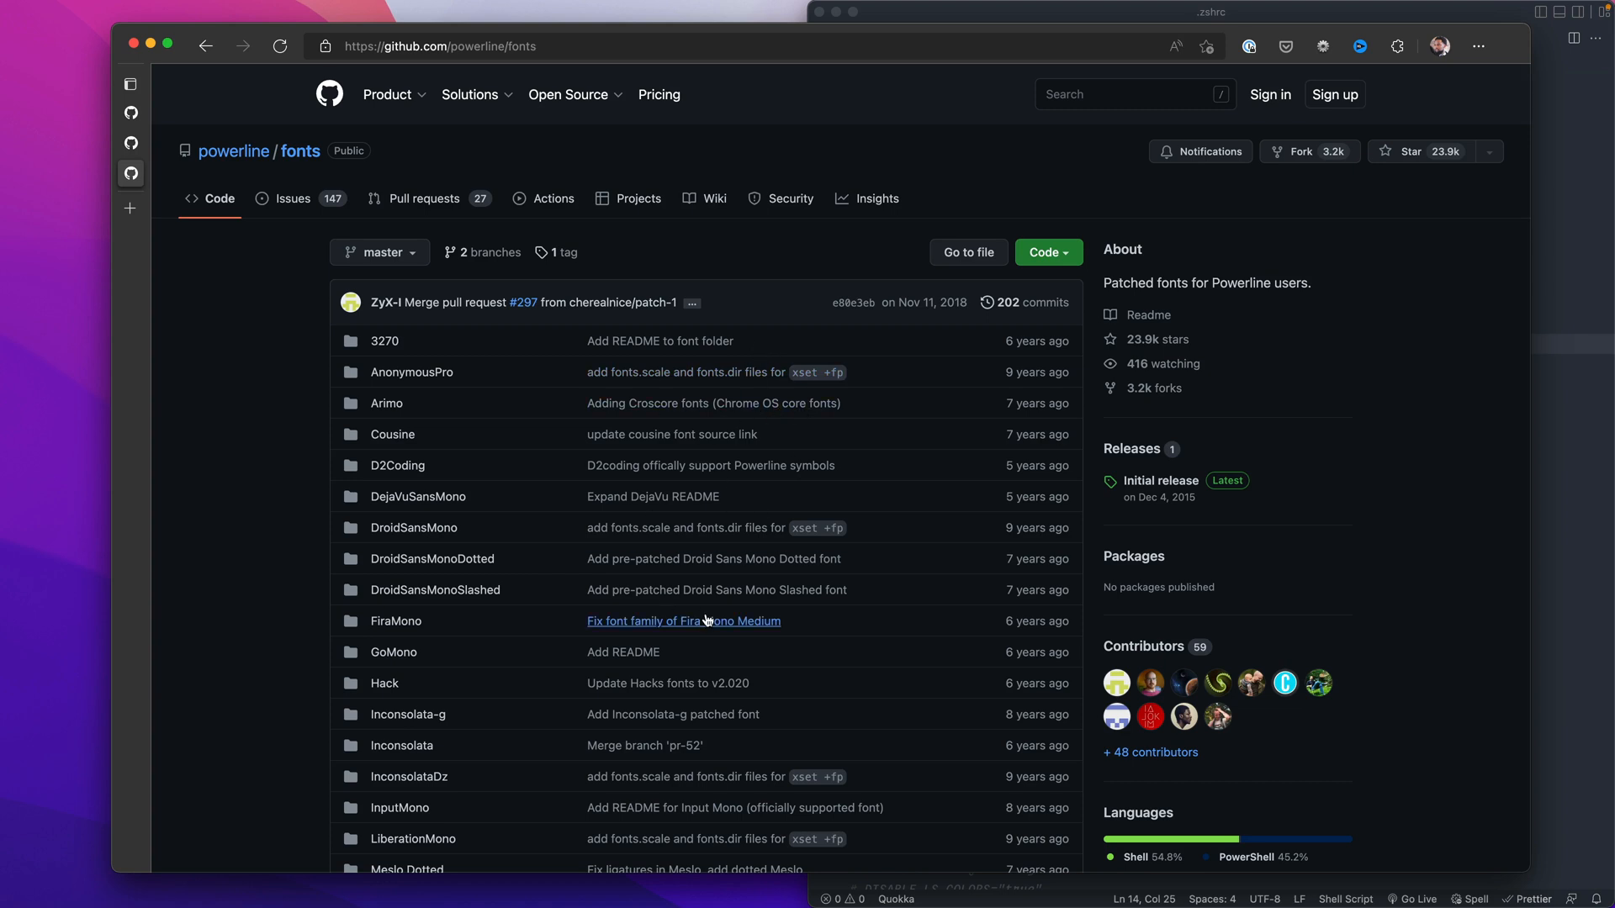
scroll("down", 3)
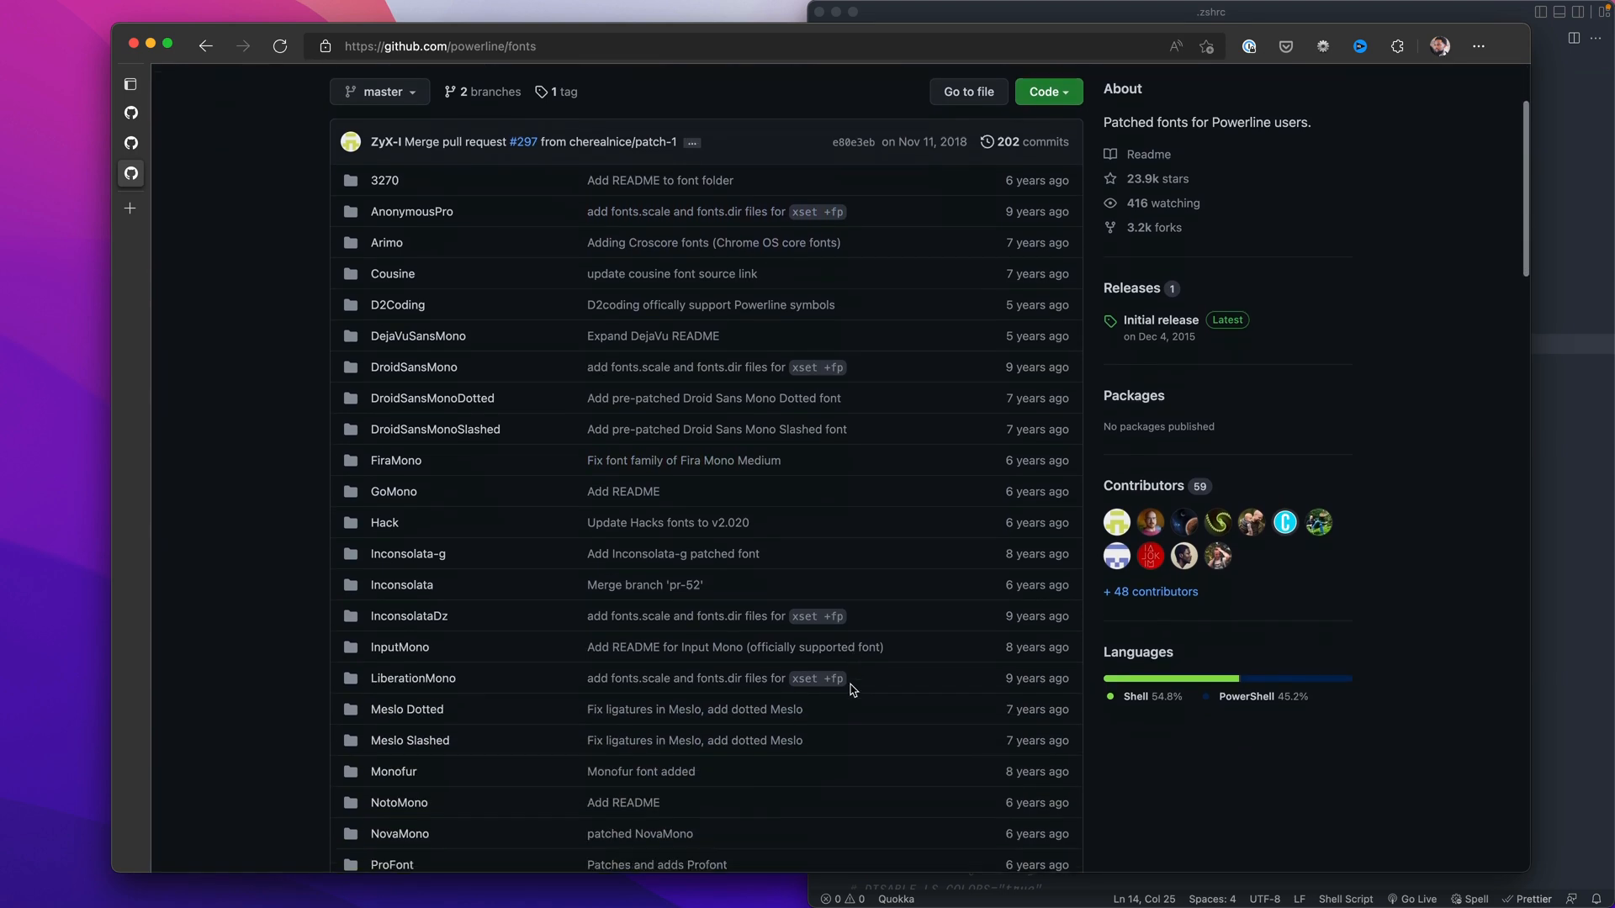
scroll("down", 3)
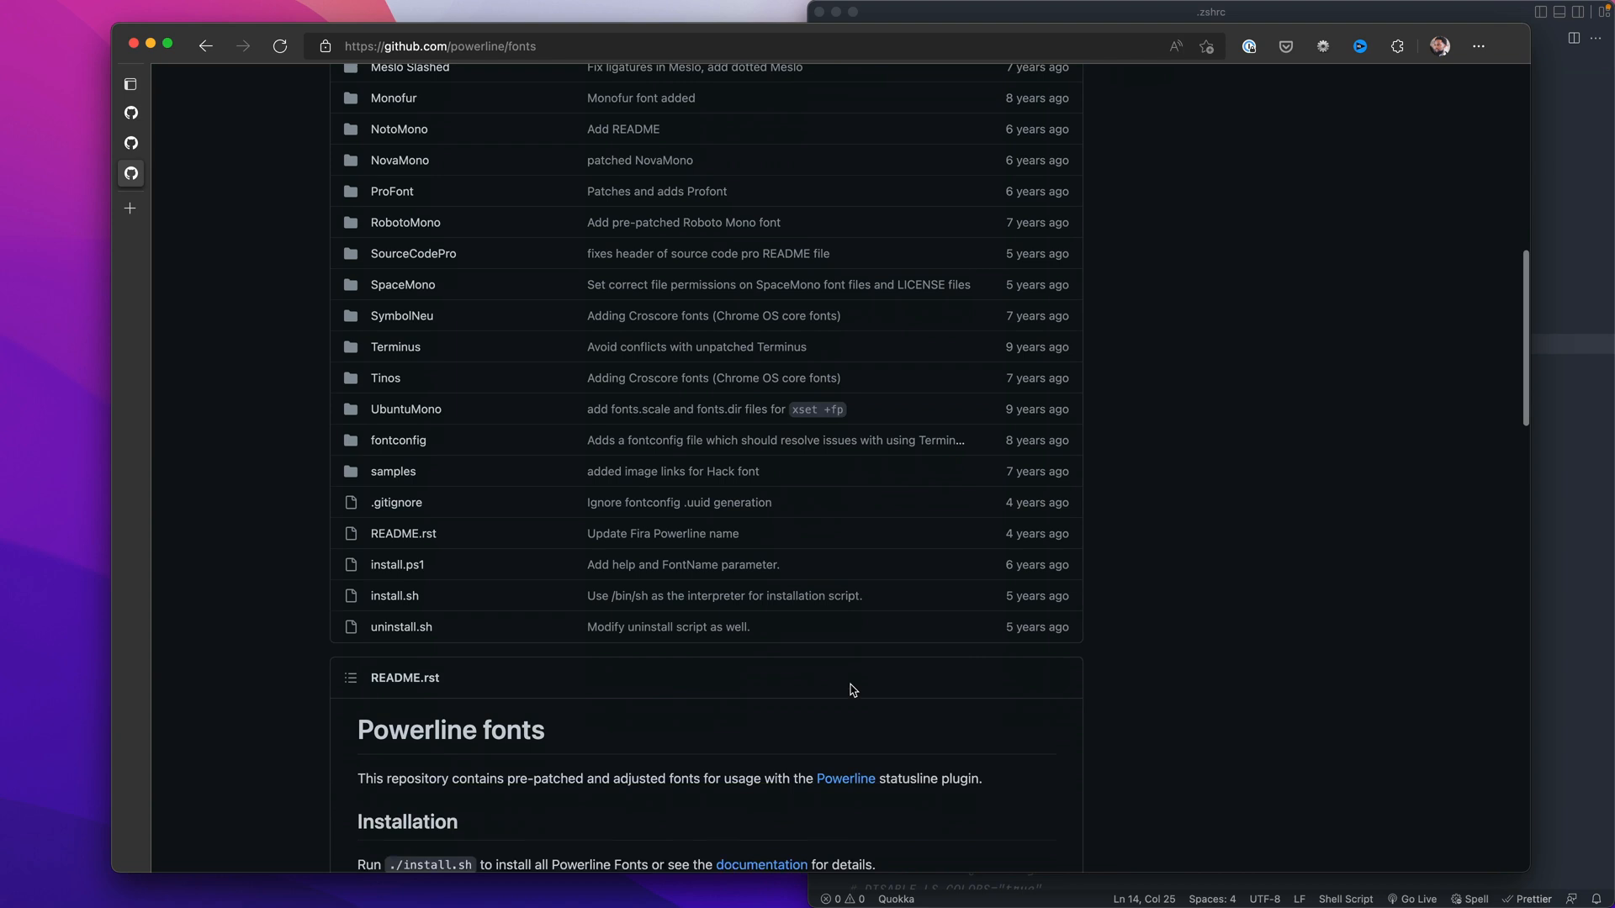
scroll("down", 3)
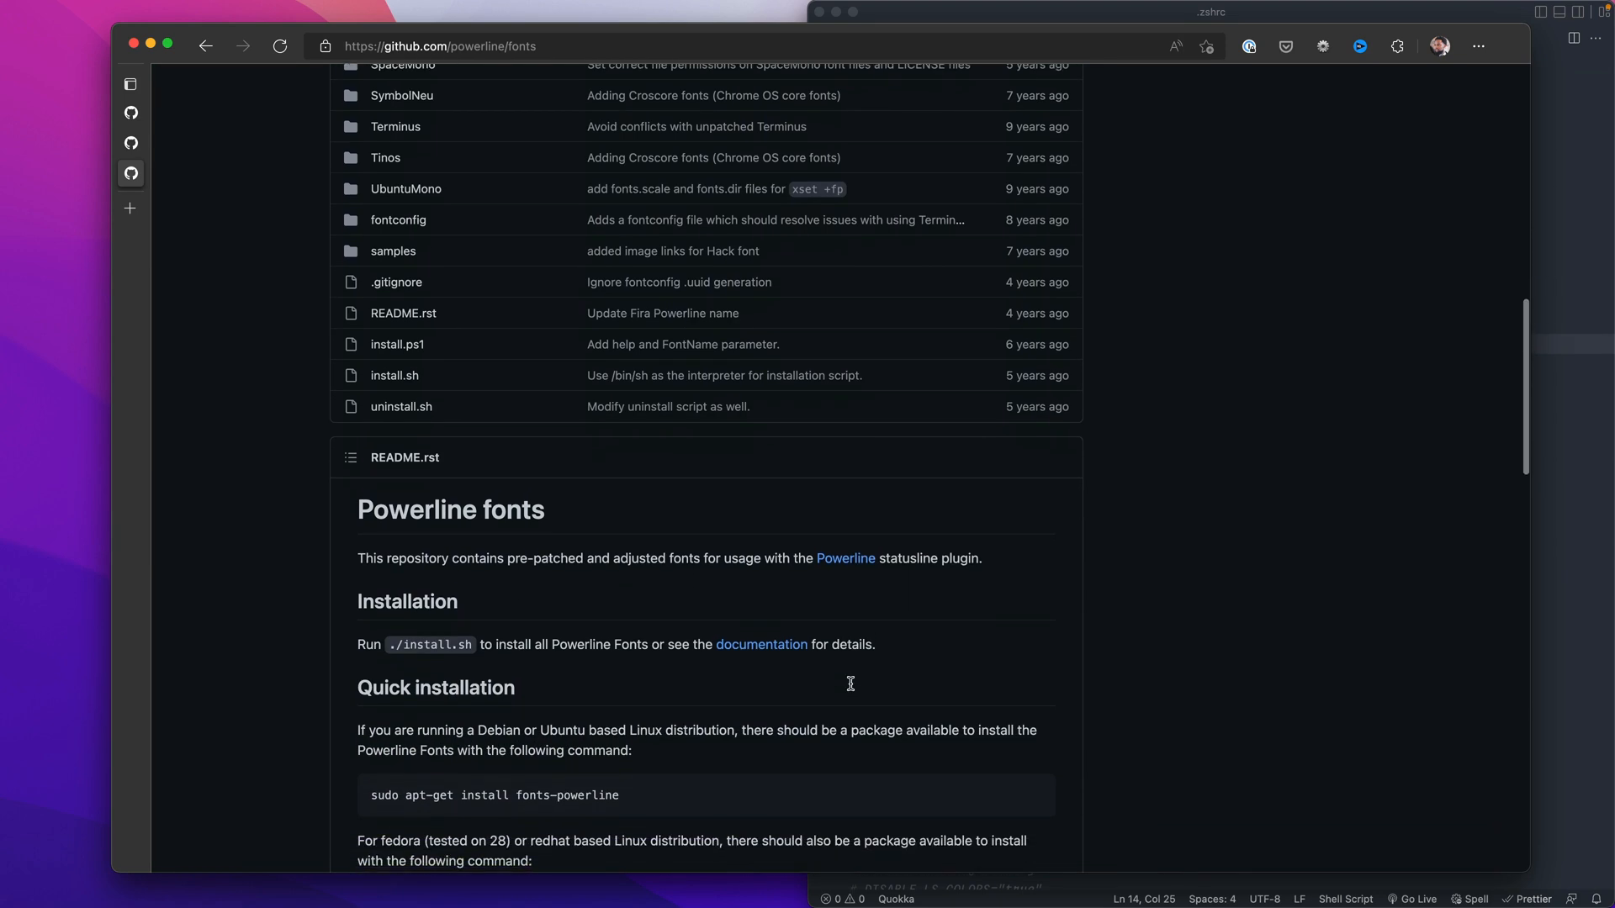
scroll("down", 3)
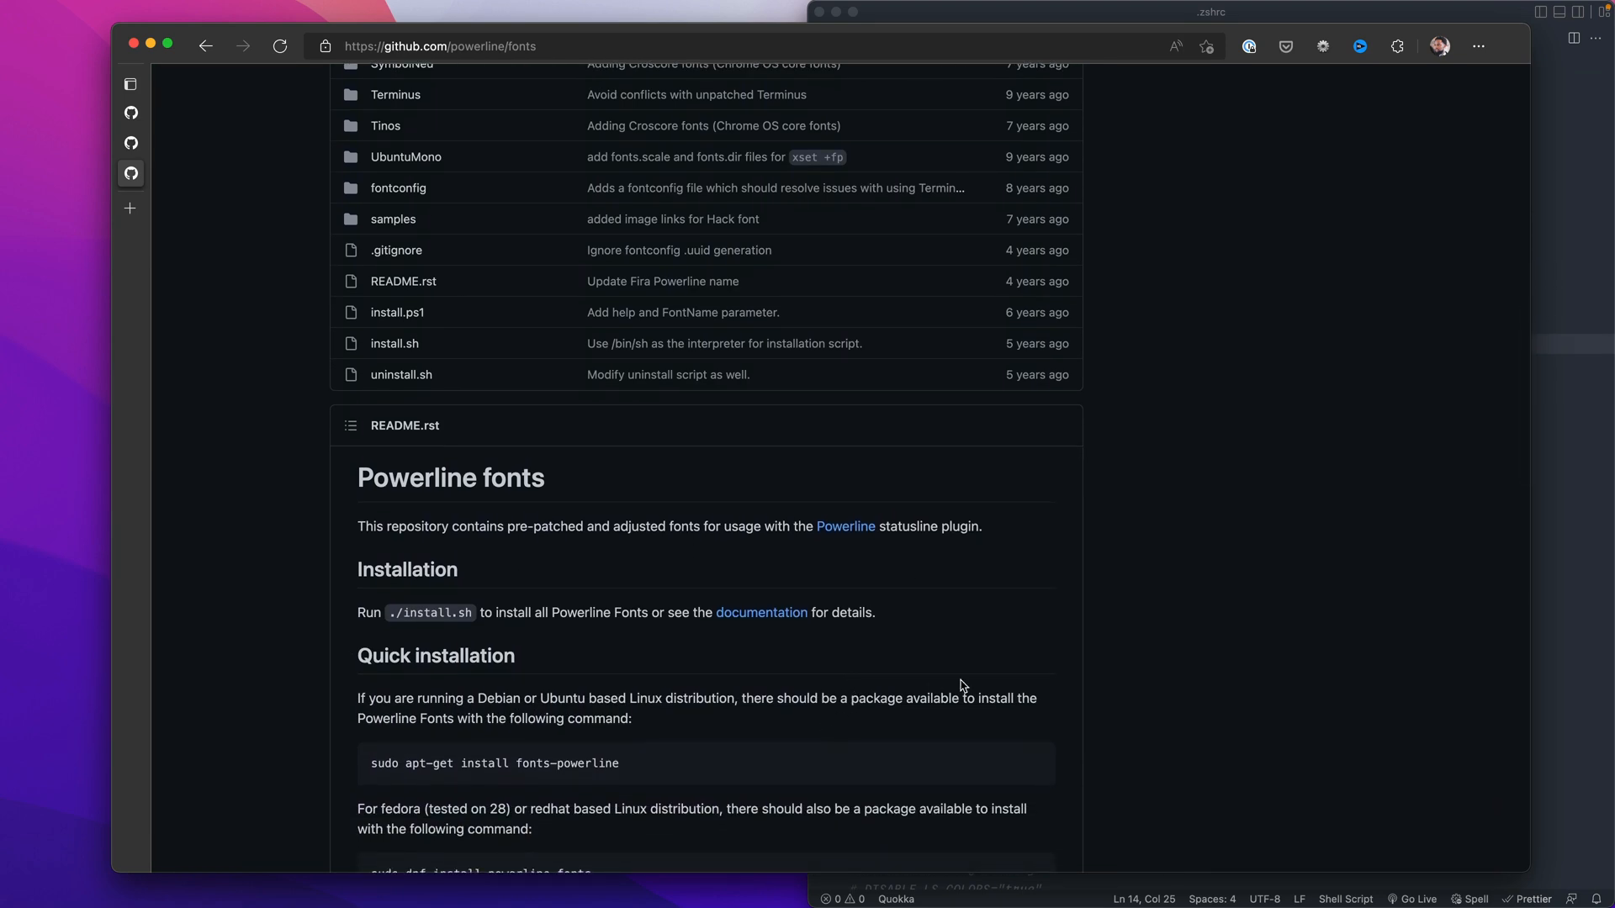
mouse_move(176, 74)
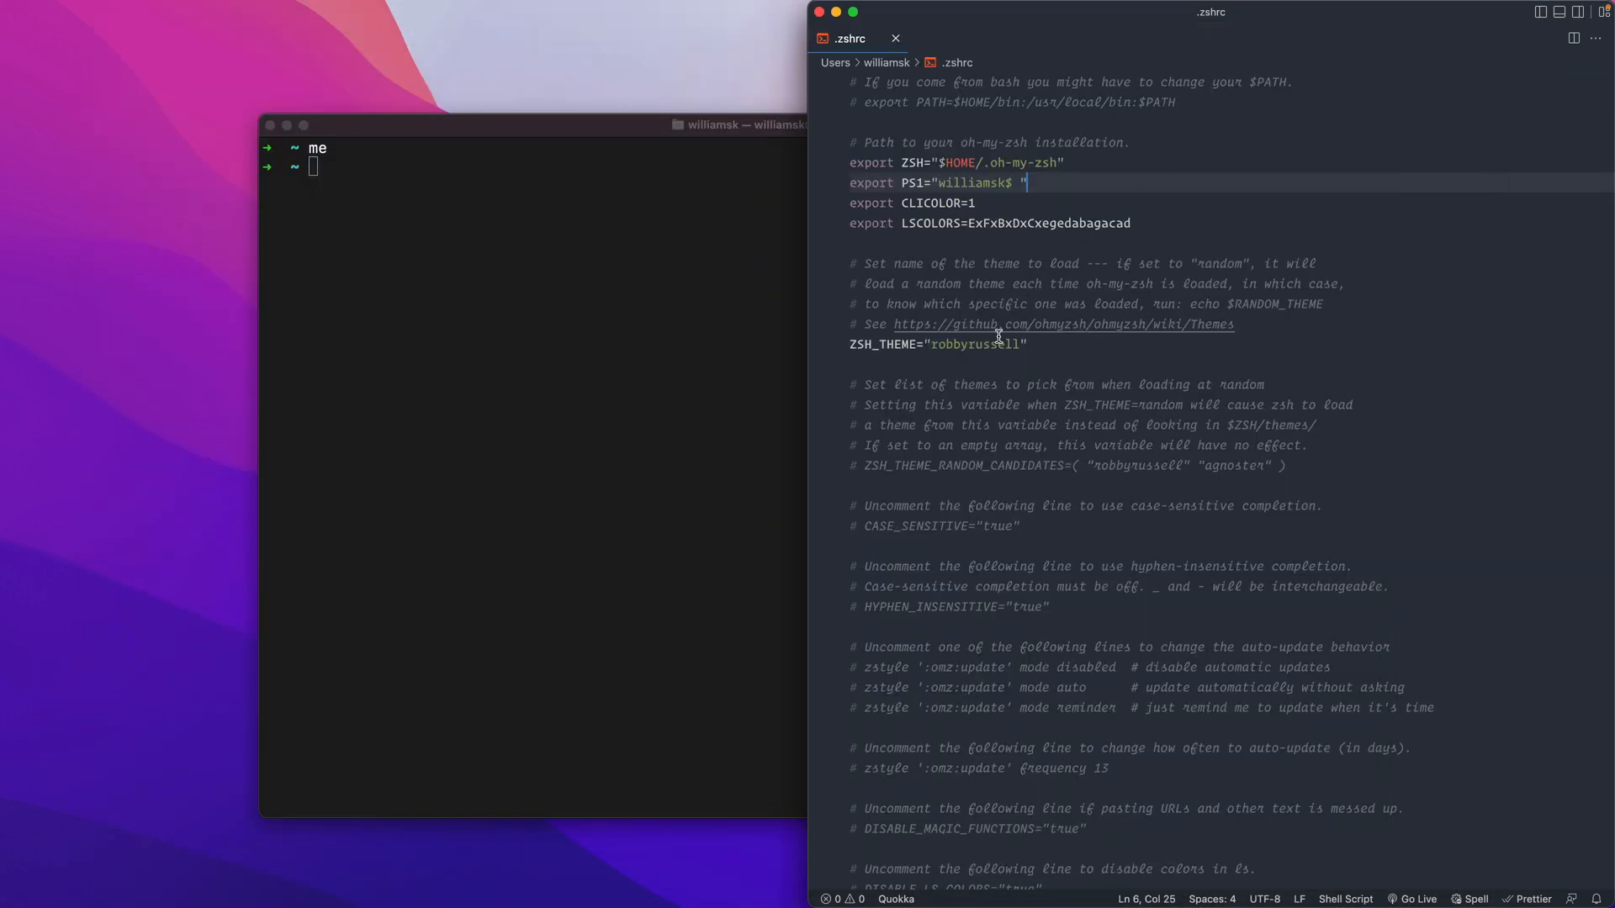
Replace robbyrussell with agnoster in ZSH_THEME and start typing source ~/.zshrc in Terminal.
double_click(965, 343)
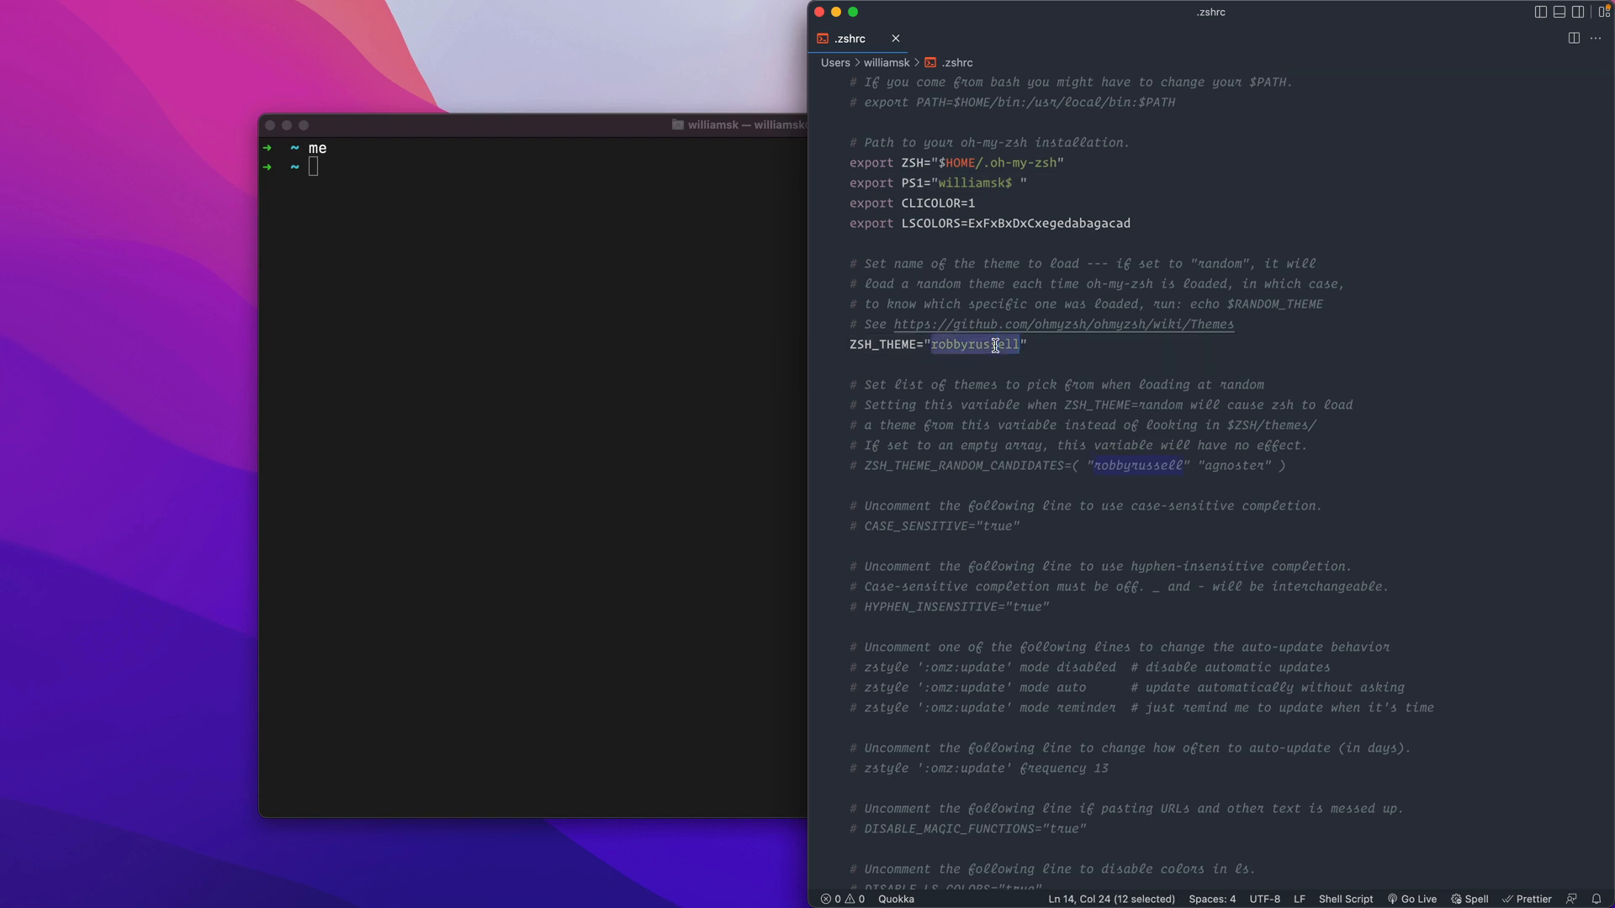
type("agnoster")
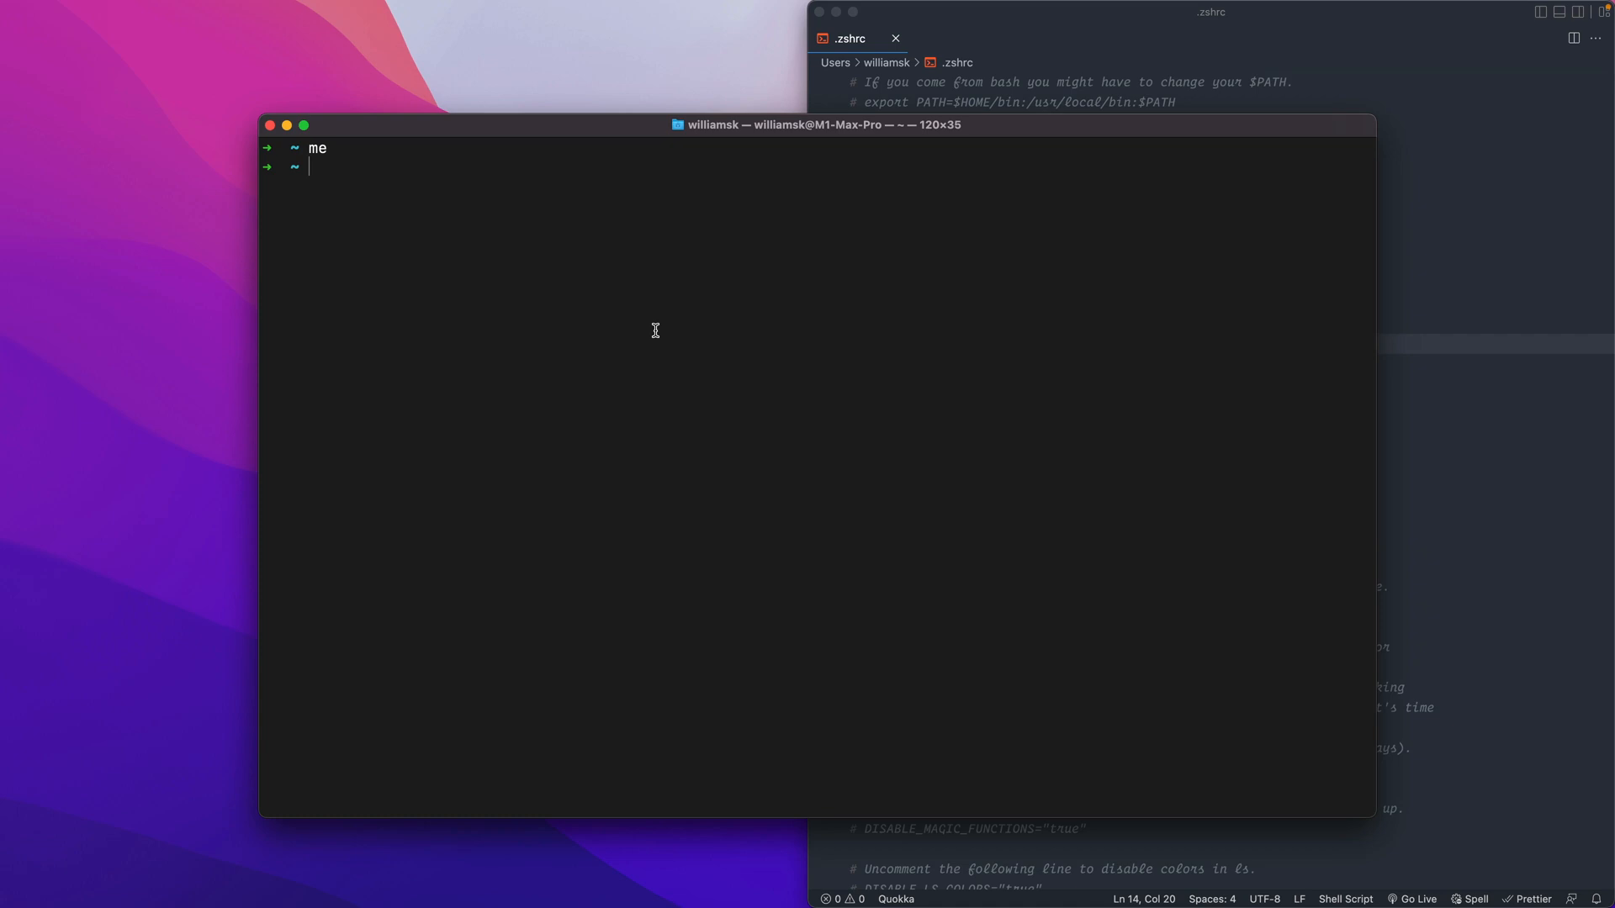
type("source ~/.zshrc")
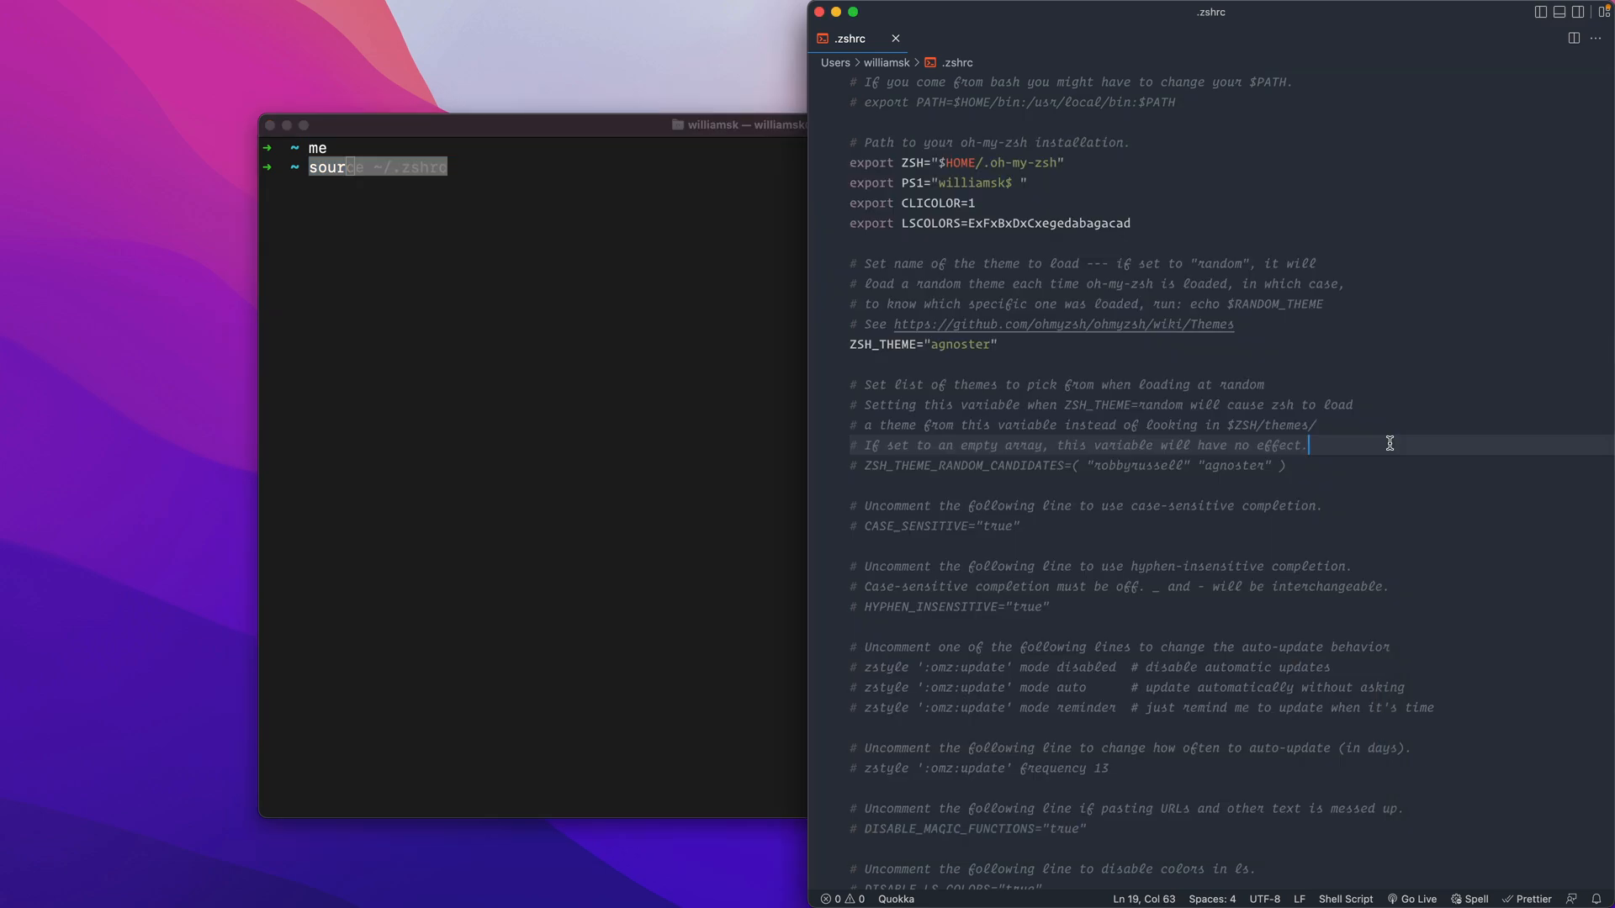
Add alias src="source ~/.zshrc" in the alias section of .zshrc.
scroll("down", 3)
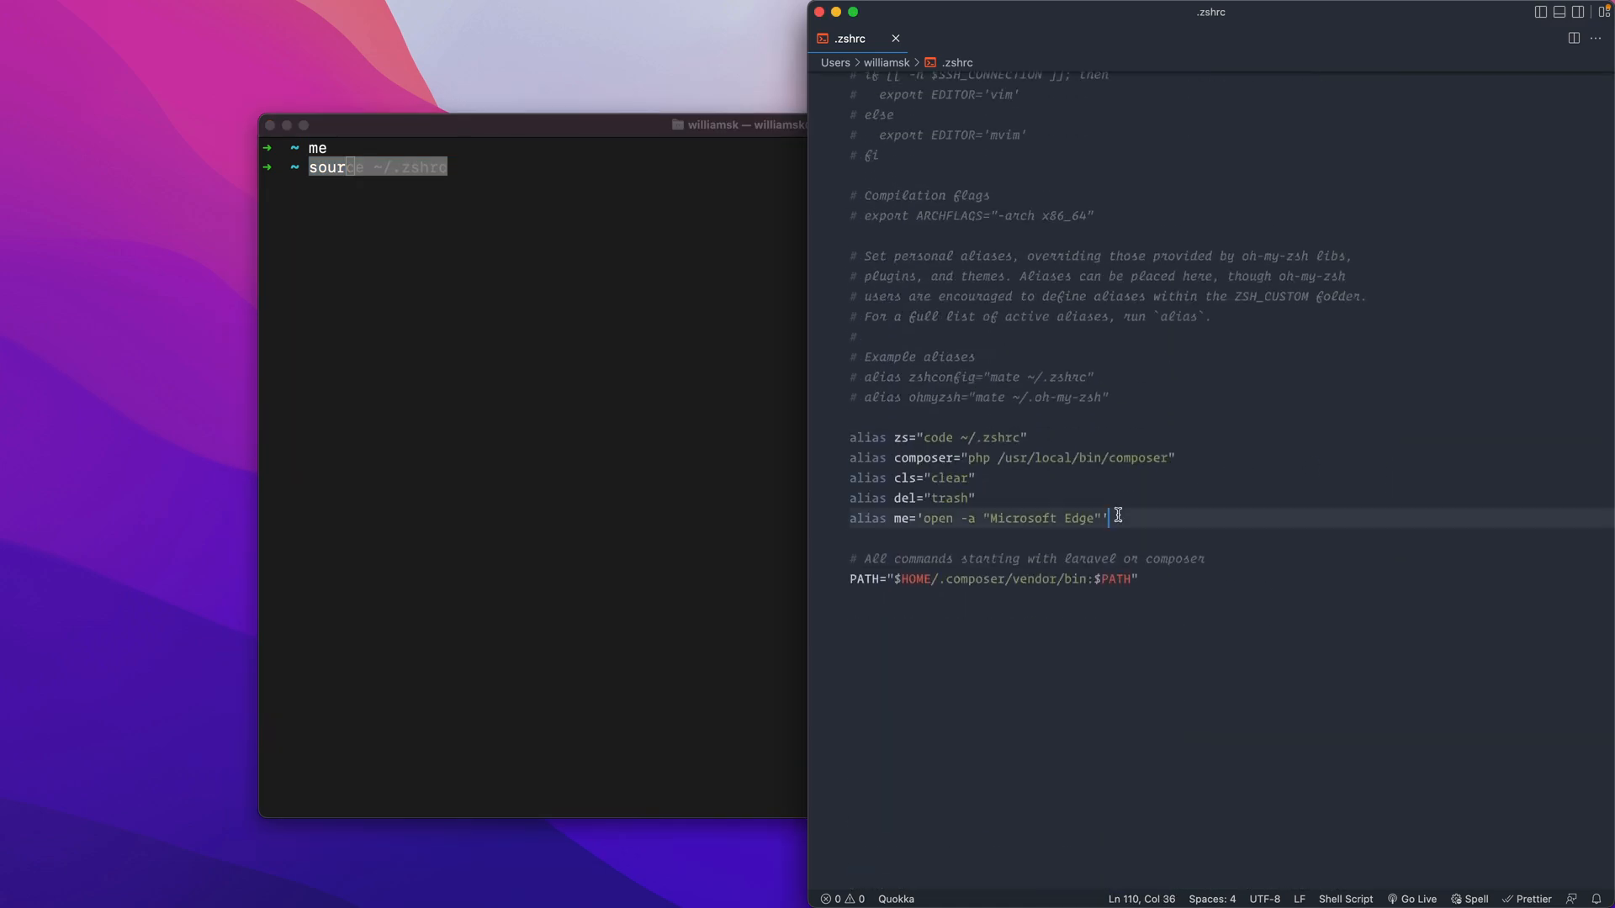
type("alis")
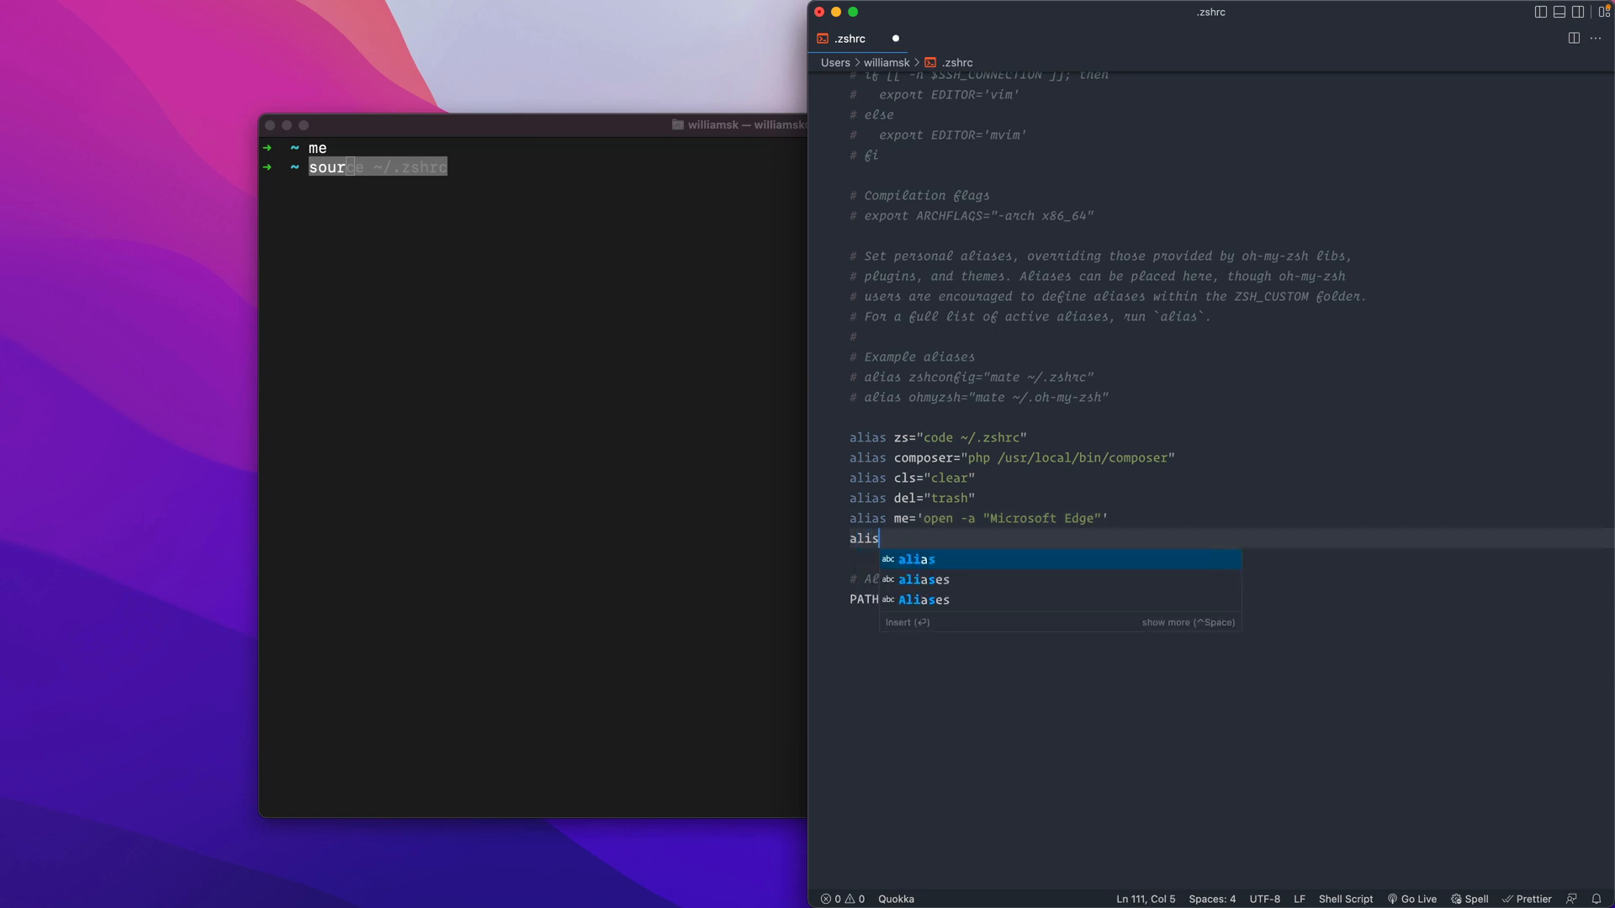
type("a")
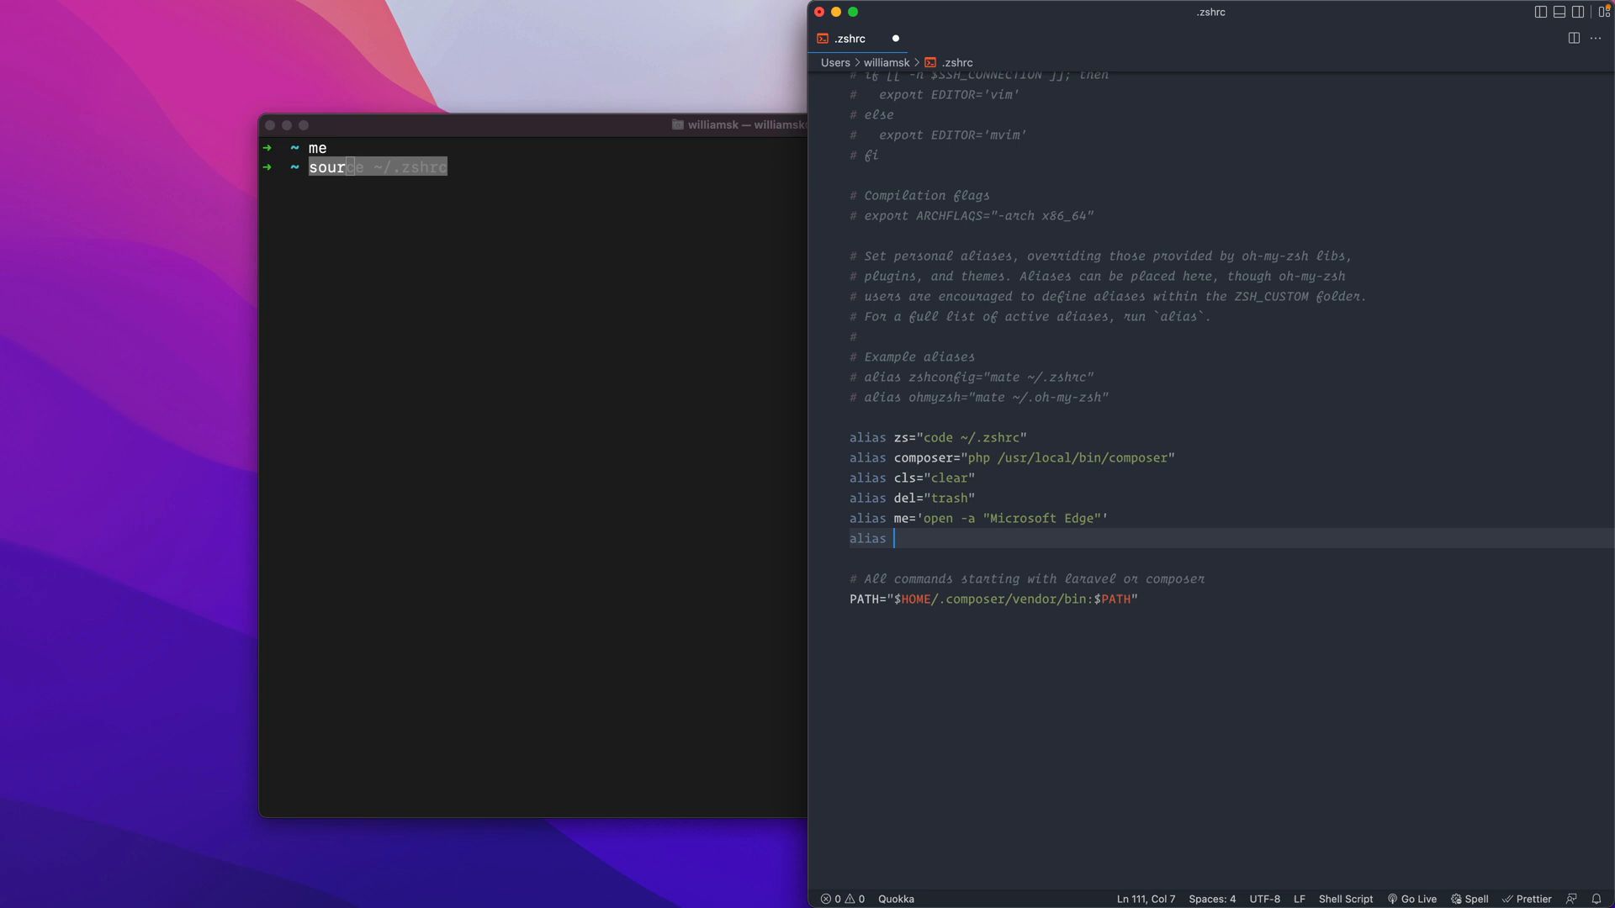
type("s")
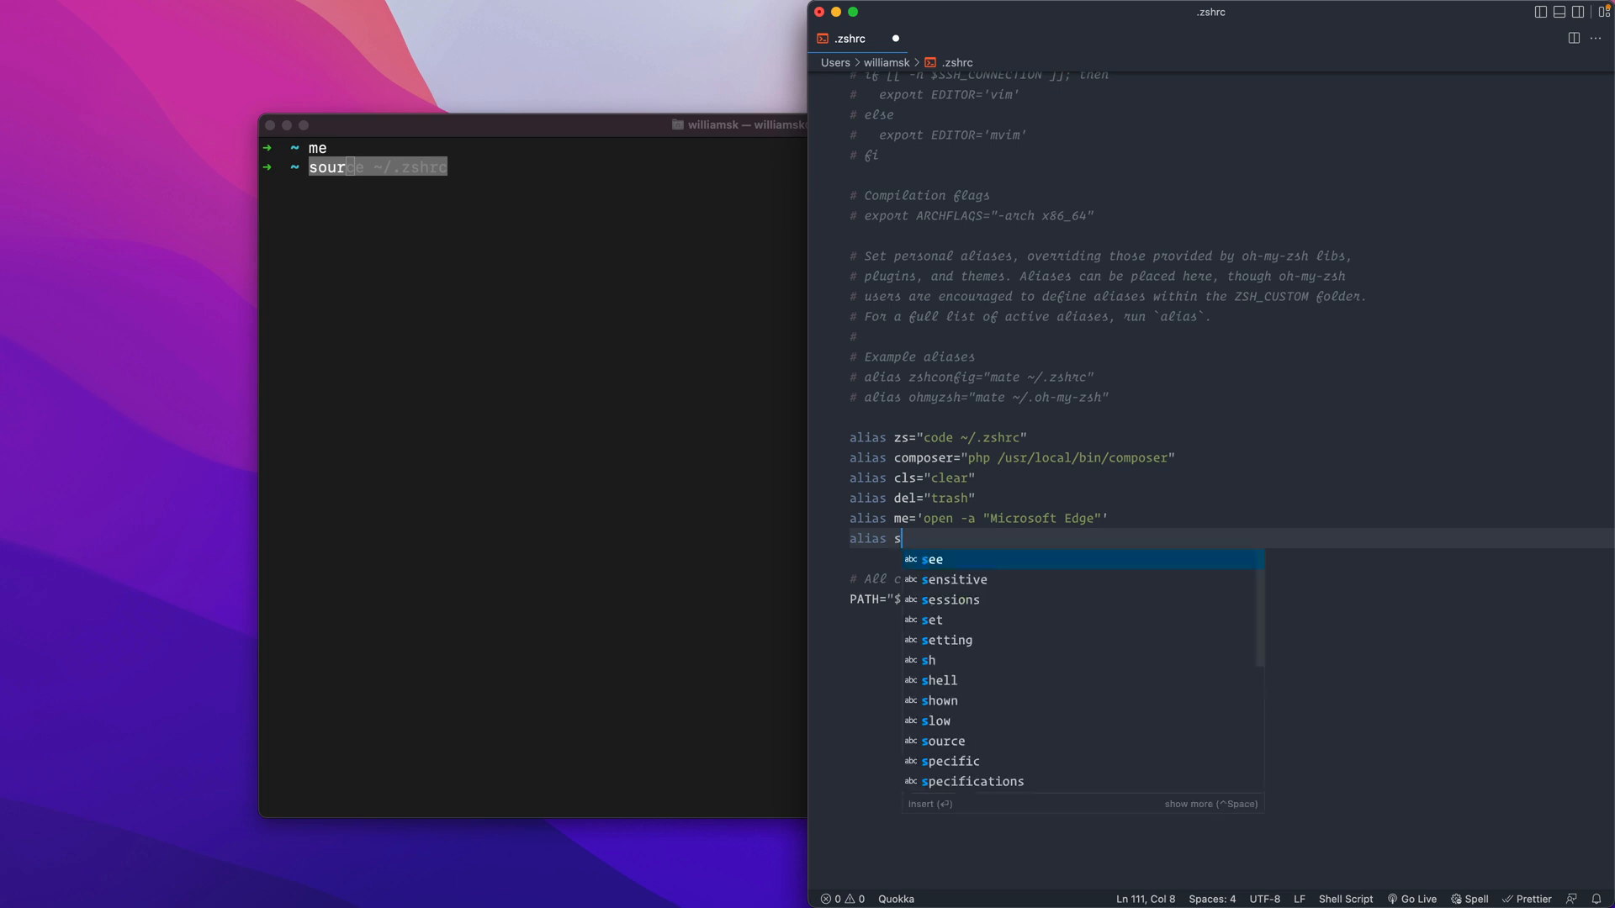
type("rc=\"source ~/.zshrc\"")
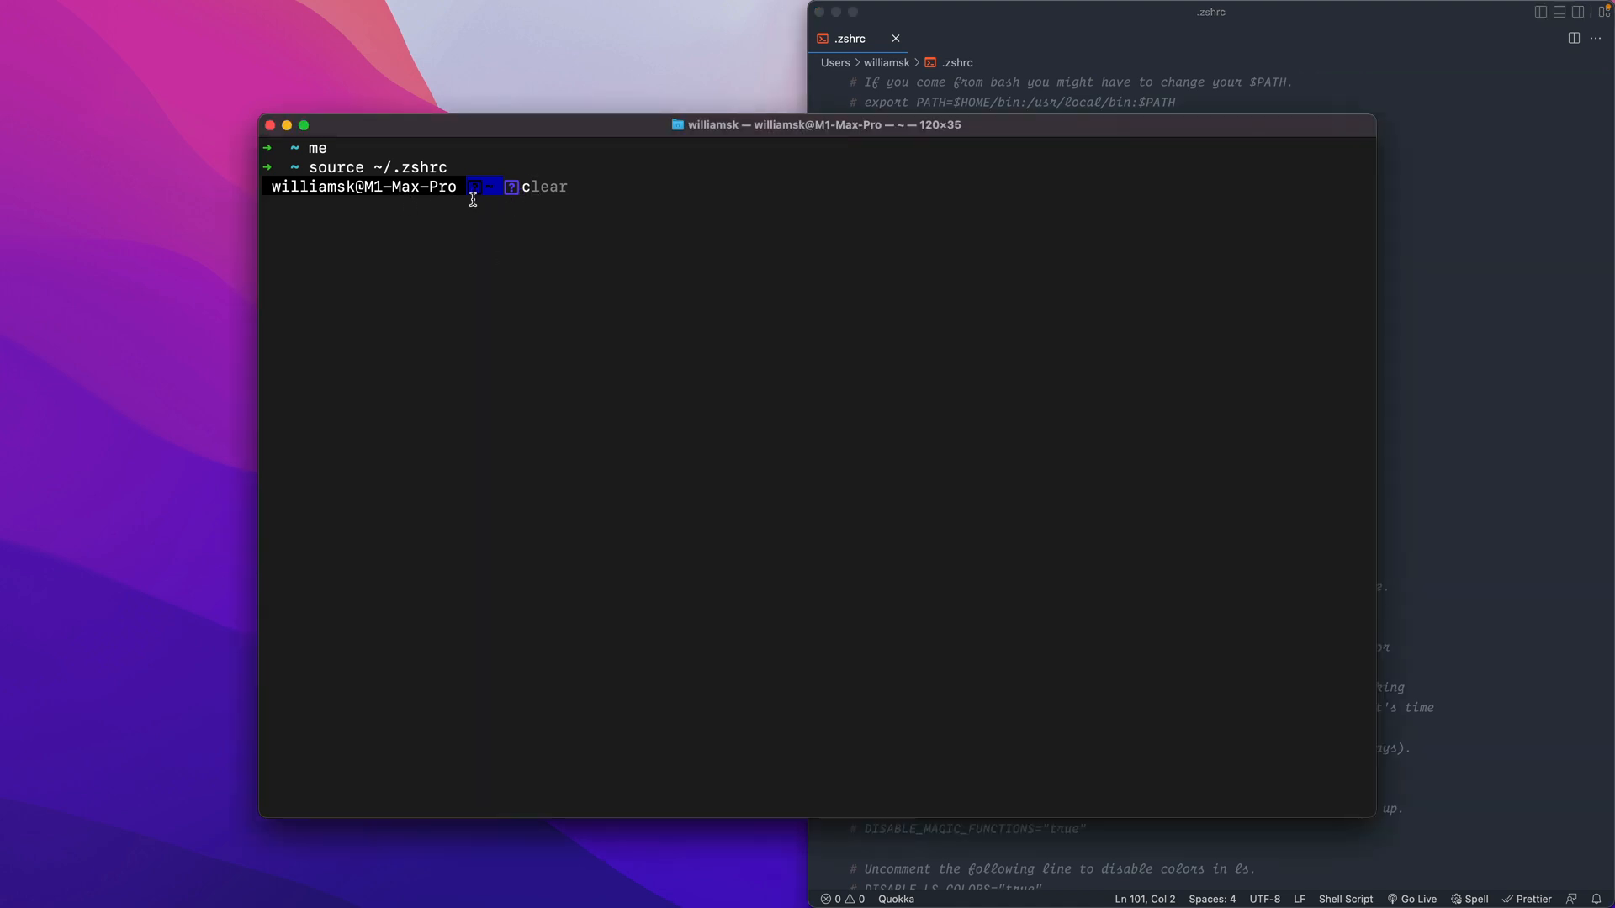
mouse_move(448, 215)
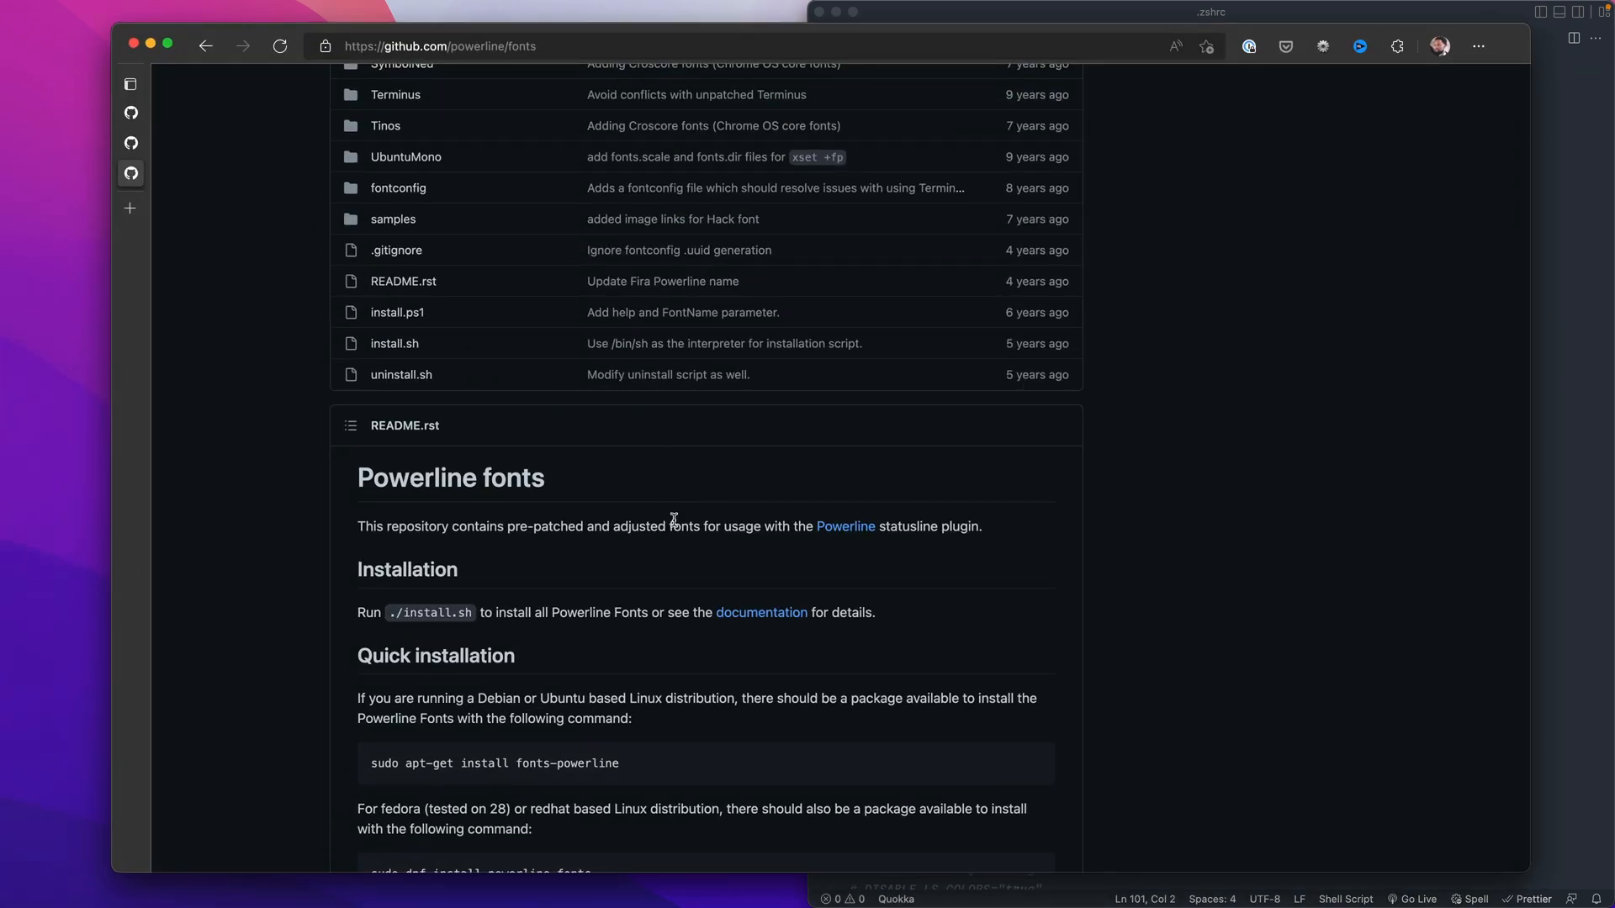
scroll("down", 3)
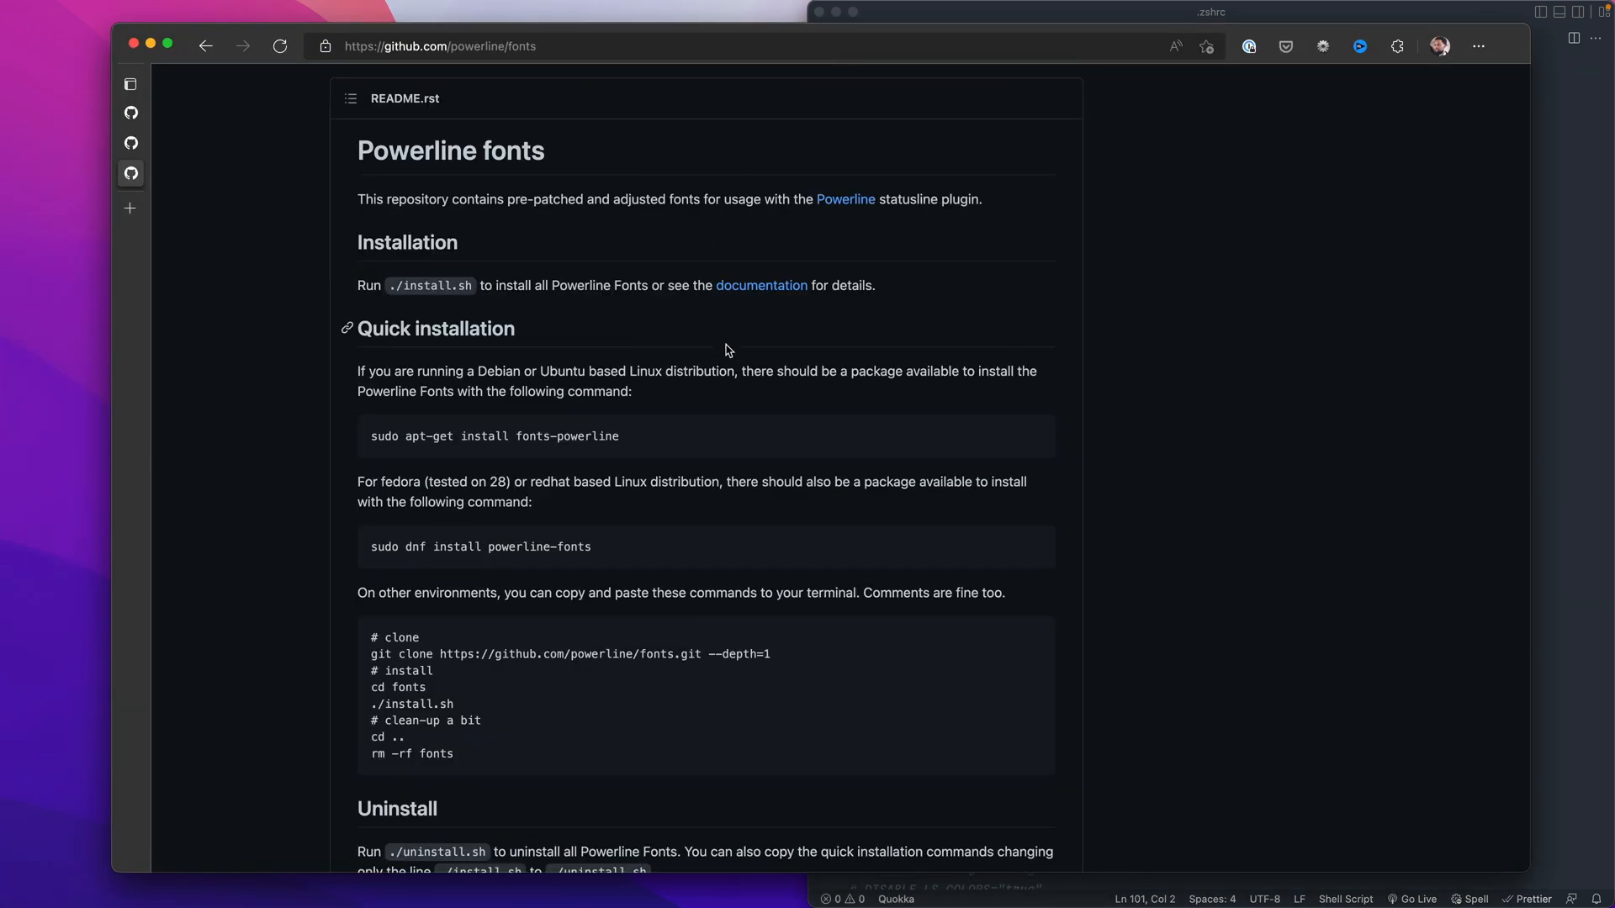
left_click(760, 285)
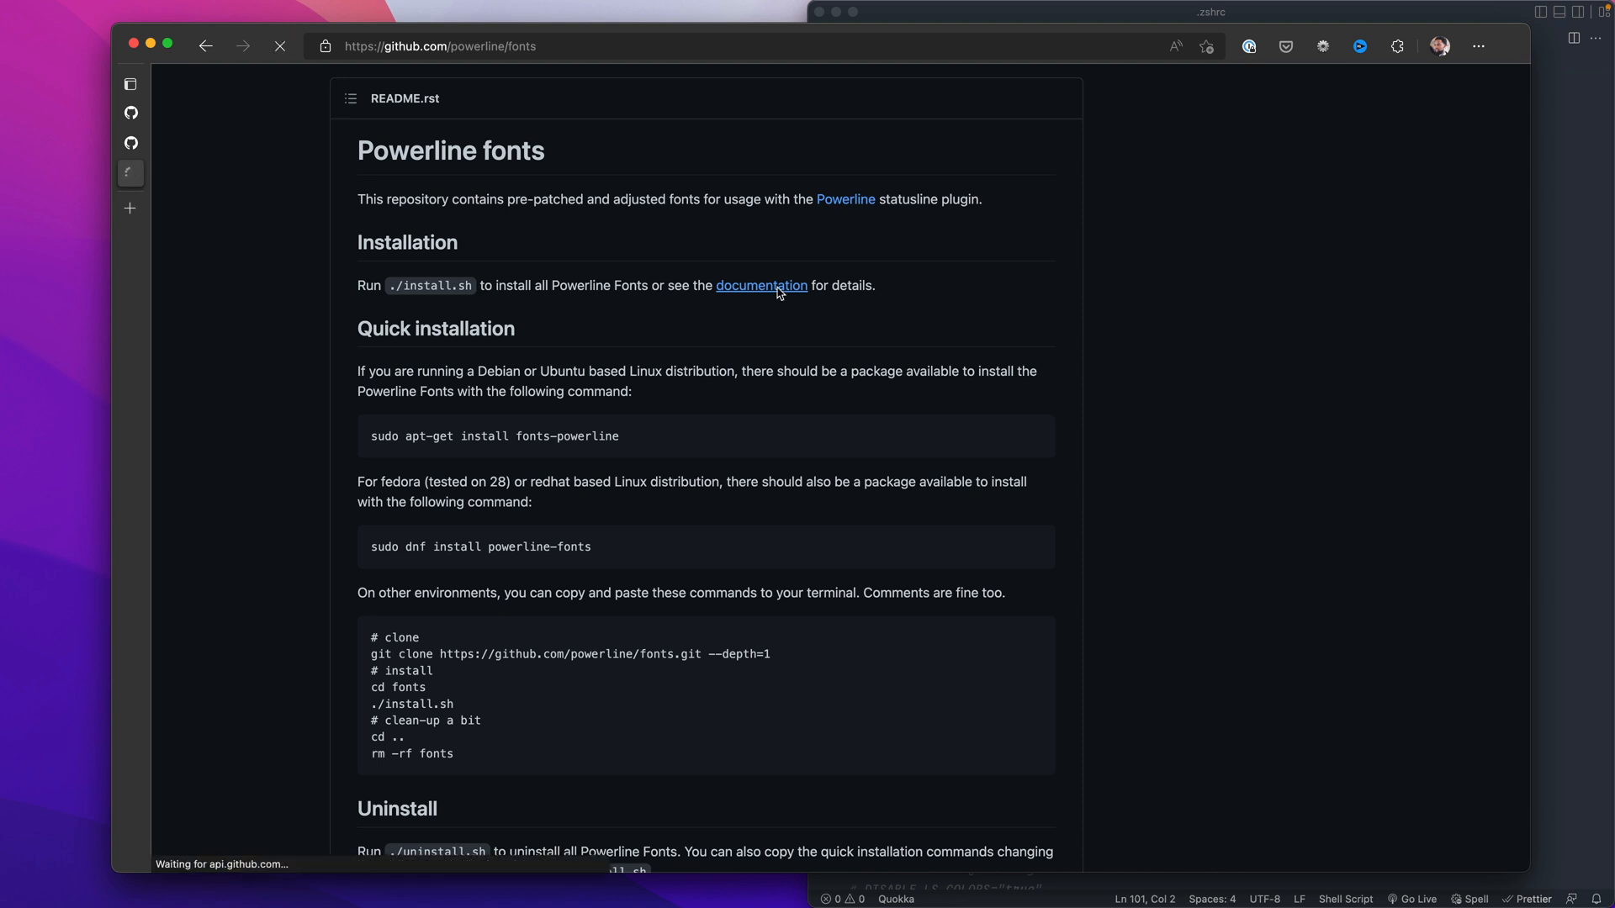
left_click(760, 286)
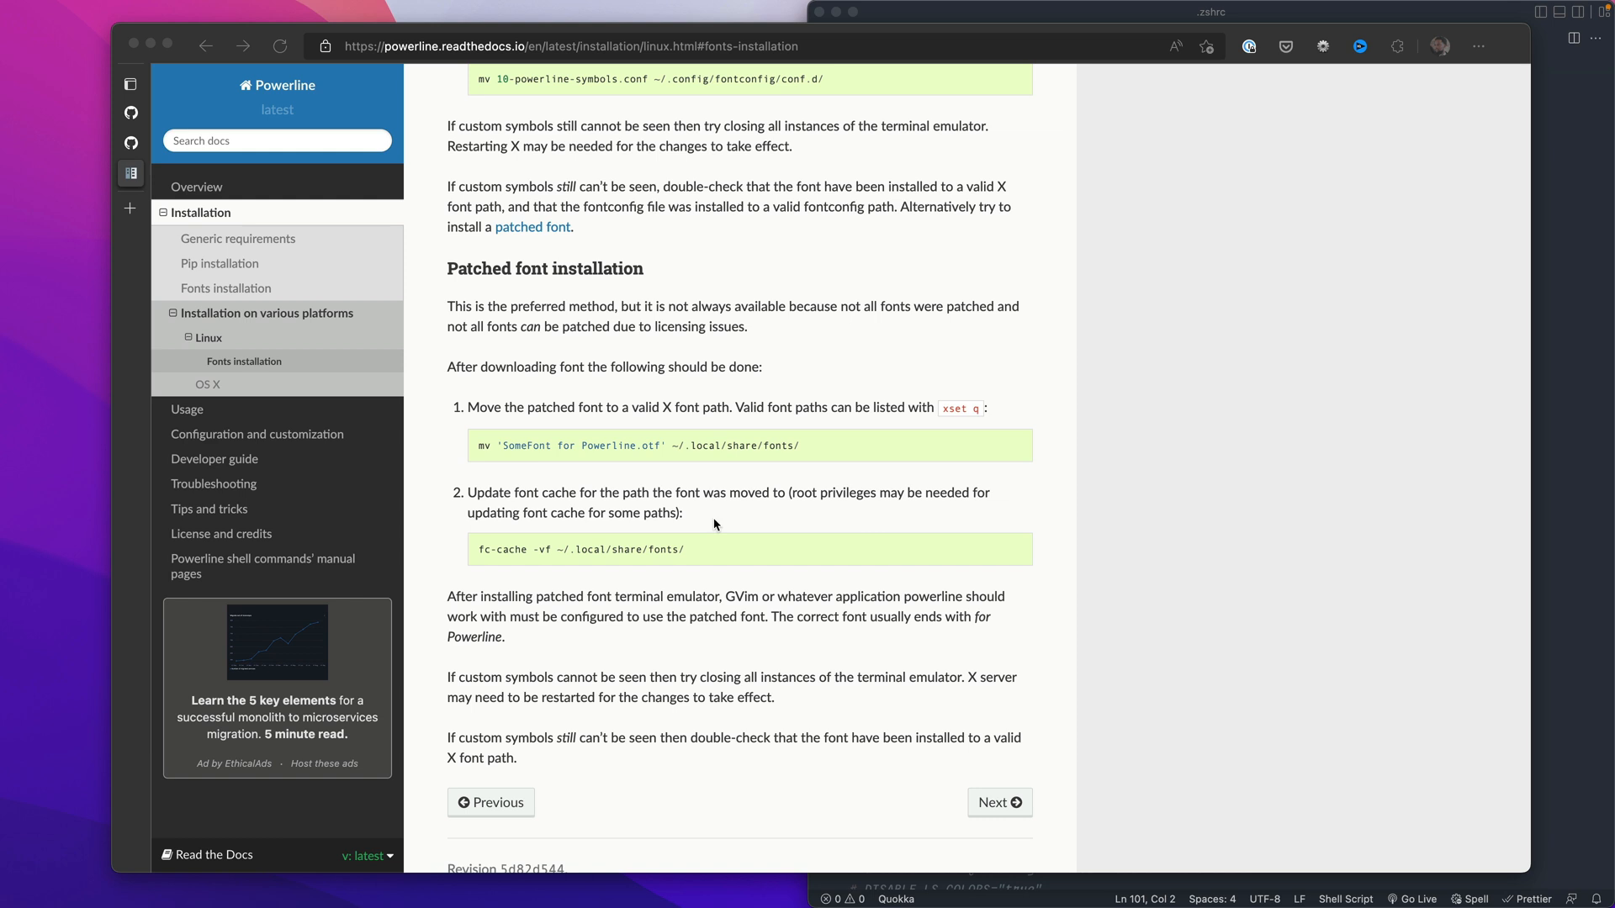
mouse_move(212, 49)
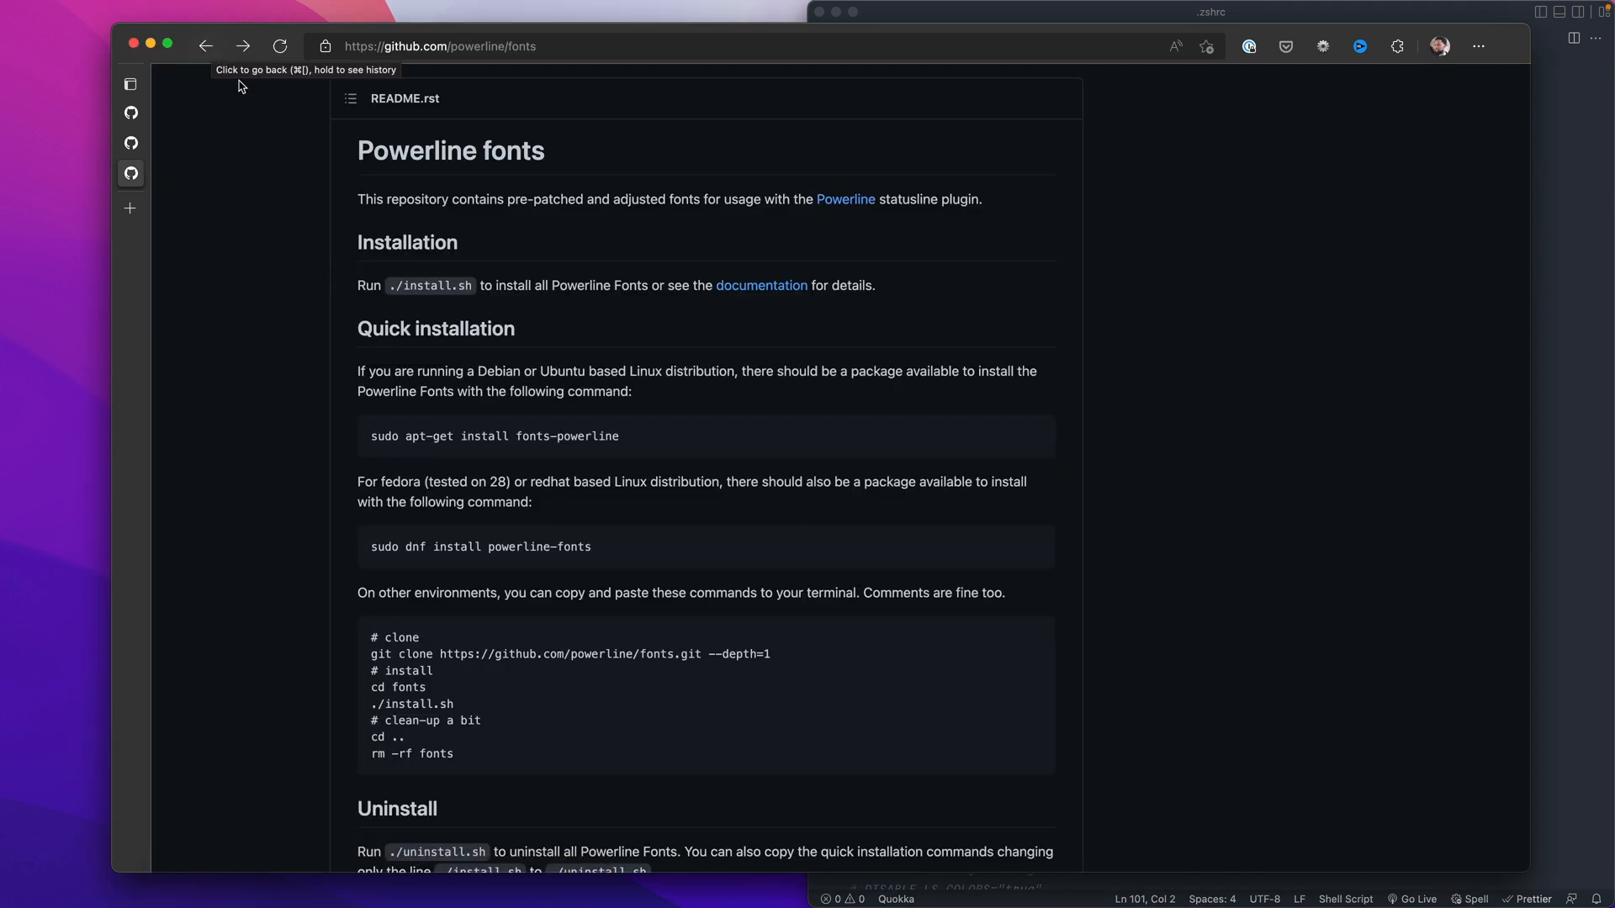
mouse_move(609, 551)
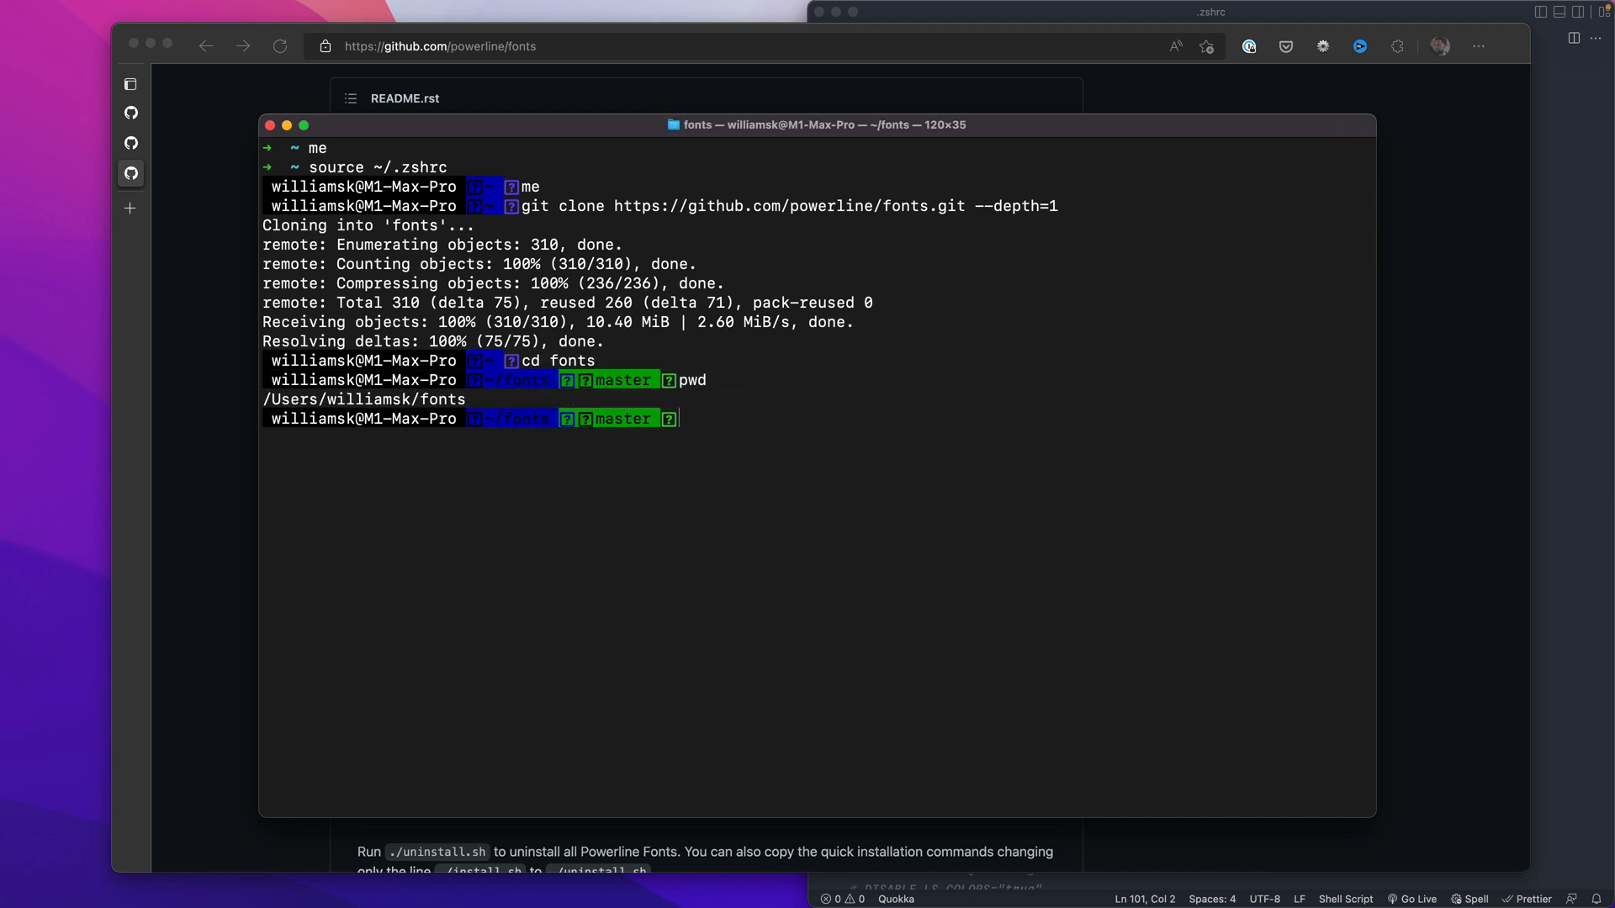
Run ./install.sh in the fonts folder to install the Powerline fonts, then check the working directory.
type("./")
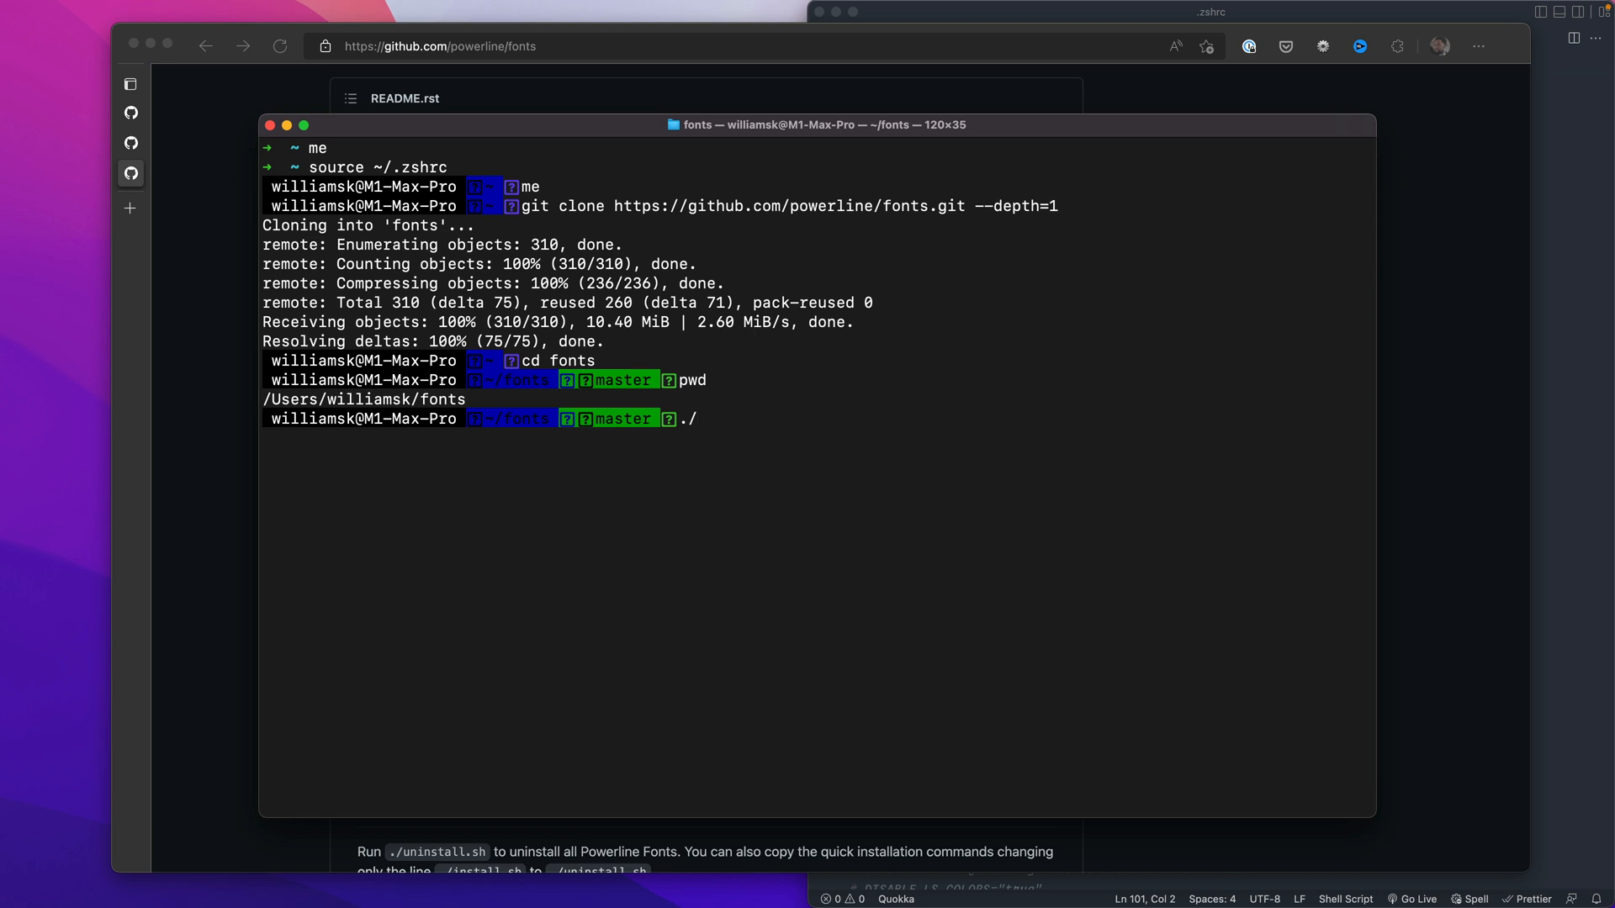
type("install.sh")
type("rm -r")
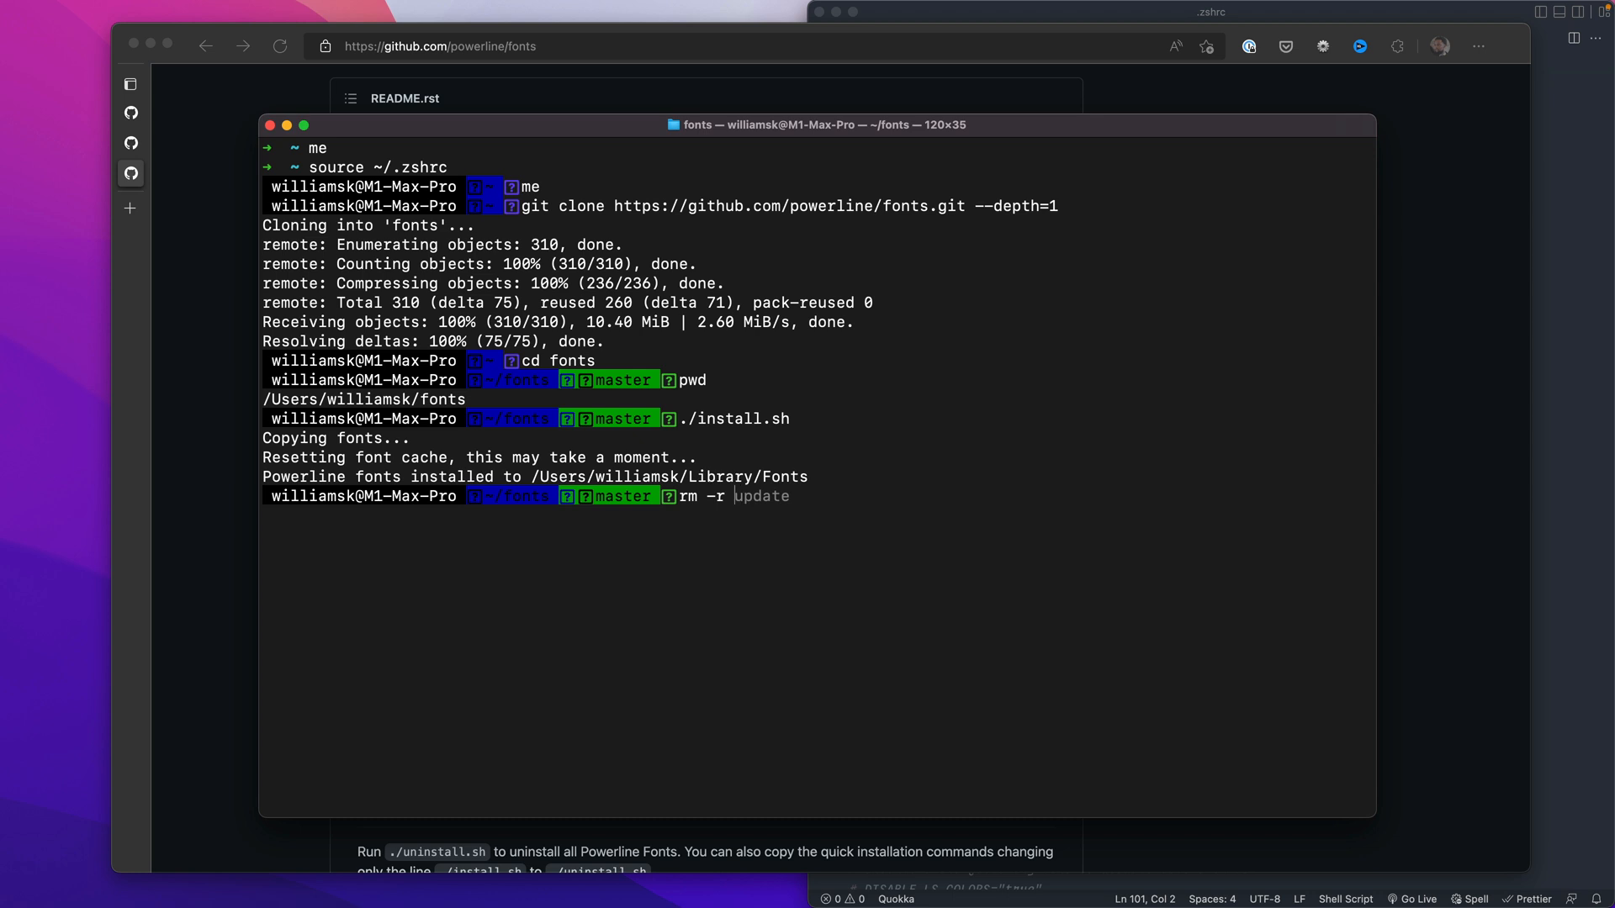
type("fonts")
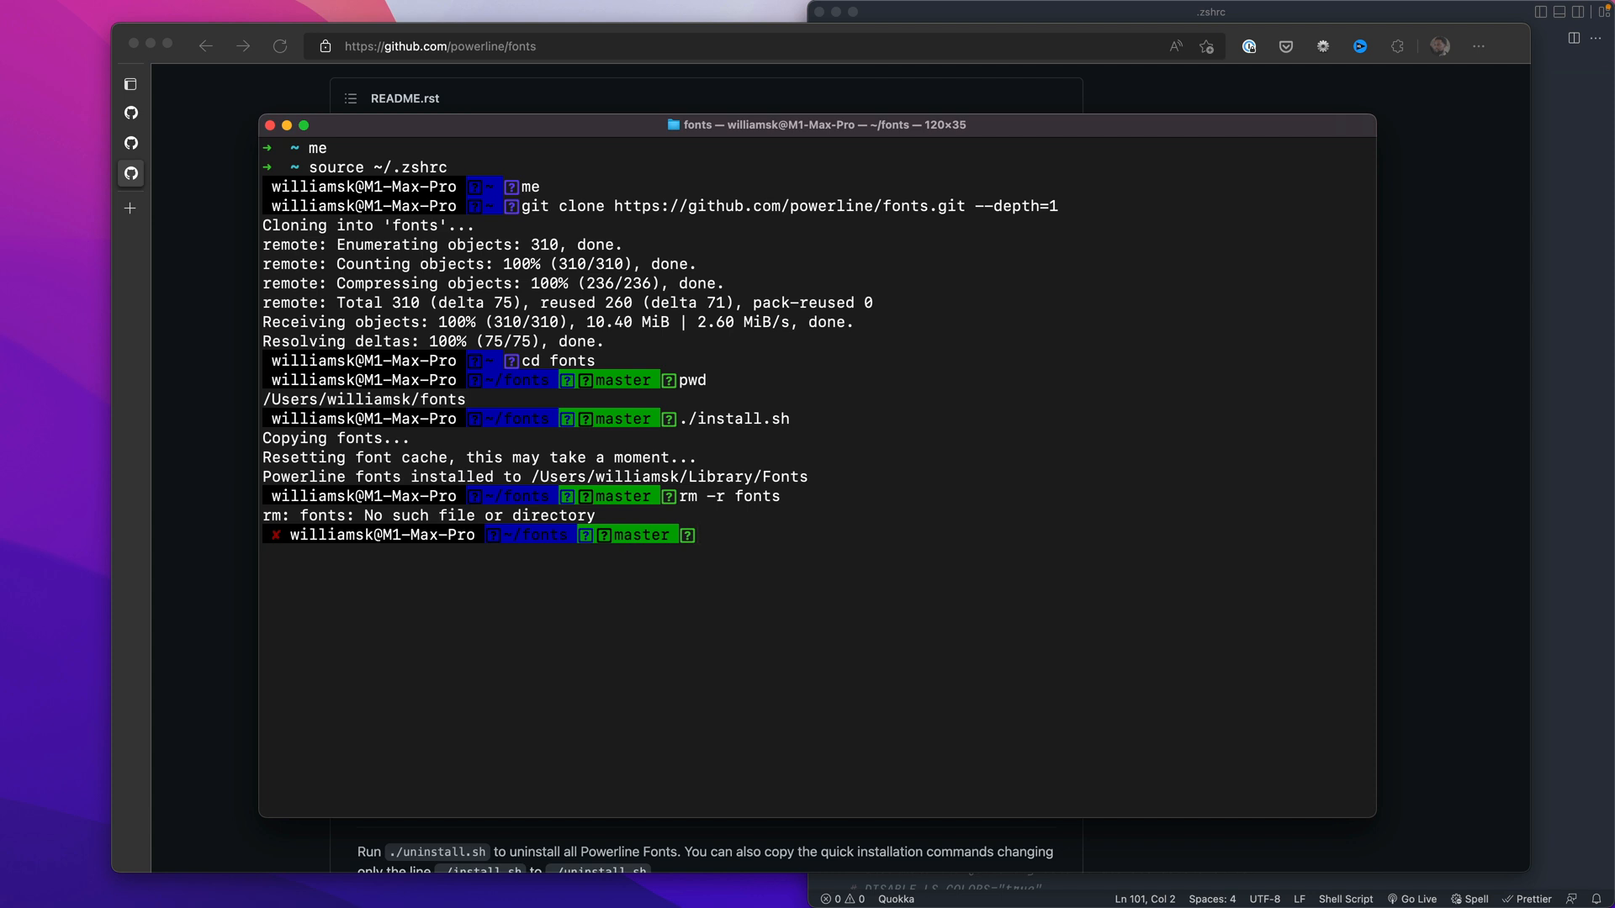
type("pwd")
type("cd ..")
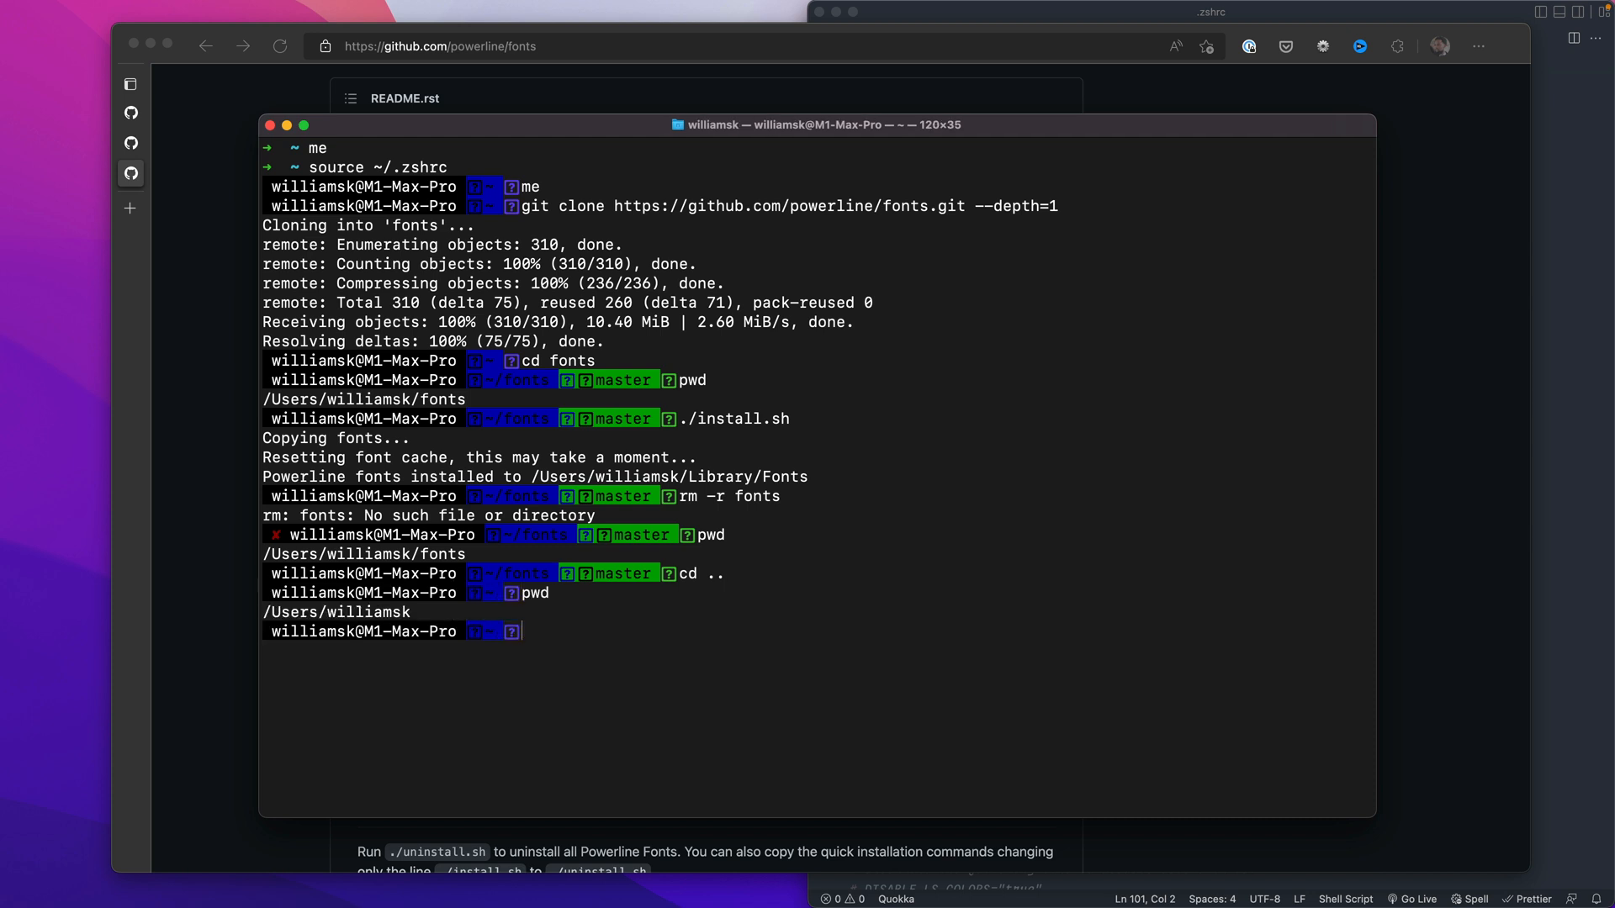
Remove the cloned fonts folder with sudo rm -r fonts.
type("rm -r fonts")
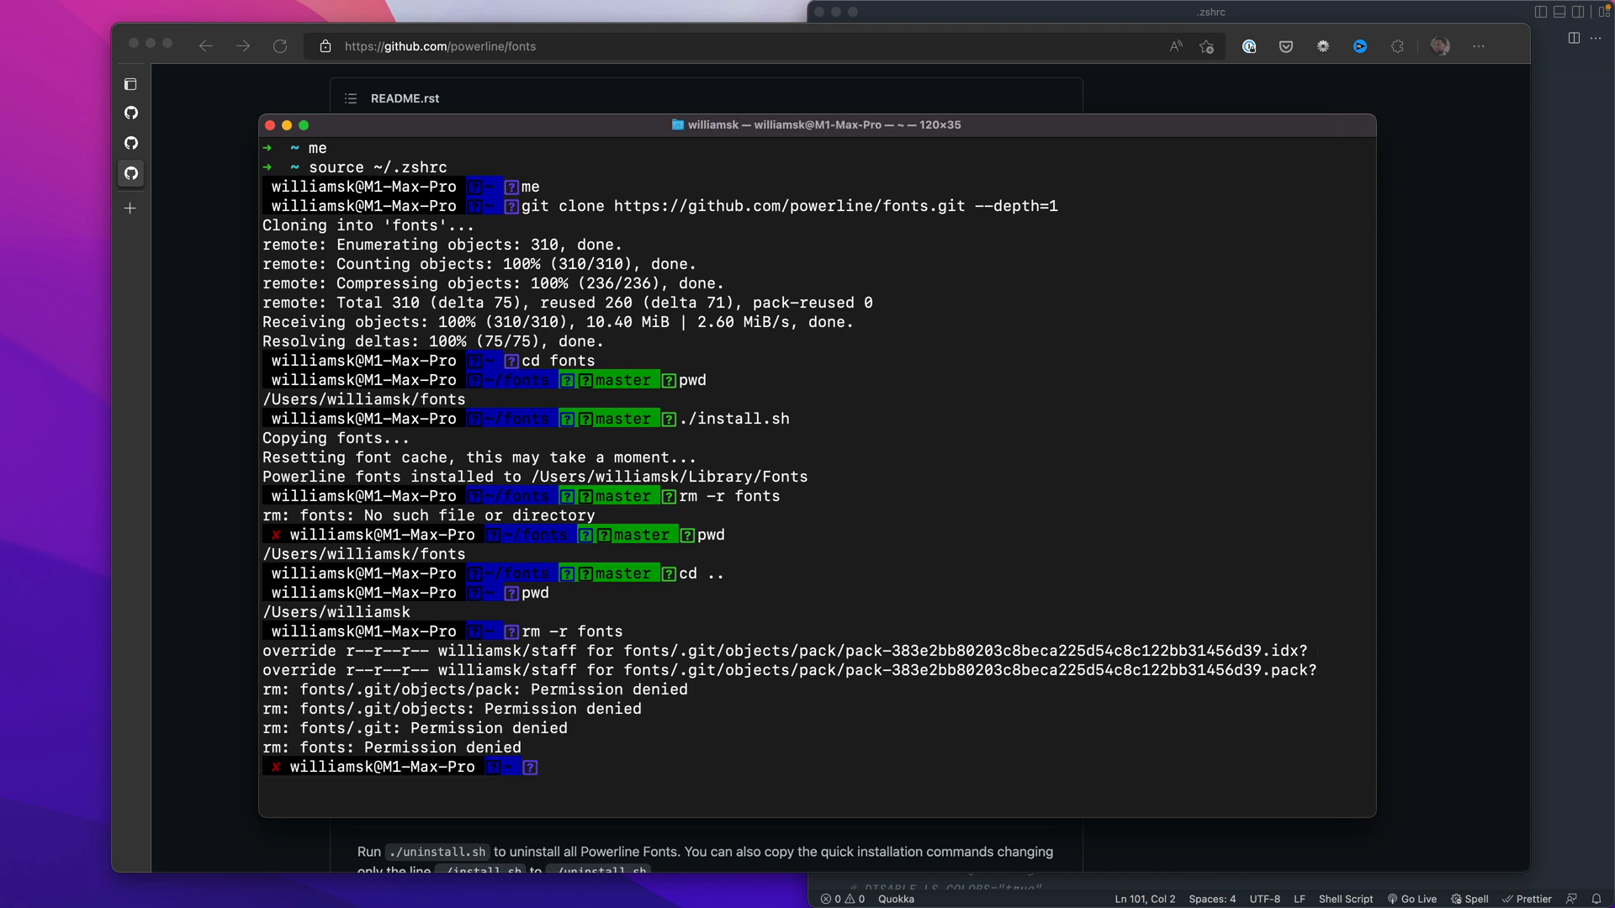
type("sudo rm")
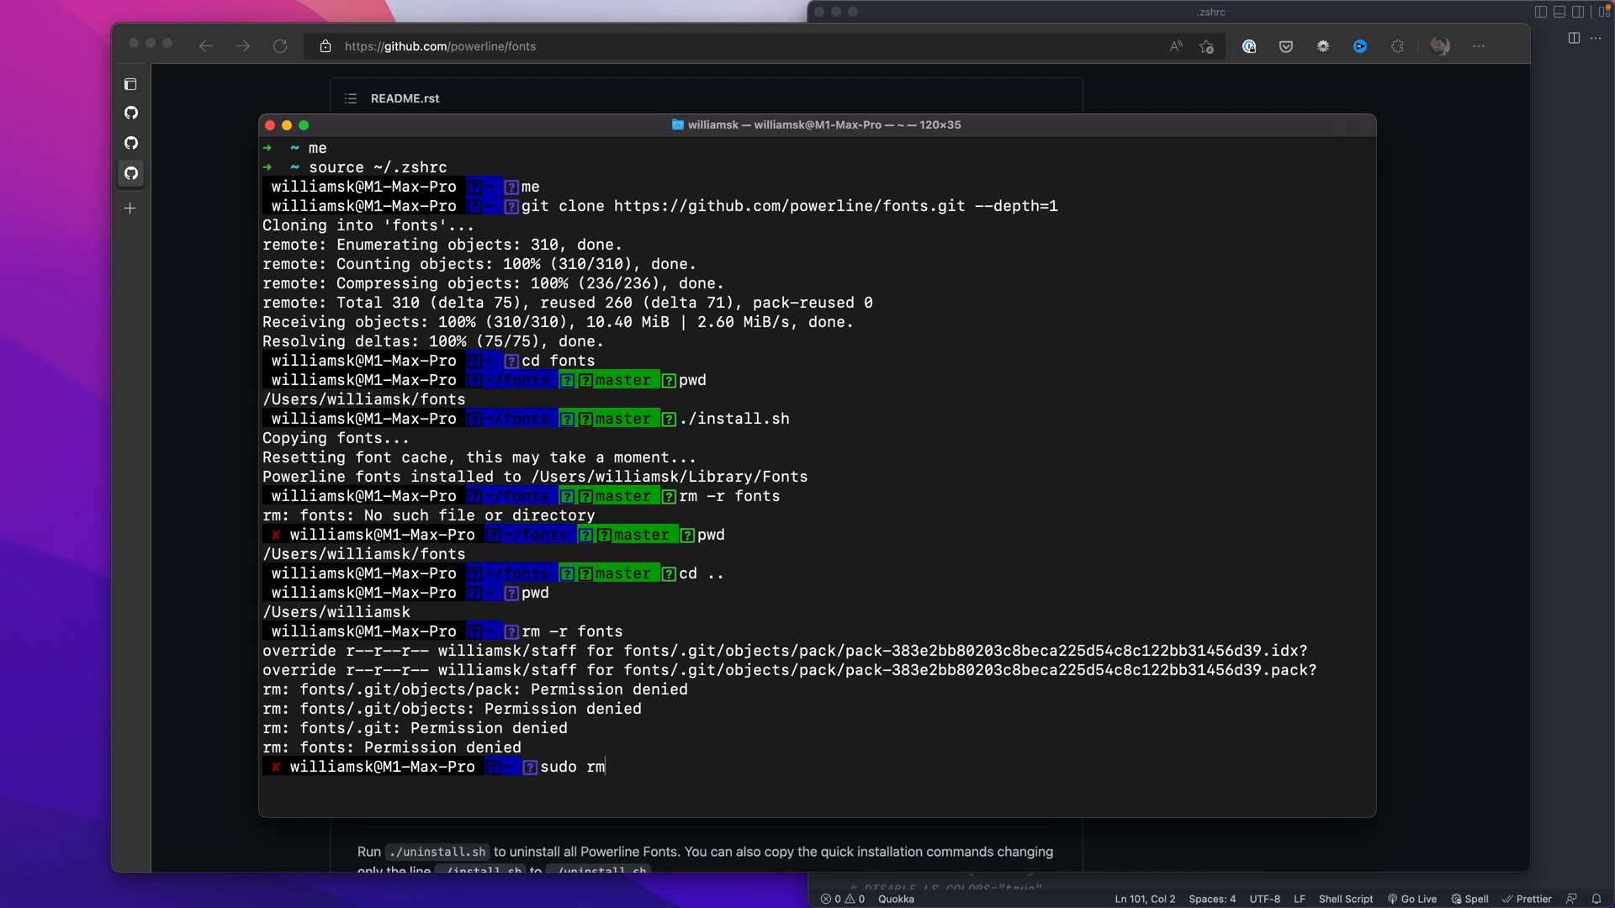
type("-r fonts")
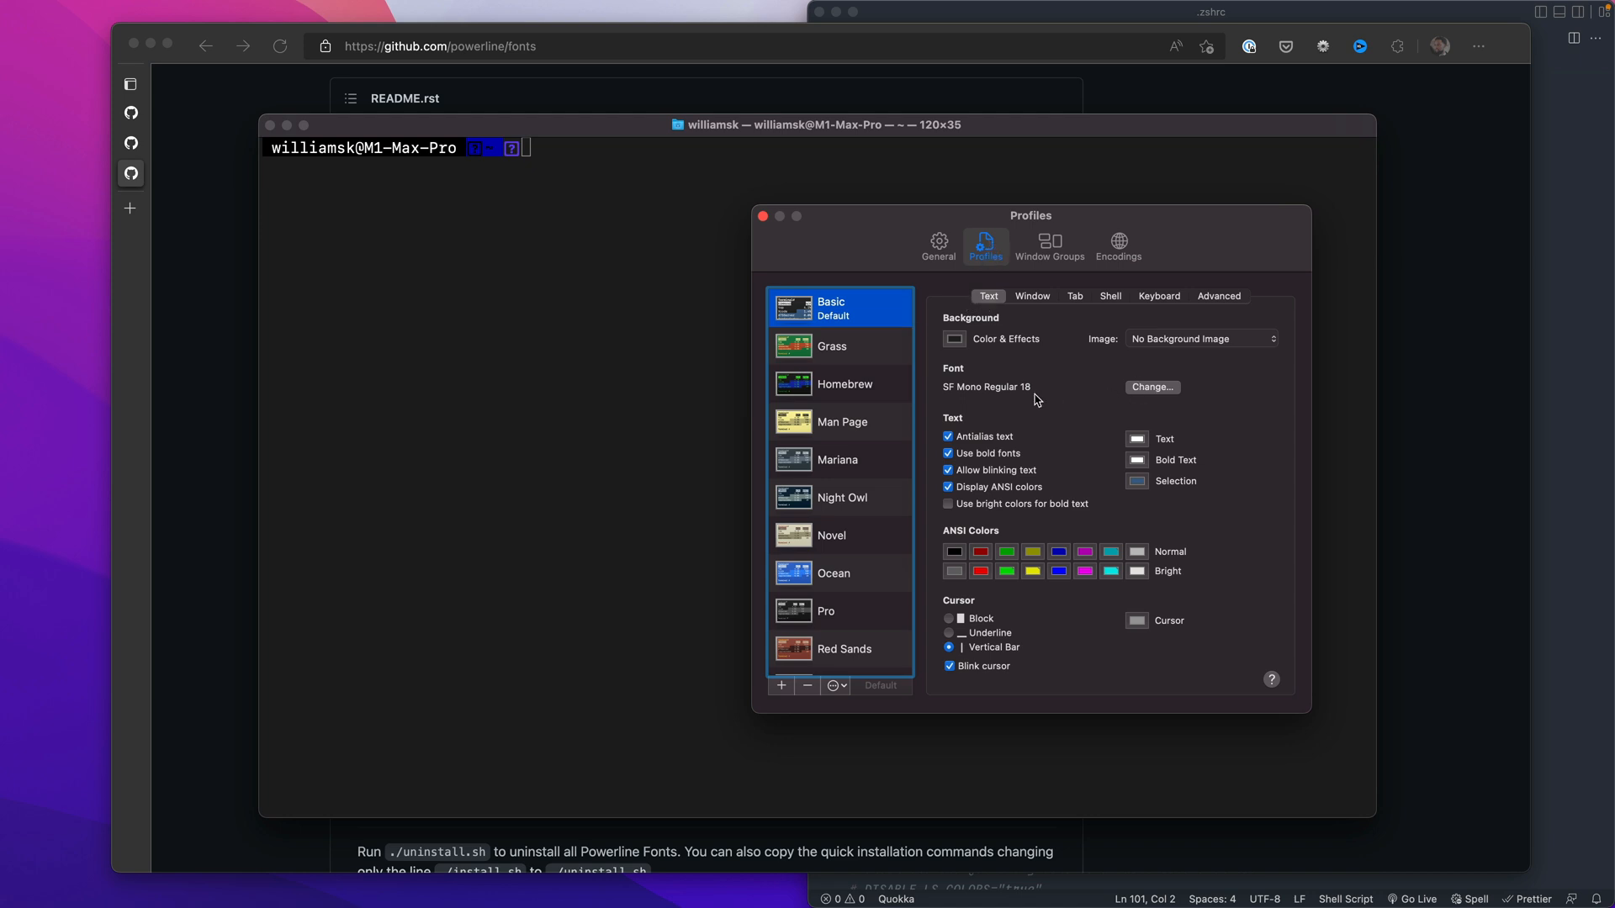
Set the Basic profile font to Meslo LG M DZ Regular for Powerline 18 and close Settings.
left_click(1151, 387)
type("meslo")
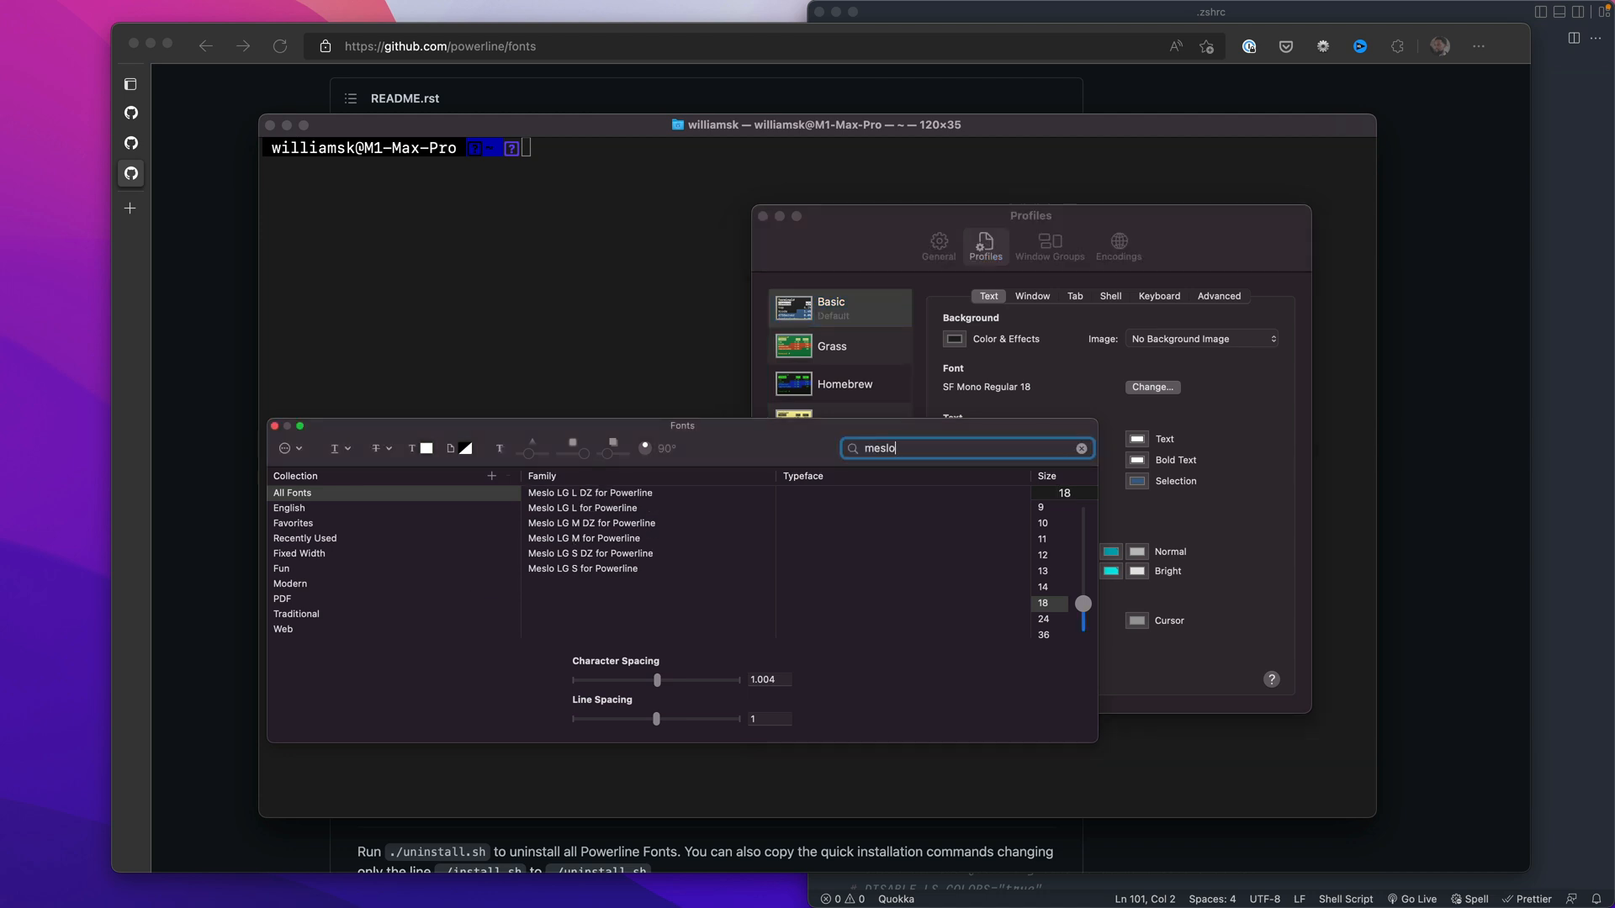
left_click(590, 508)
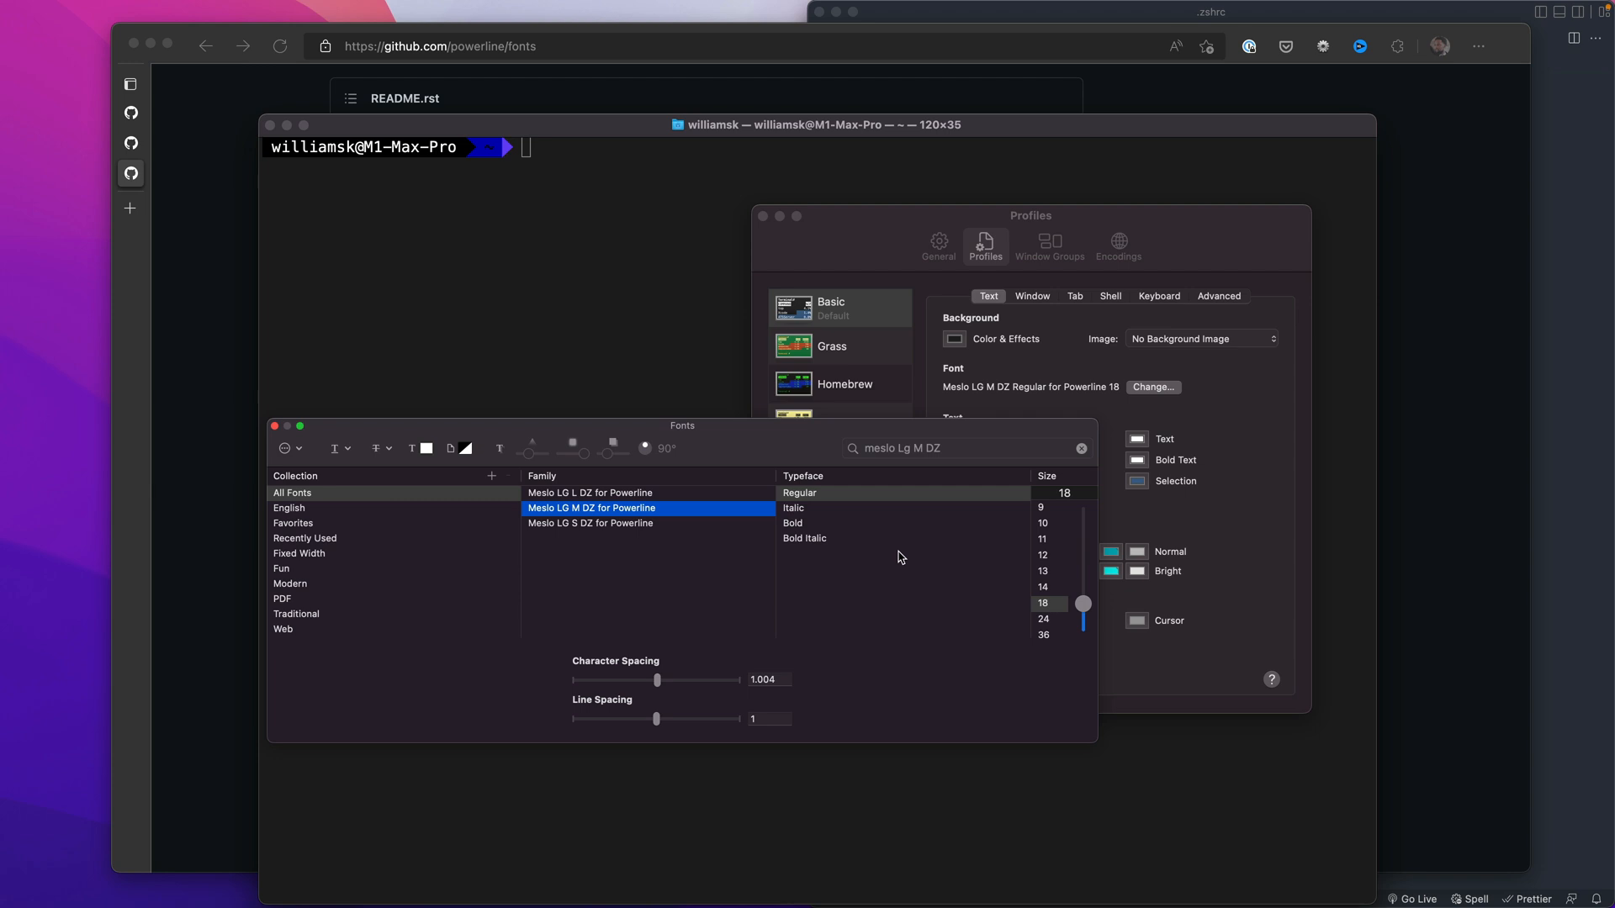
mouse_move(629, 140)
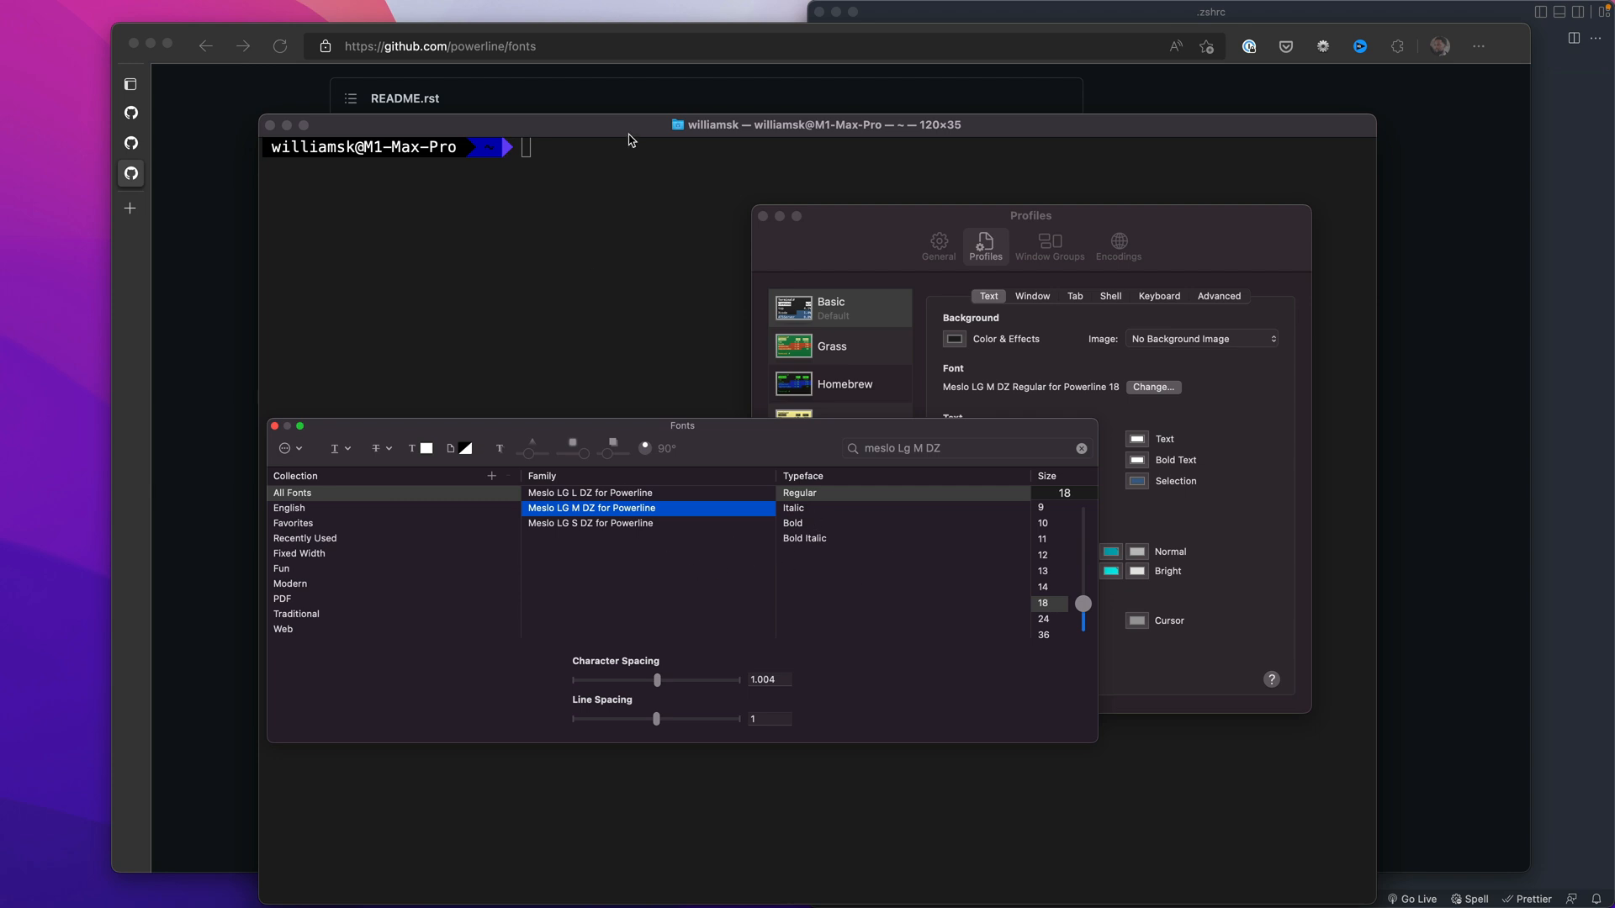
mouse_move(495, 156)
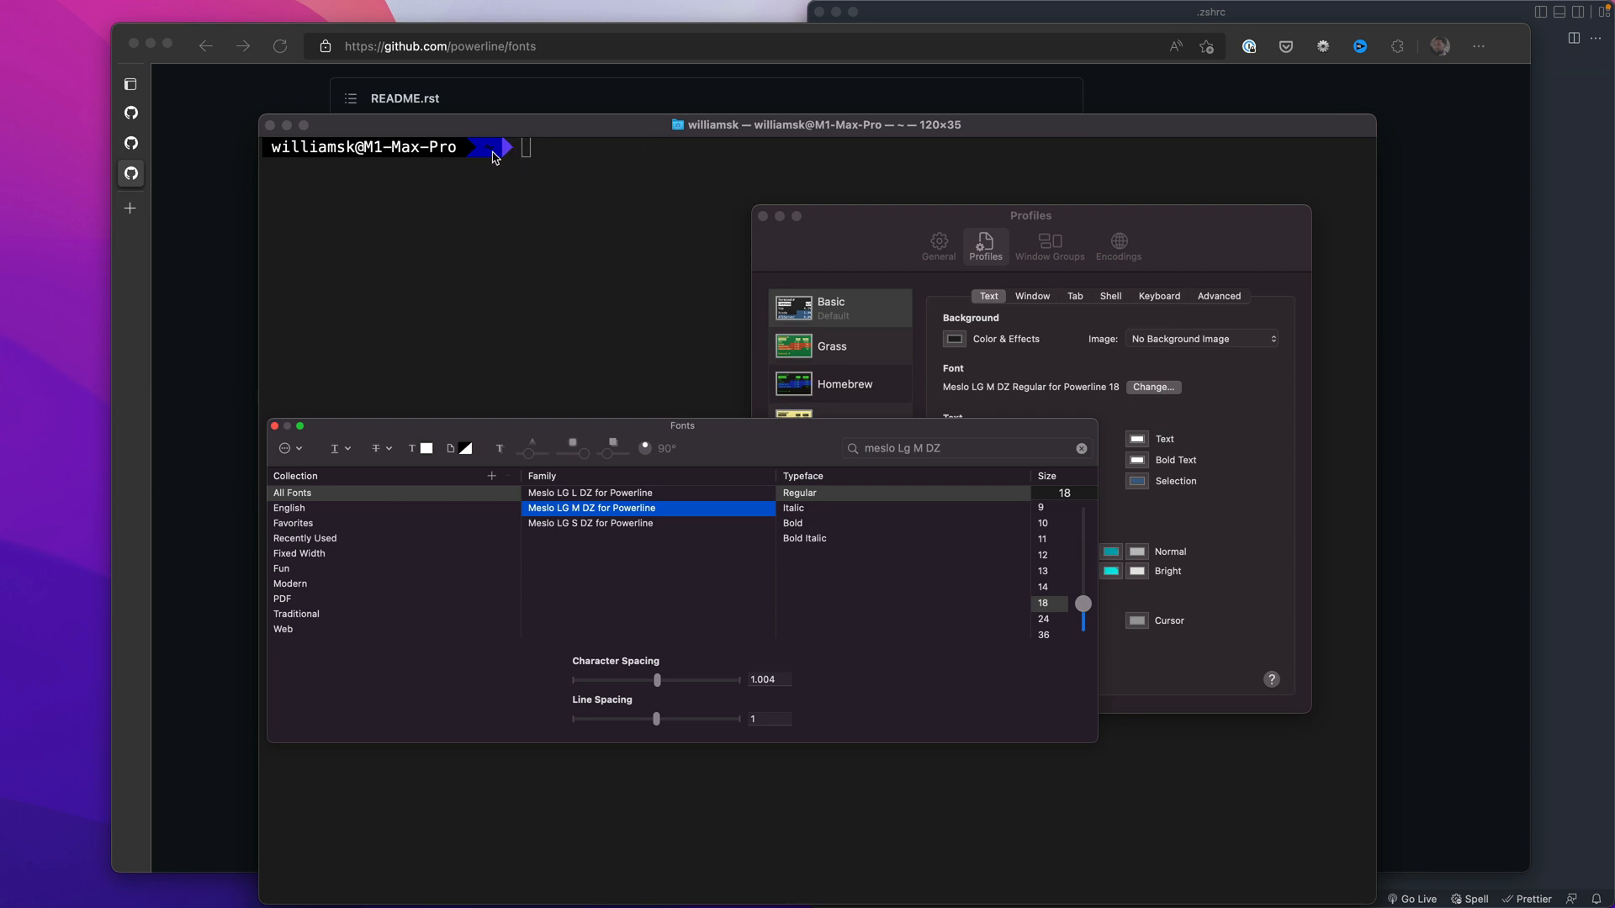
mouse_move(573, 187)
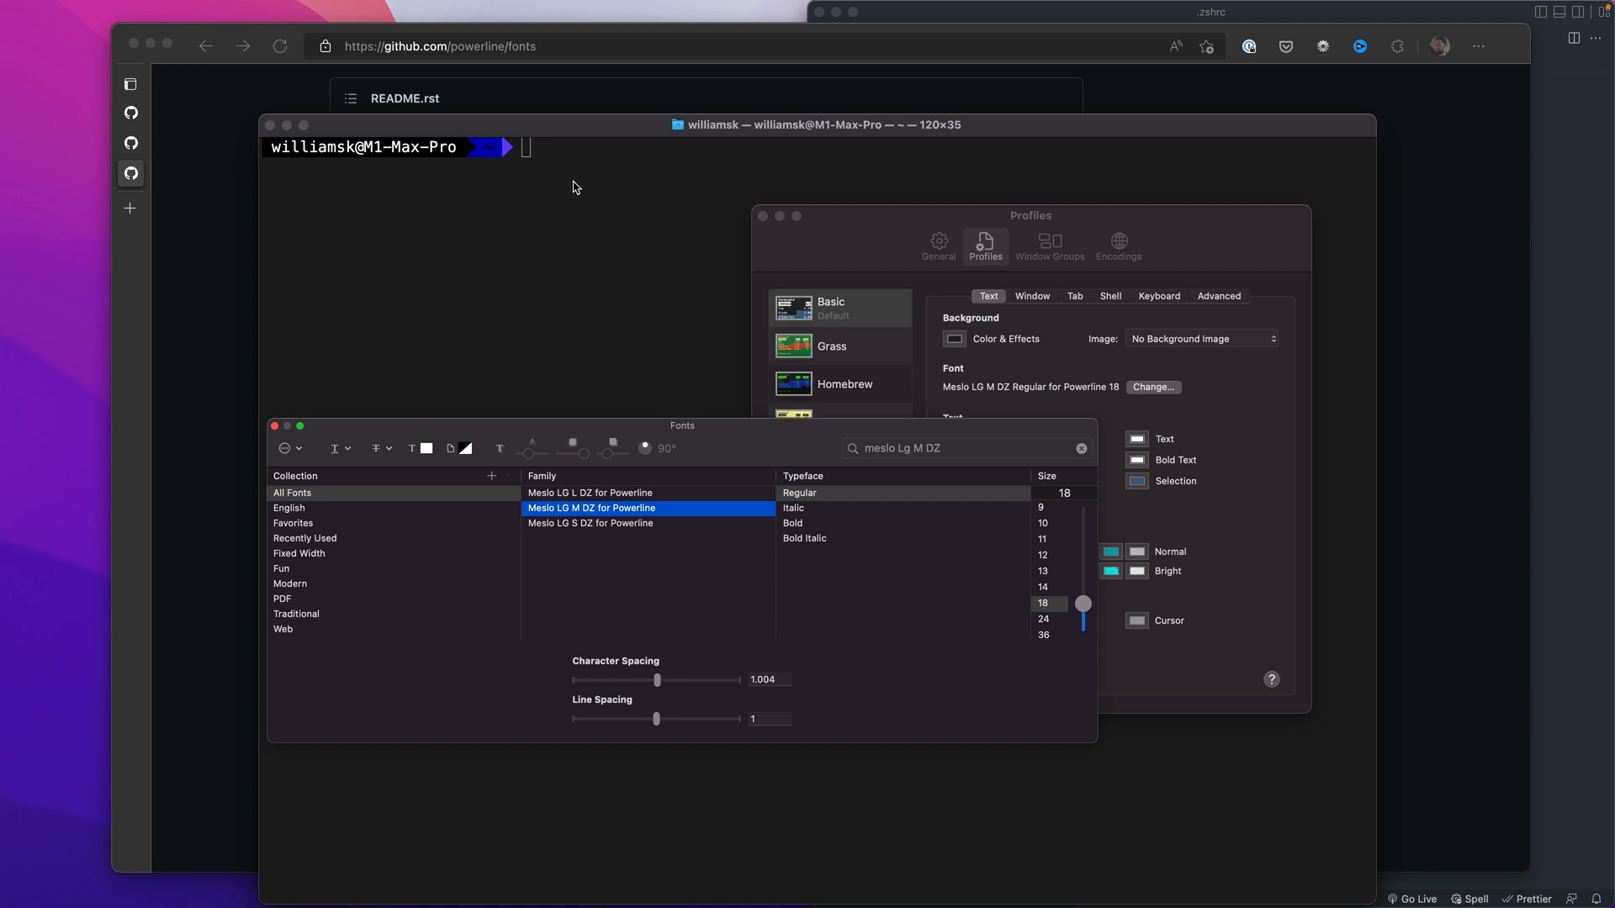
left_click(274, 426)
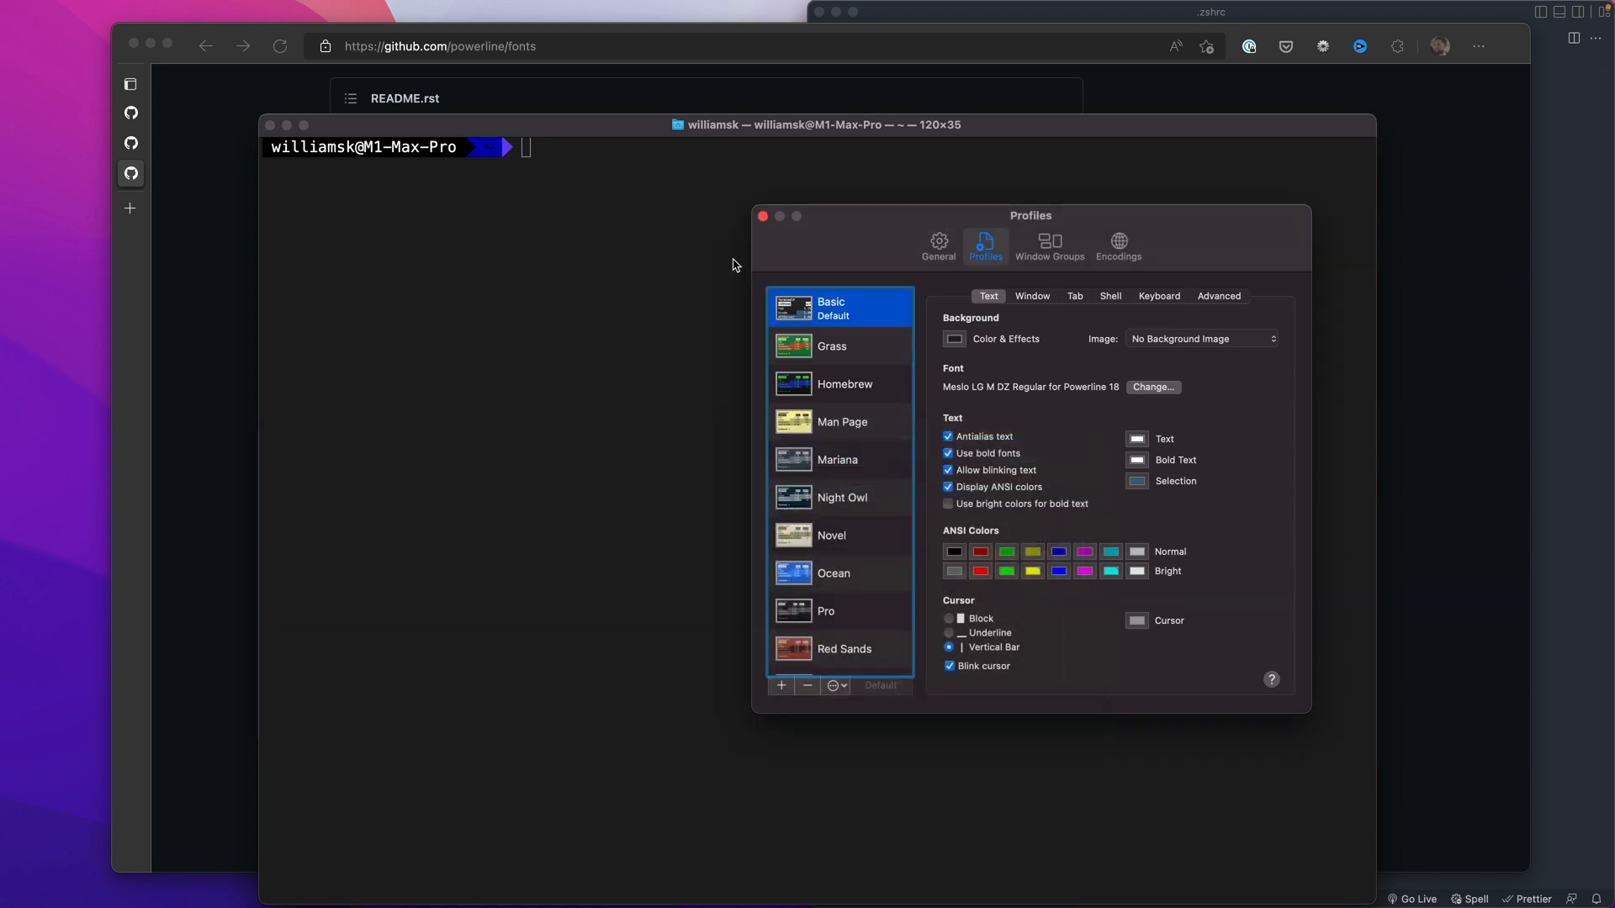
left_click(763, 217)
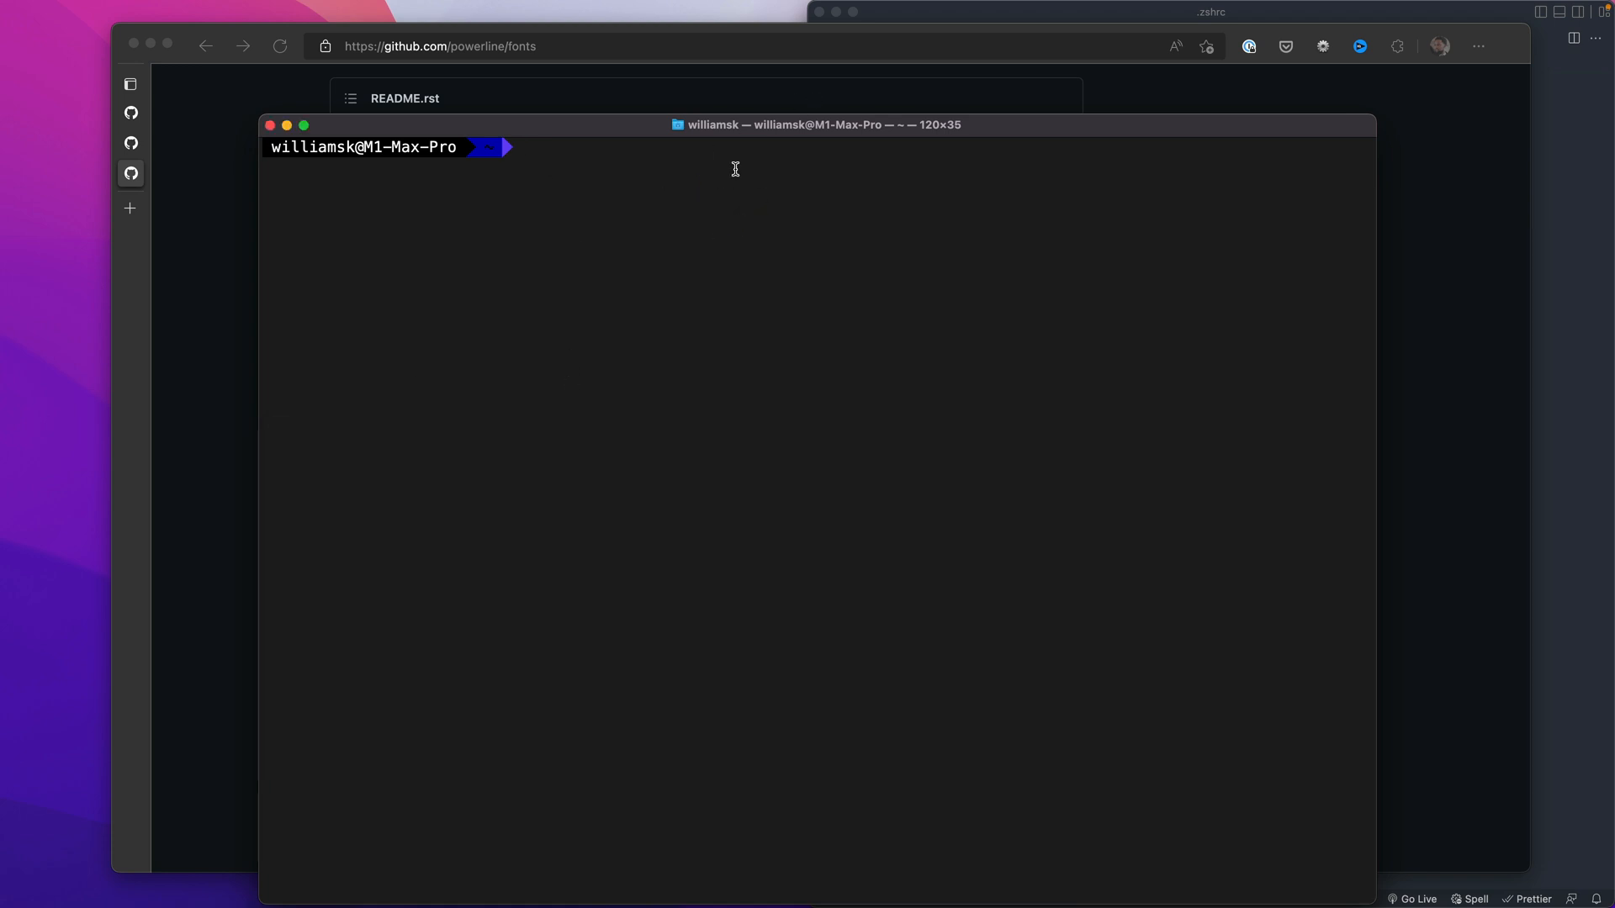
mouse_move(1566, 296)
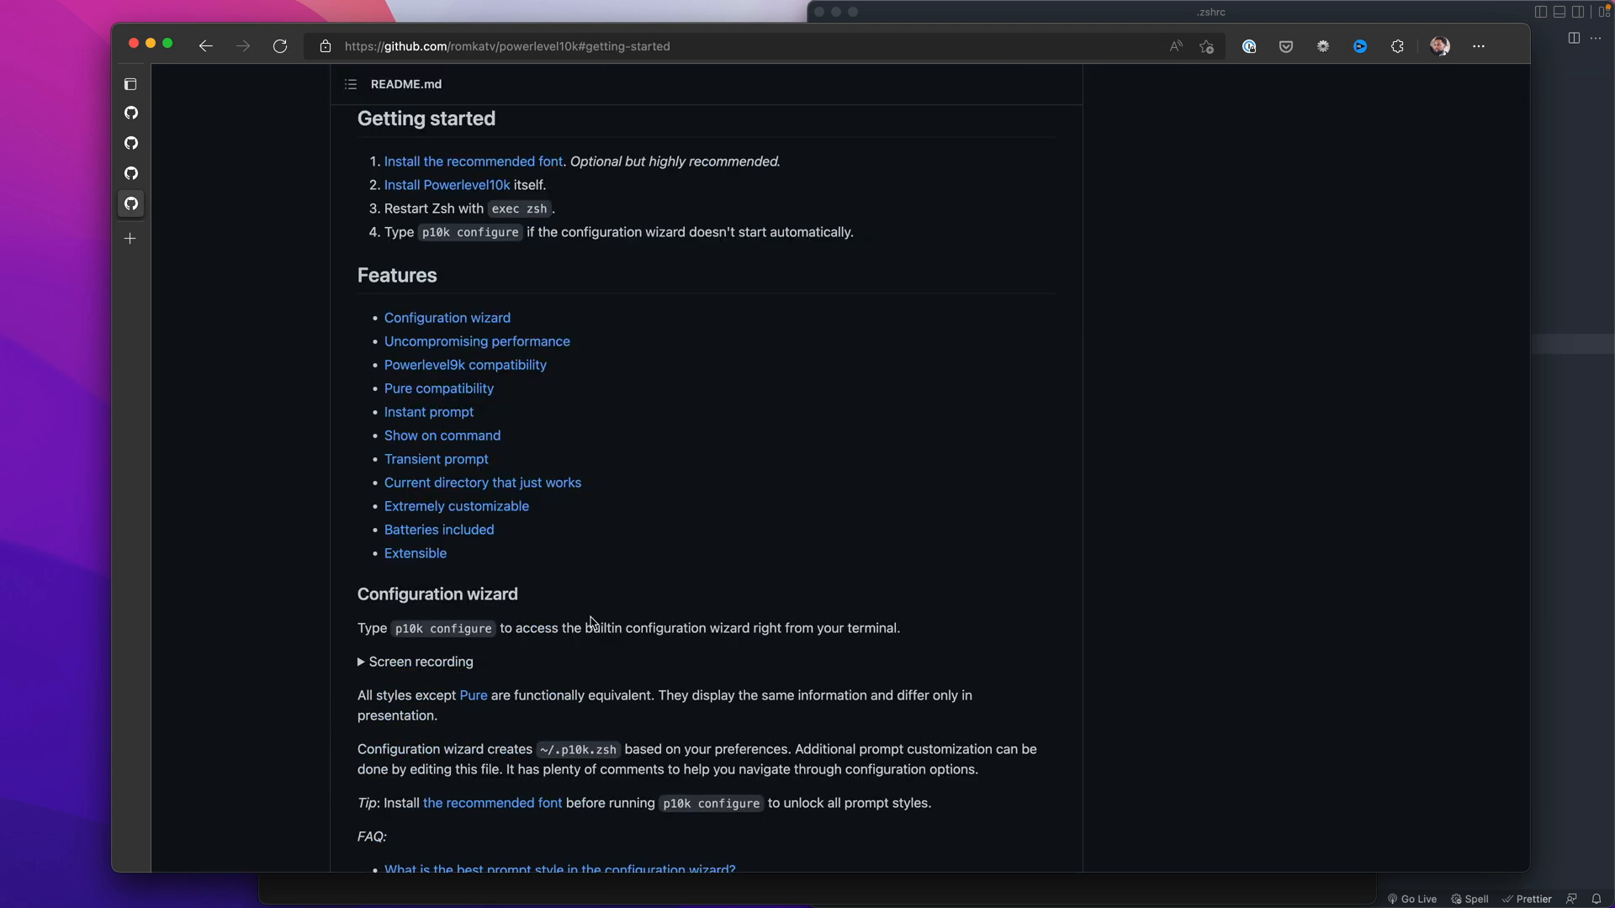
Scroll the Powerlevel10k README from Getting started down to the Oh My Zsh installation clone command.
scroll("down", 3)
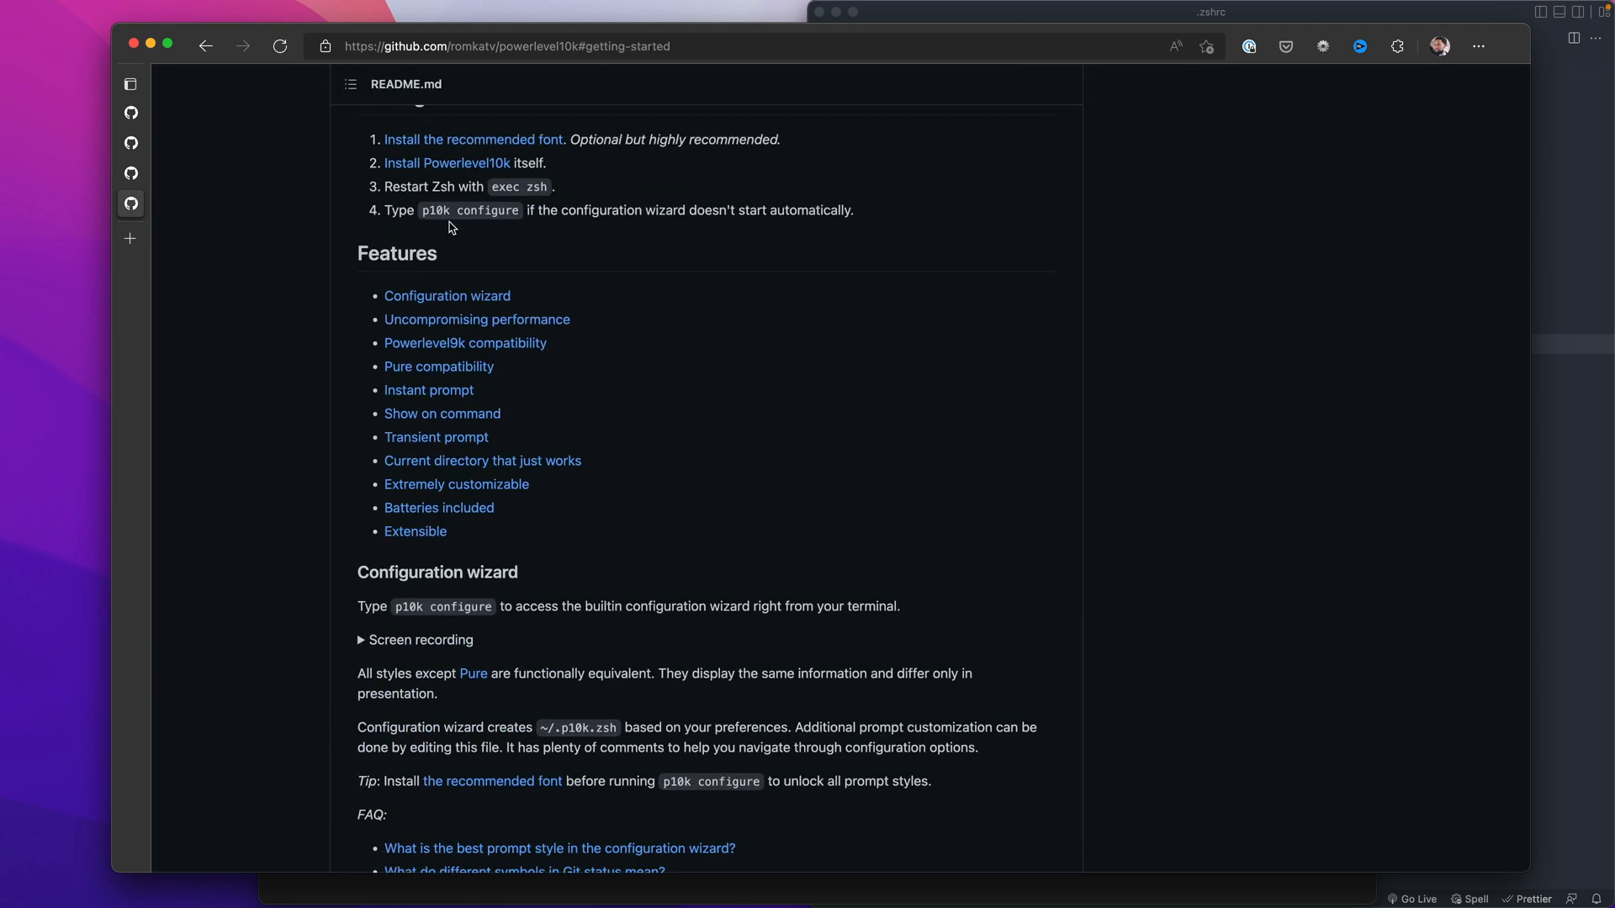
mouse_move(487, 219)
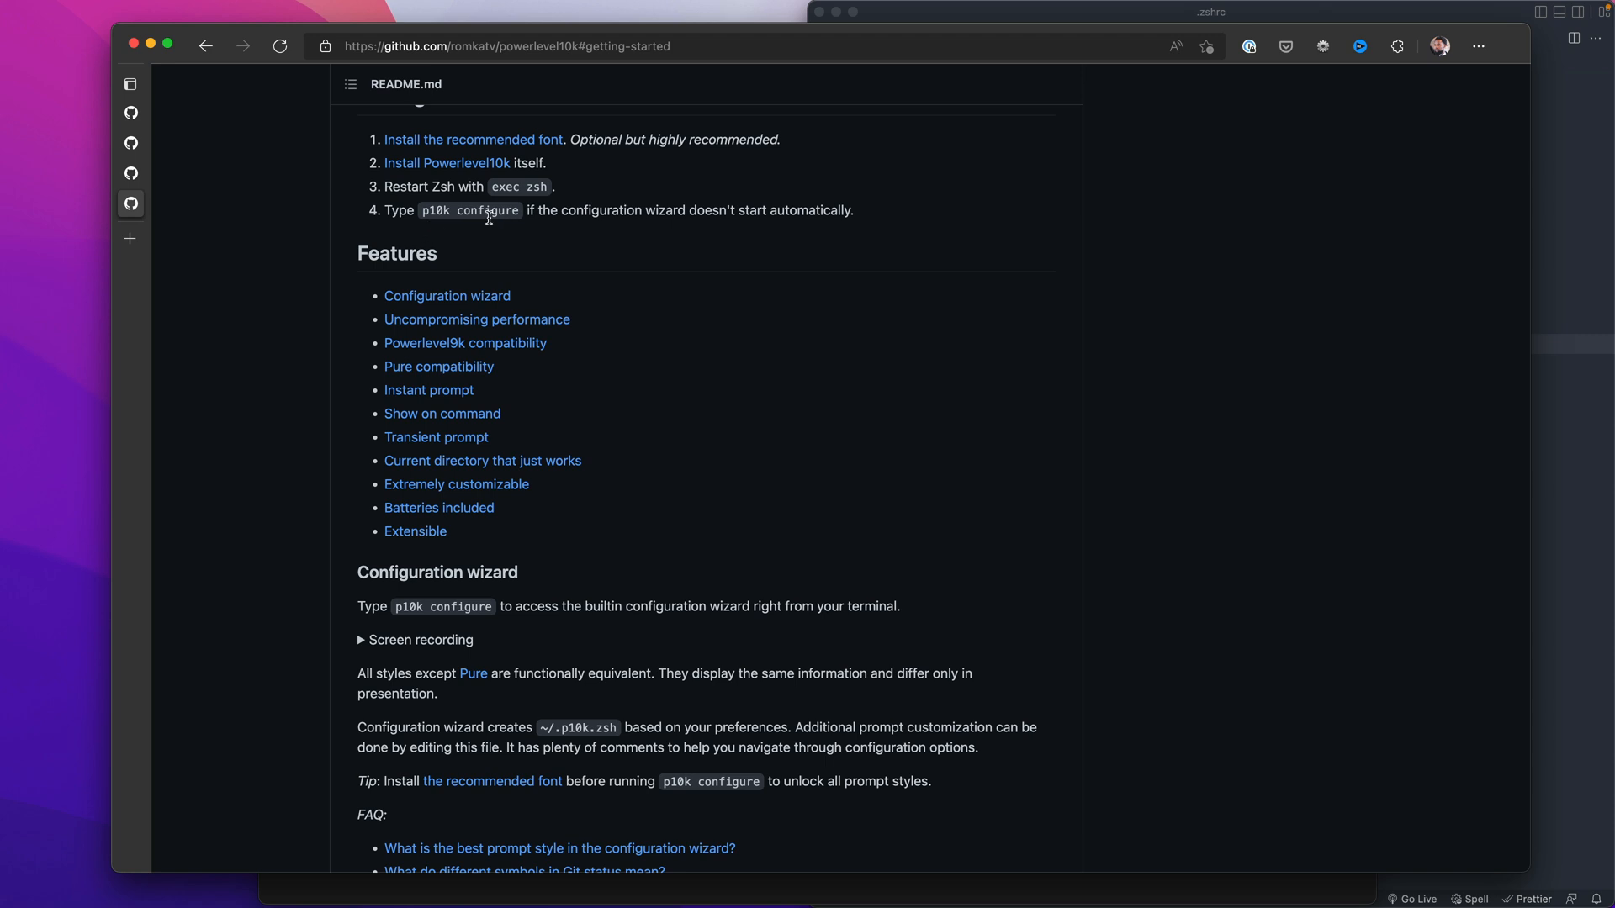
mouse_move(580, 407)
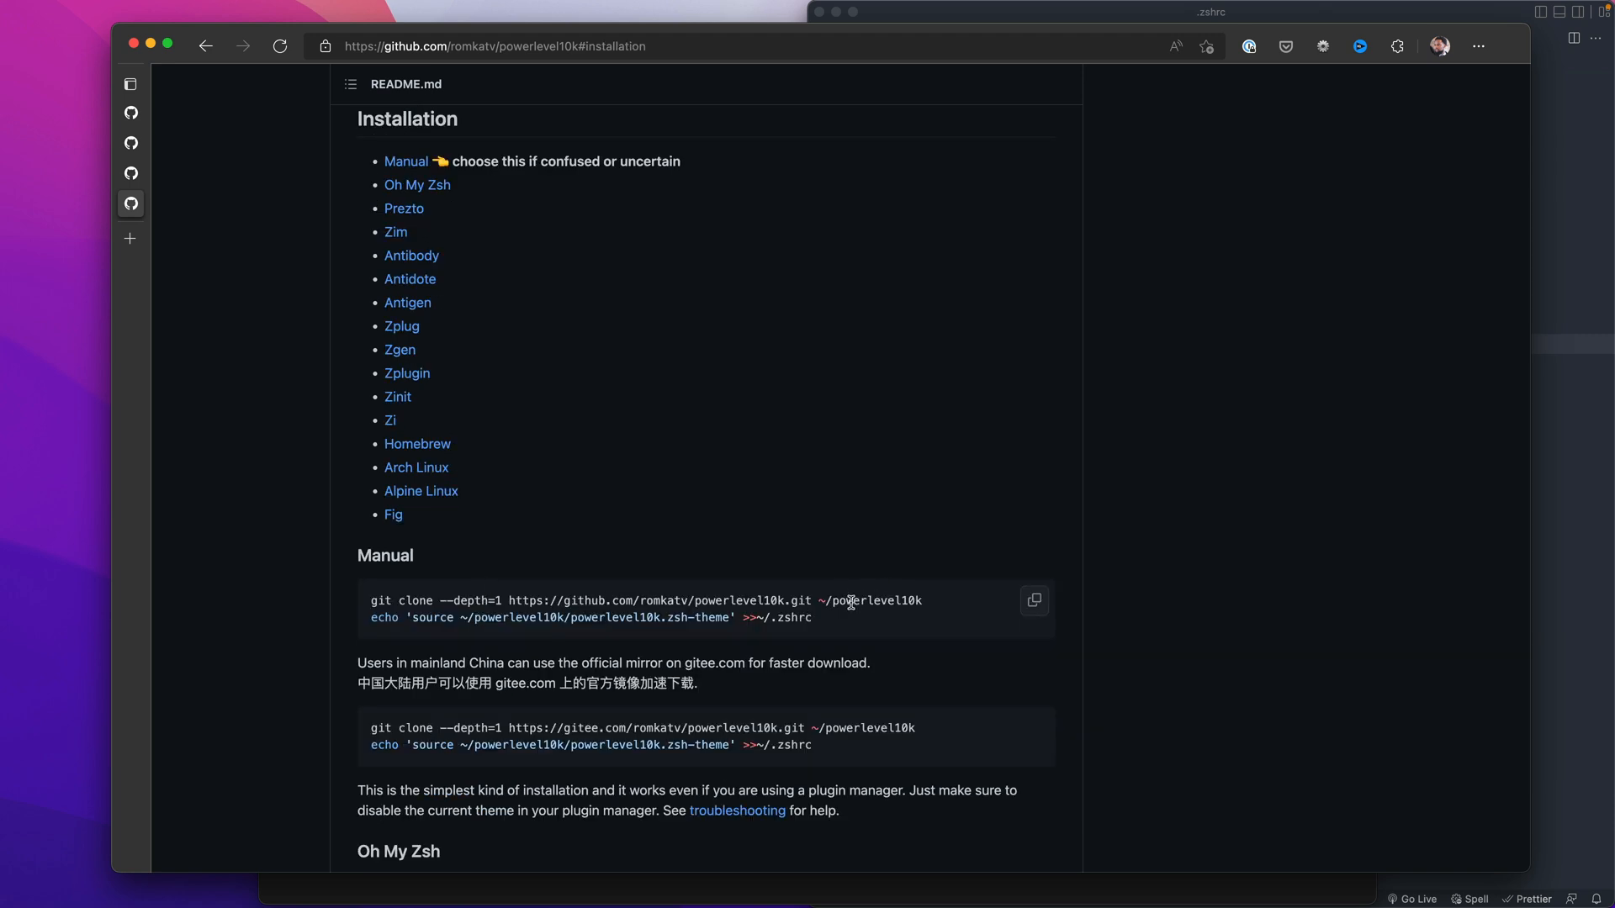
mouse_move(897, 616)
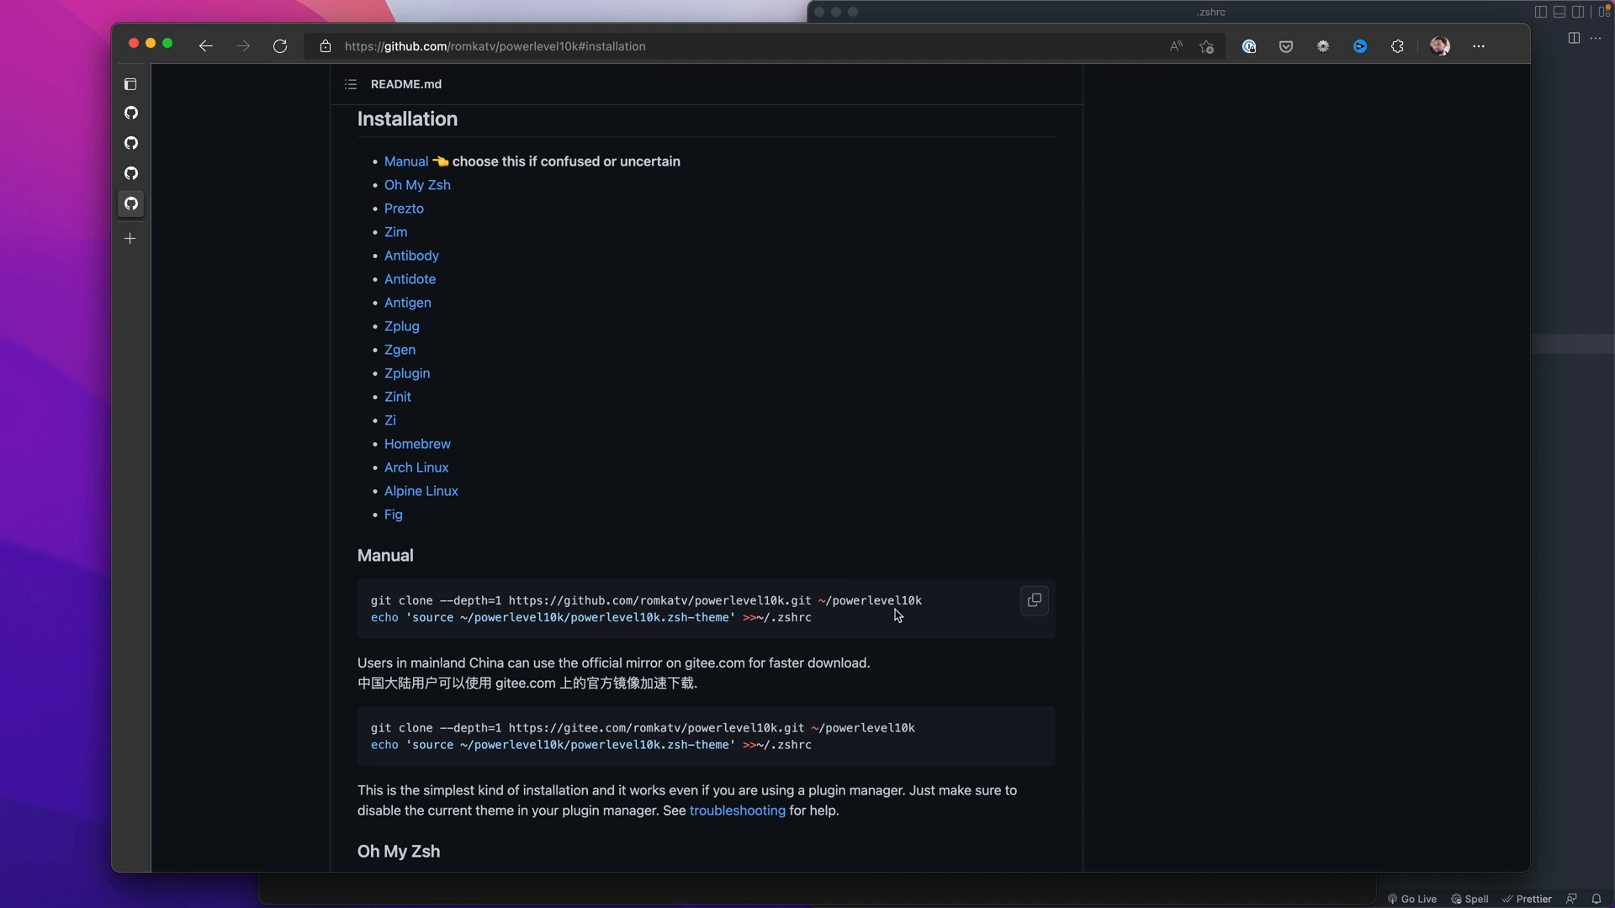
scroll("down", 3)
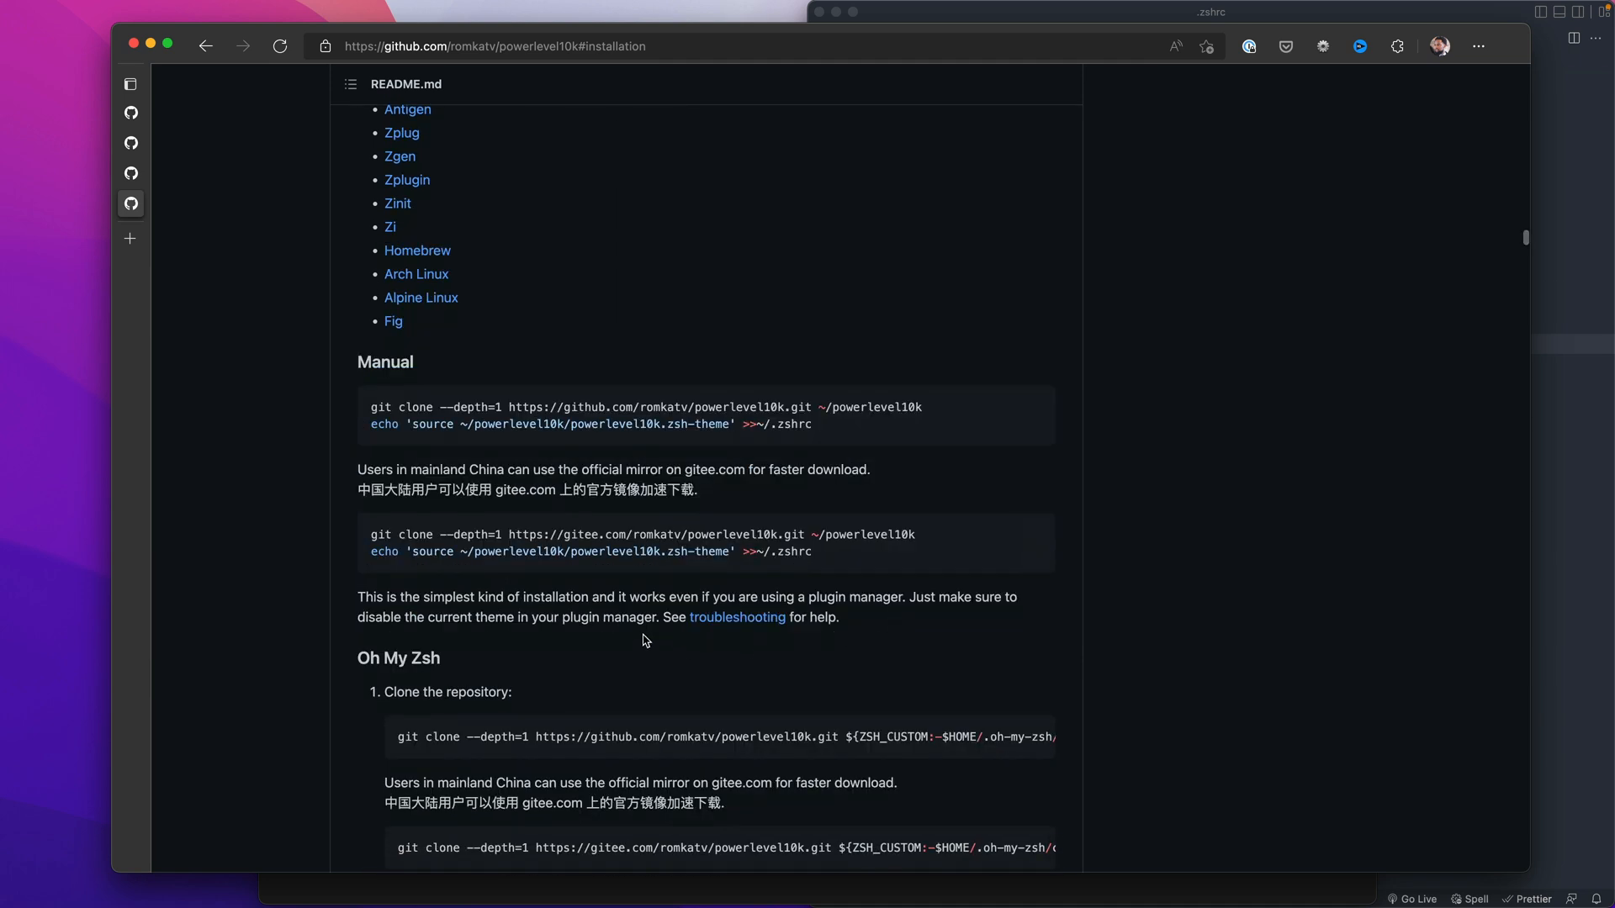
mouse_move(609, 687)
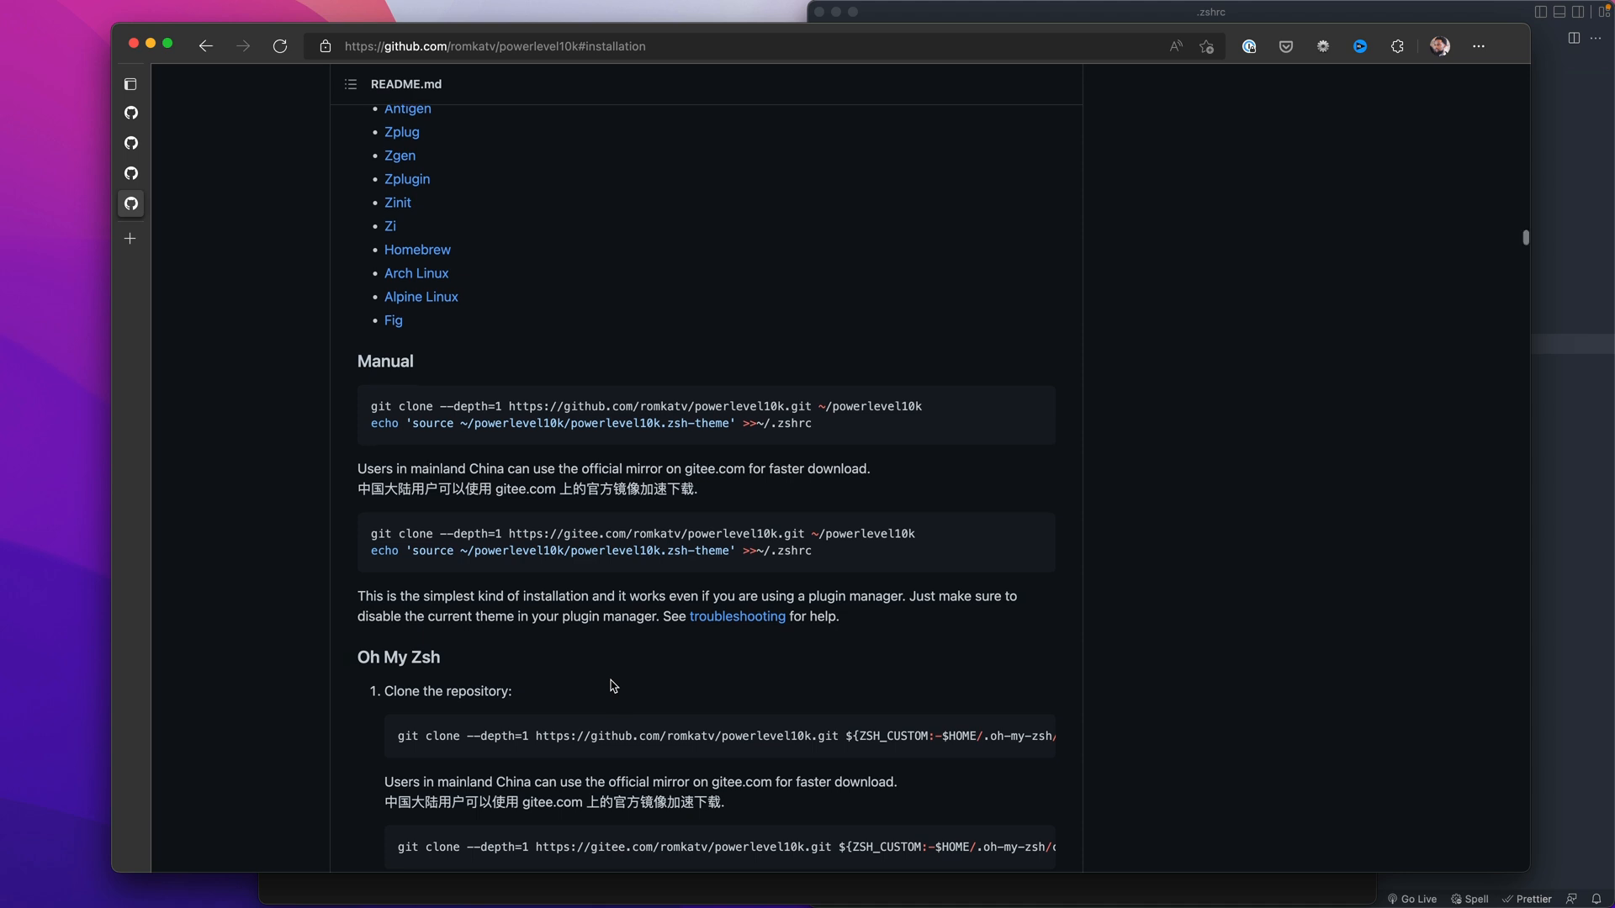
scroll("down", 3)
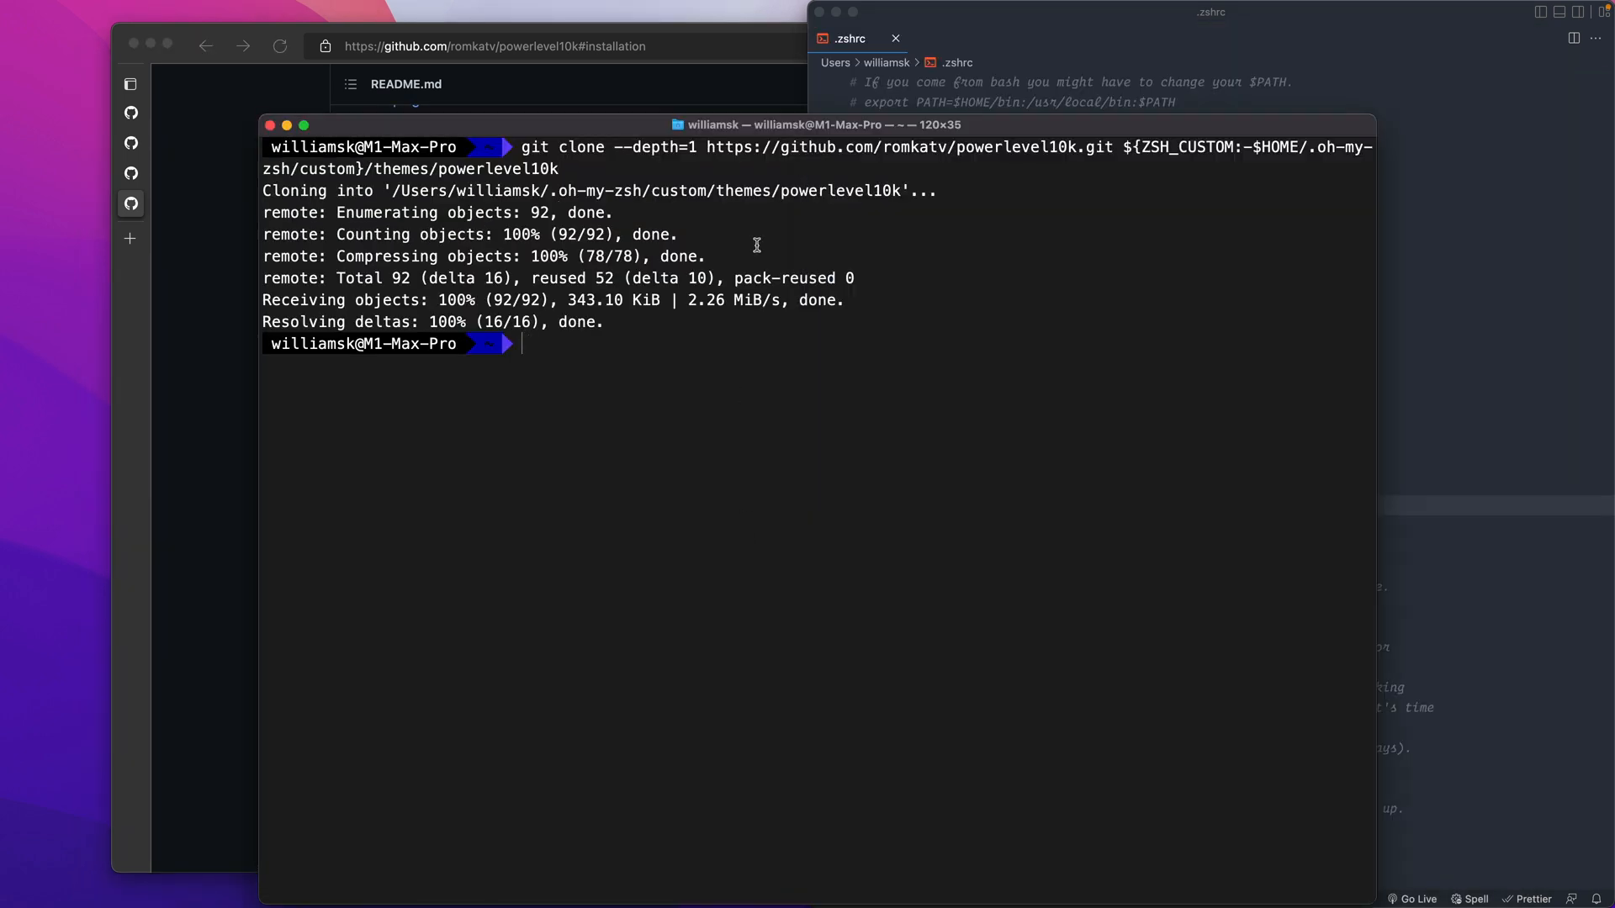
mouse_move(1146, 508)
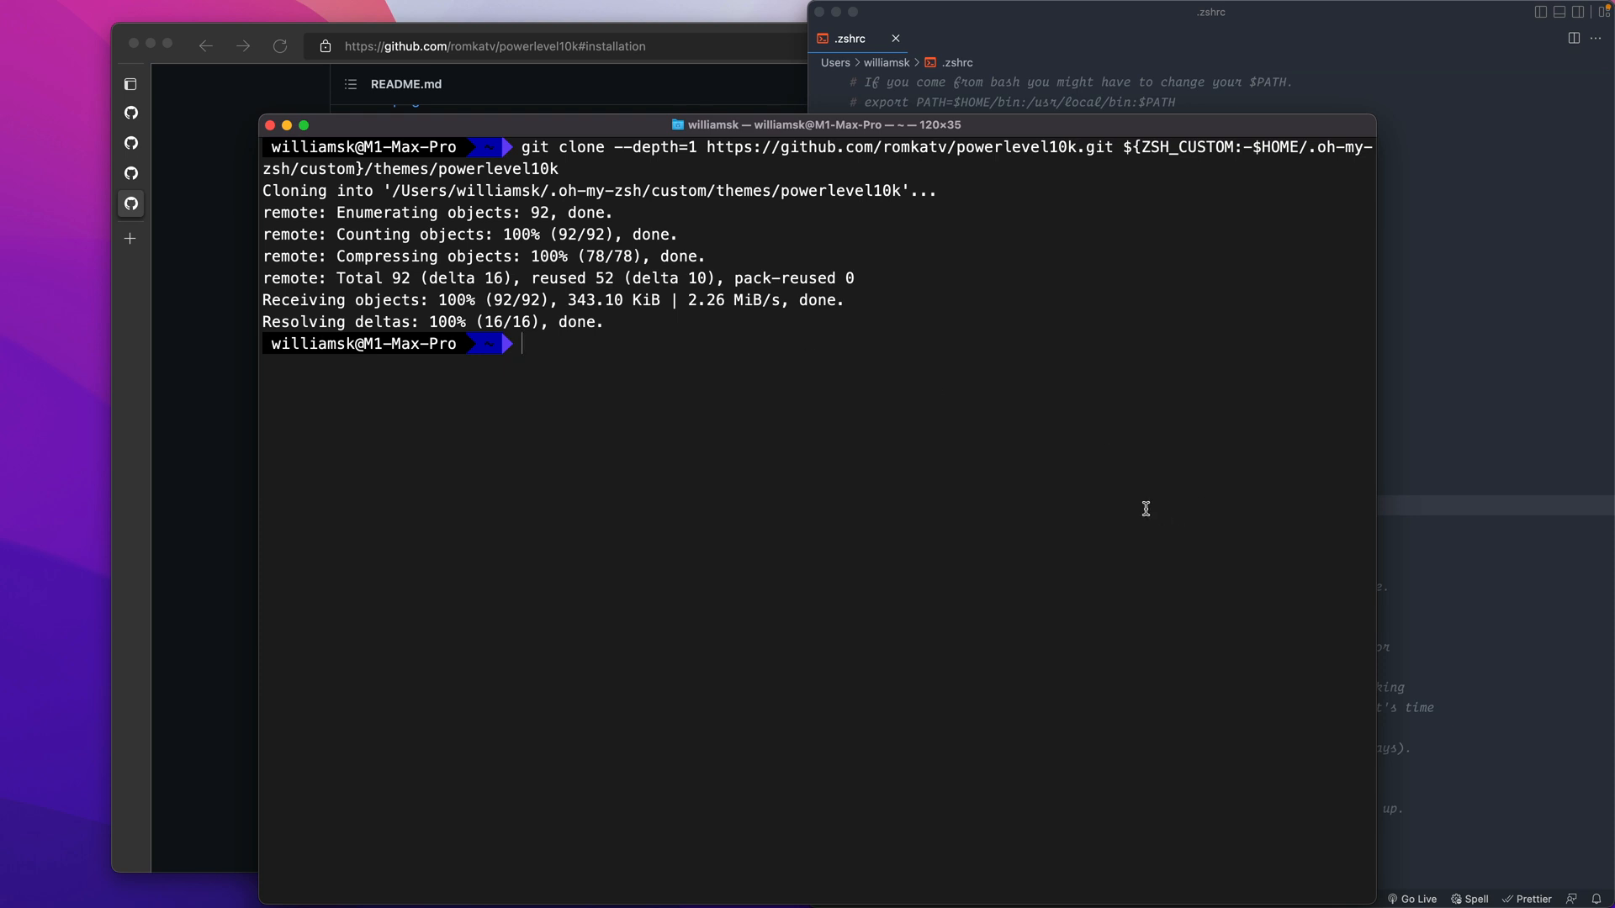
mouse_move(1145, 501)
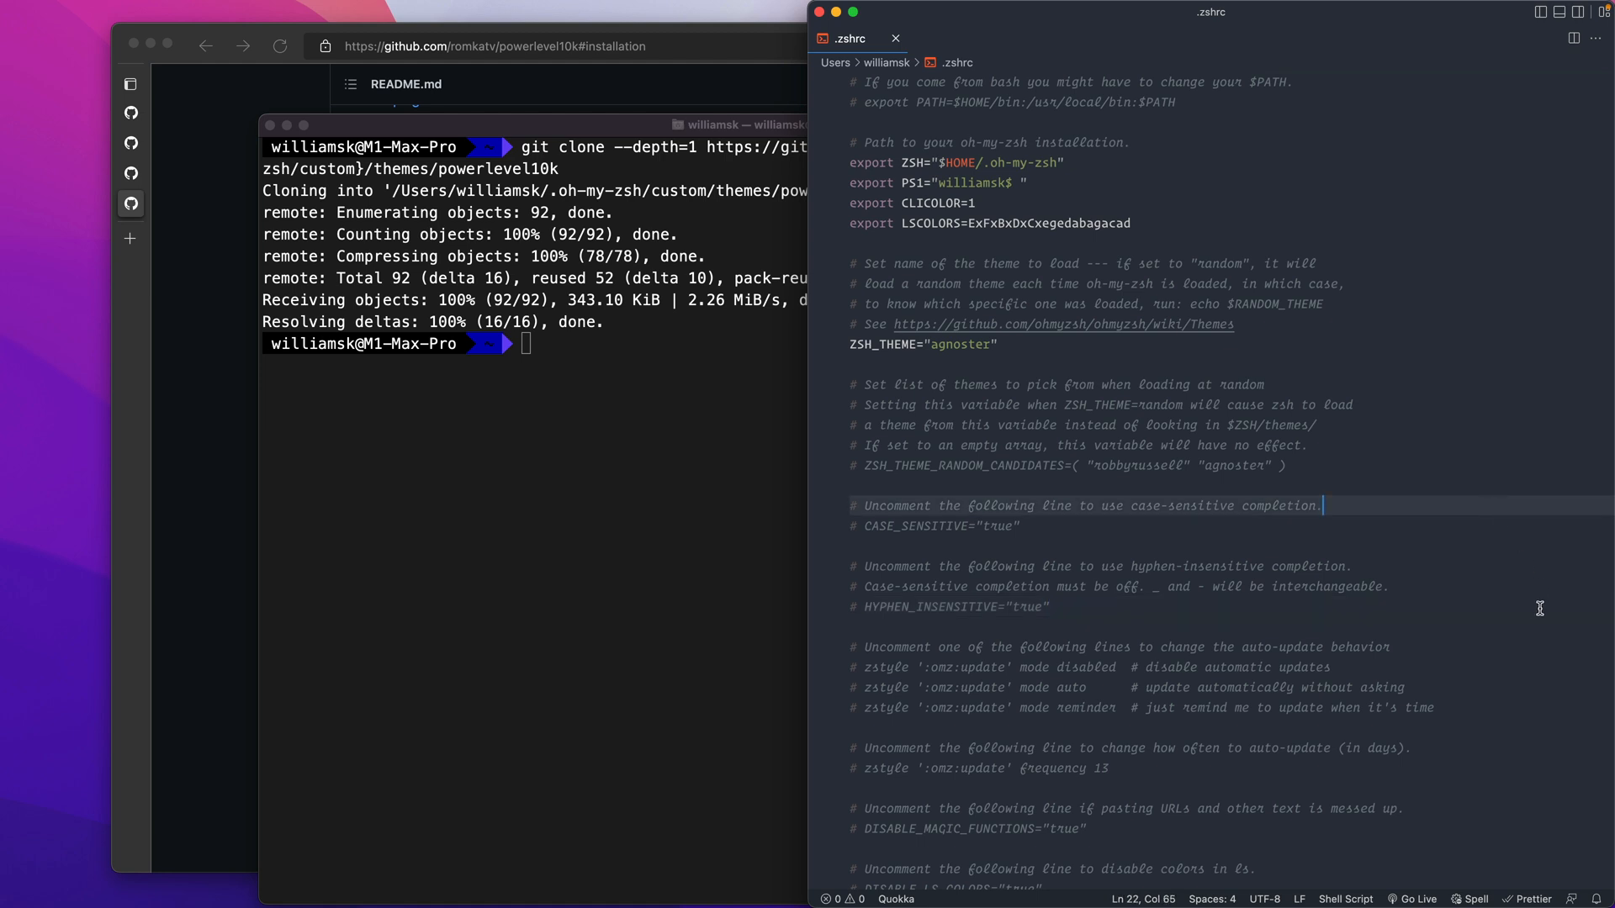
left_click(1050, 363)
type("rc")
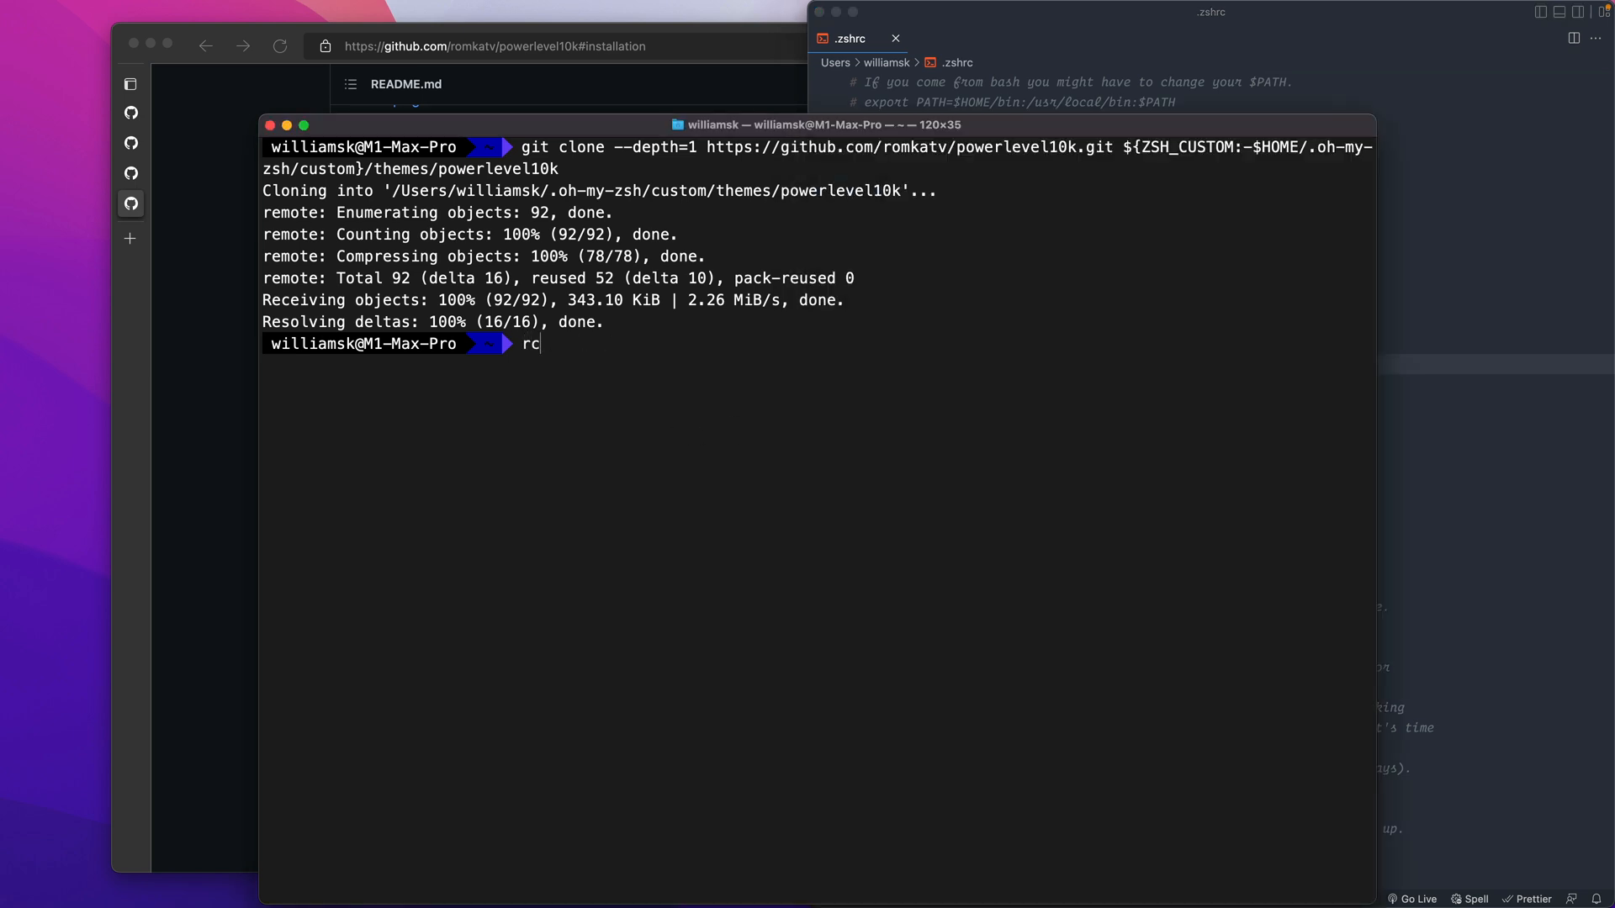
Run the rc alias (source ~/.zshrc) to launch the Powerlevel10k configuration wizard.
key("enter")
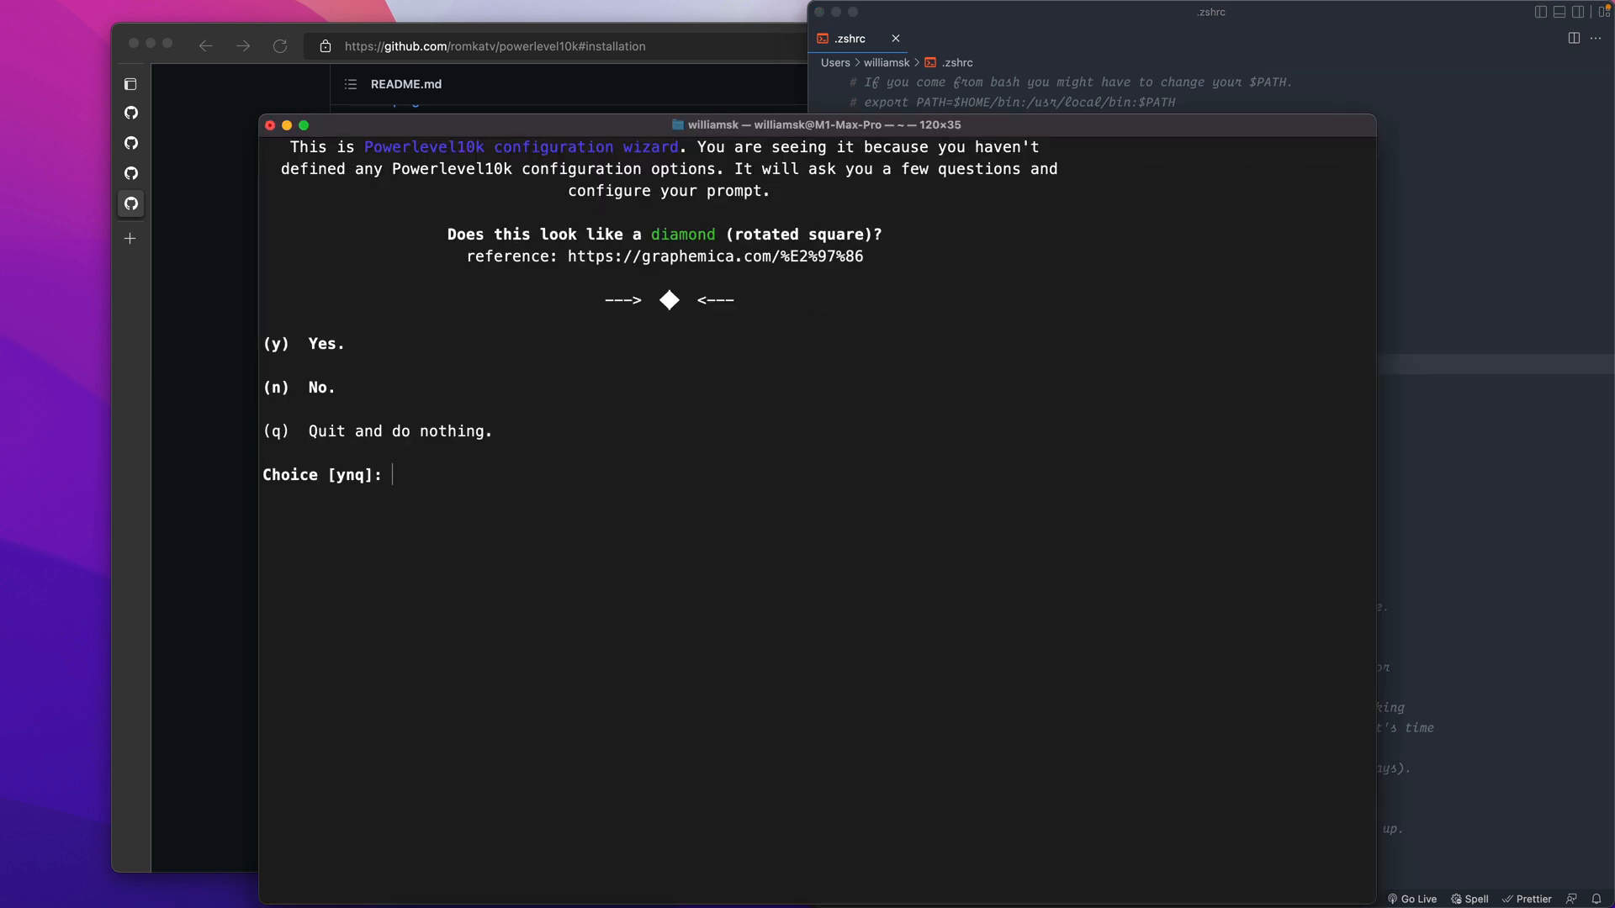
mouse_move(703, 420)
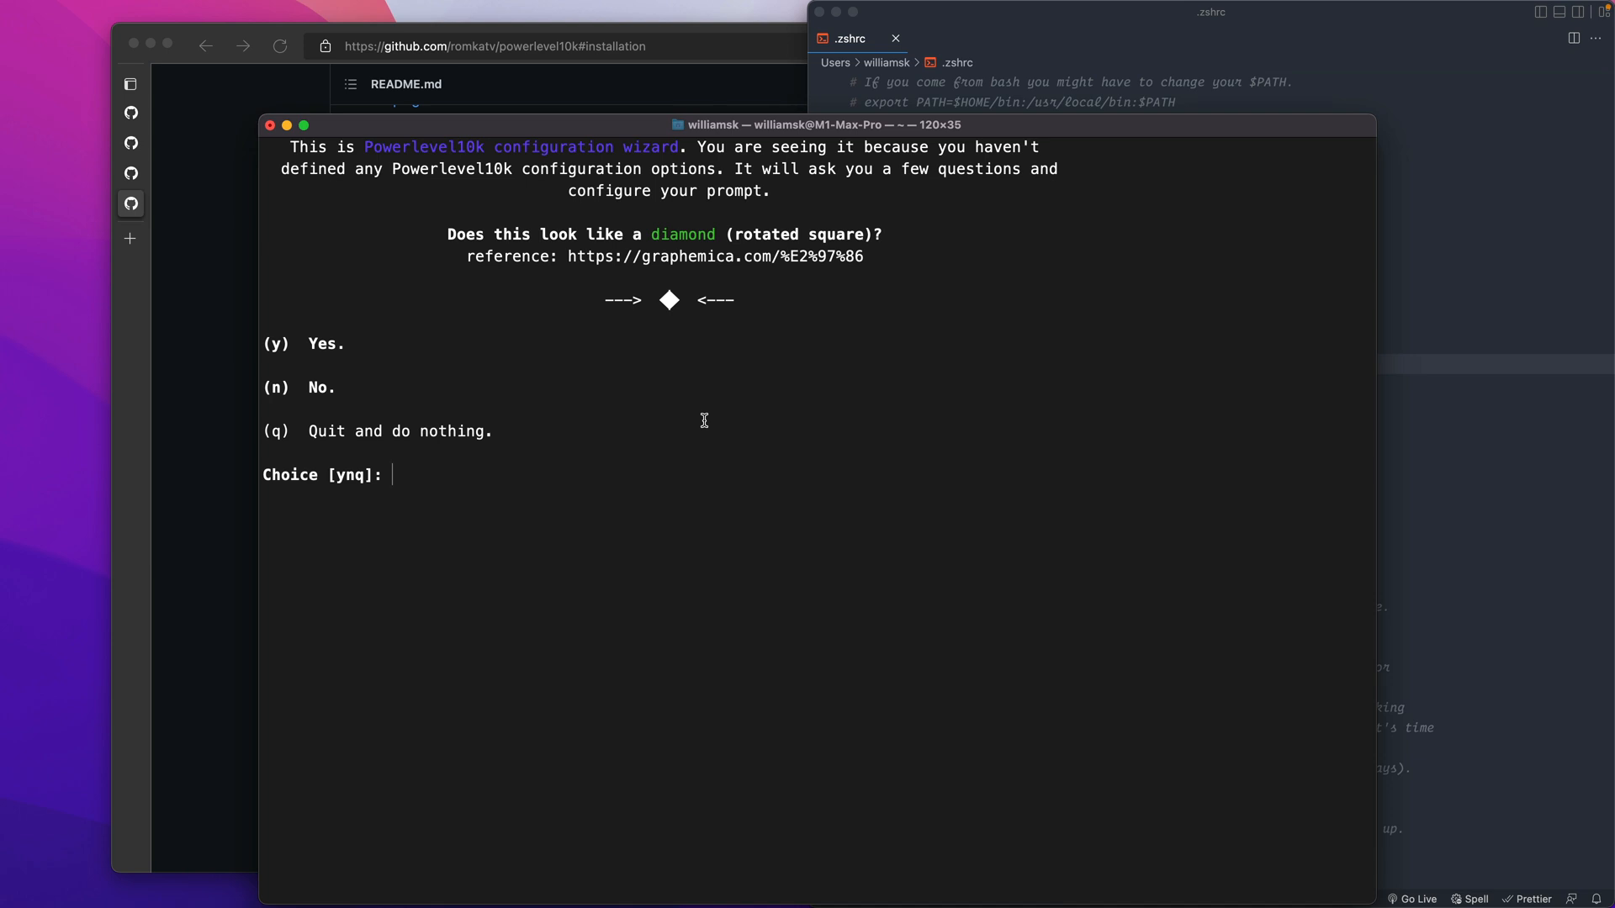